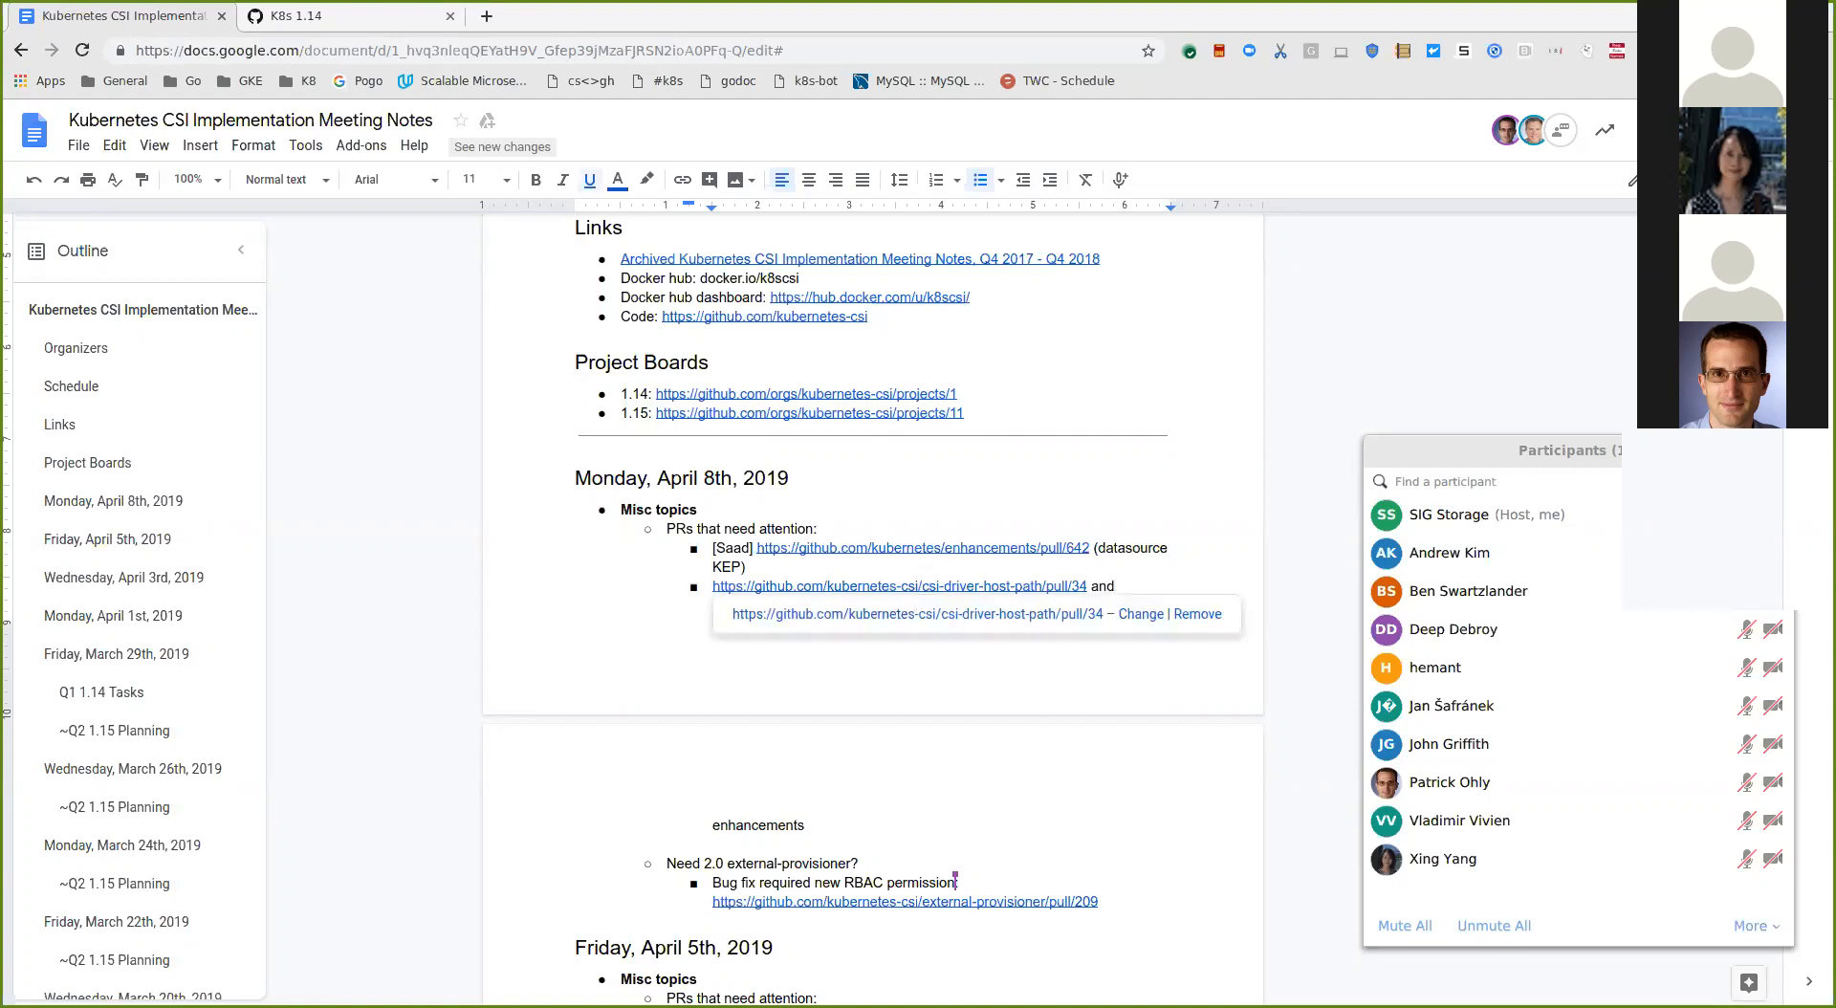
# Step: Open the linked csi-driver-host-path pull request #35 from the April 8 notes
pyautogui.click(899, 585)
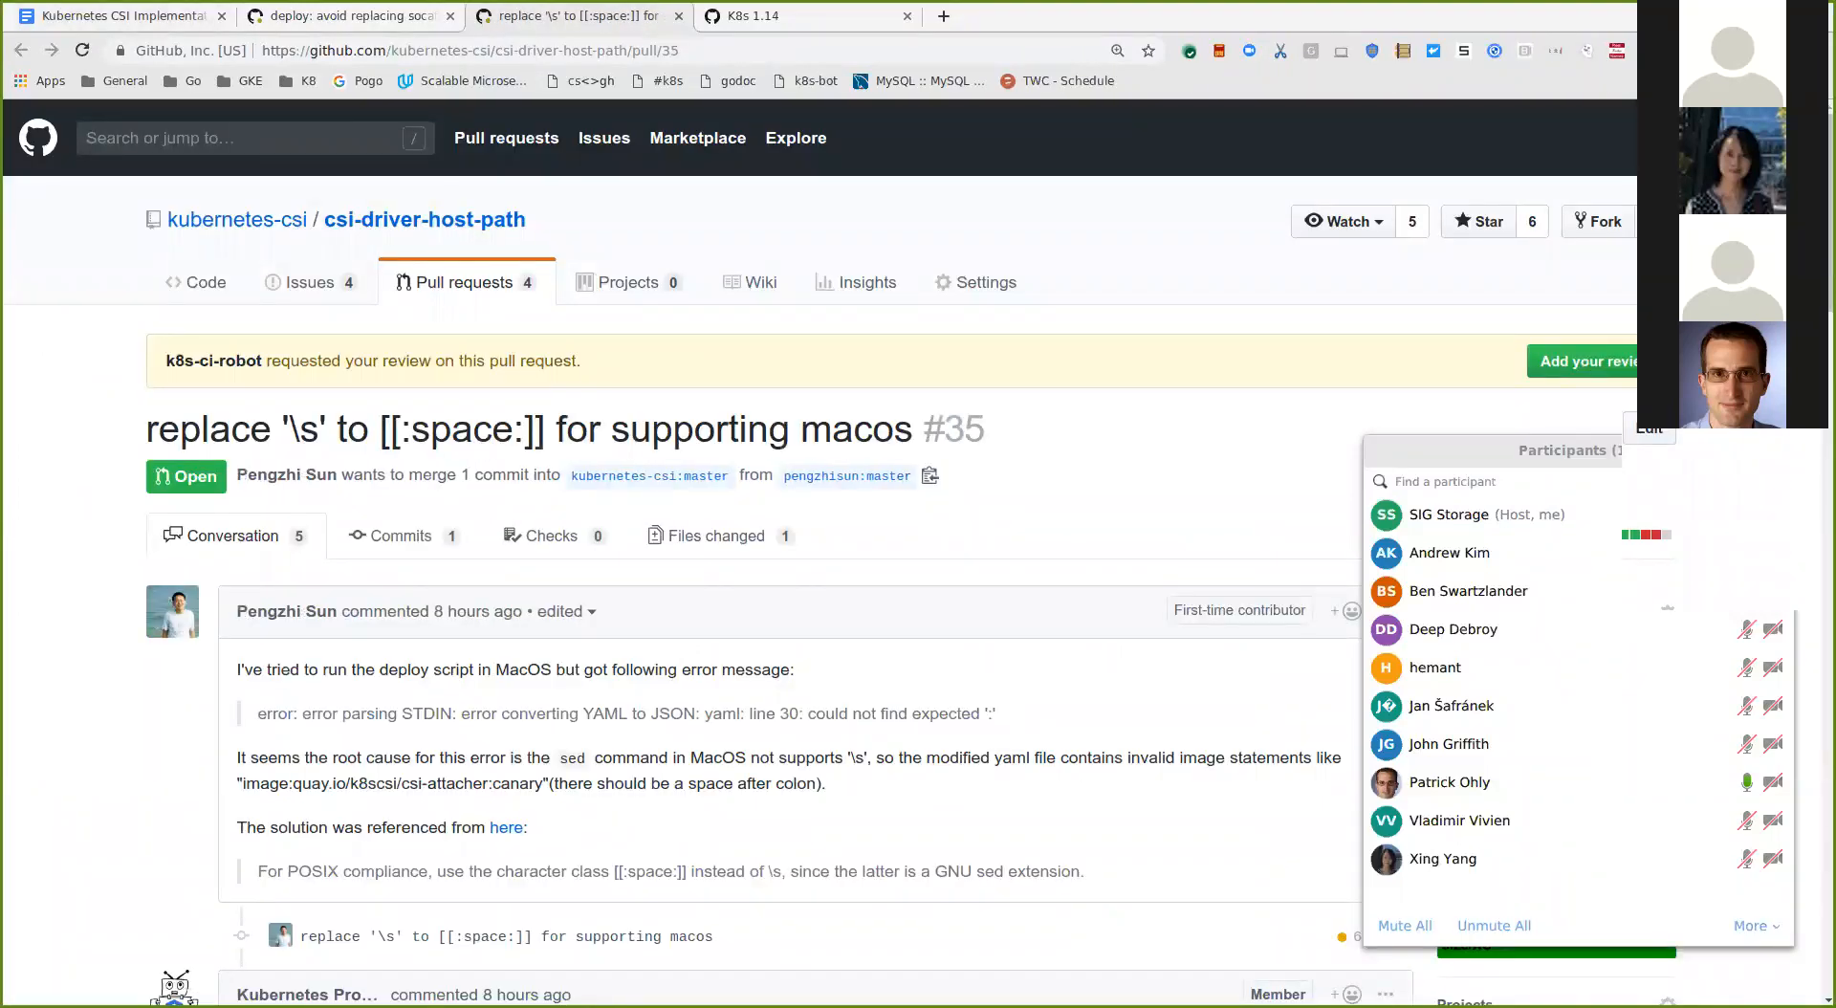
# Step: Scroll through the PR #35 conversation to check approval and CLA status
pyautogui.scroll(-3)
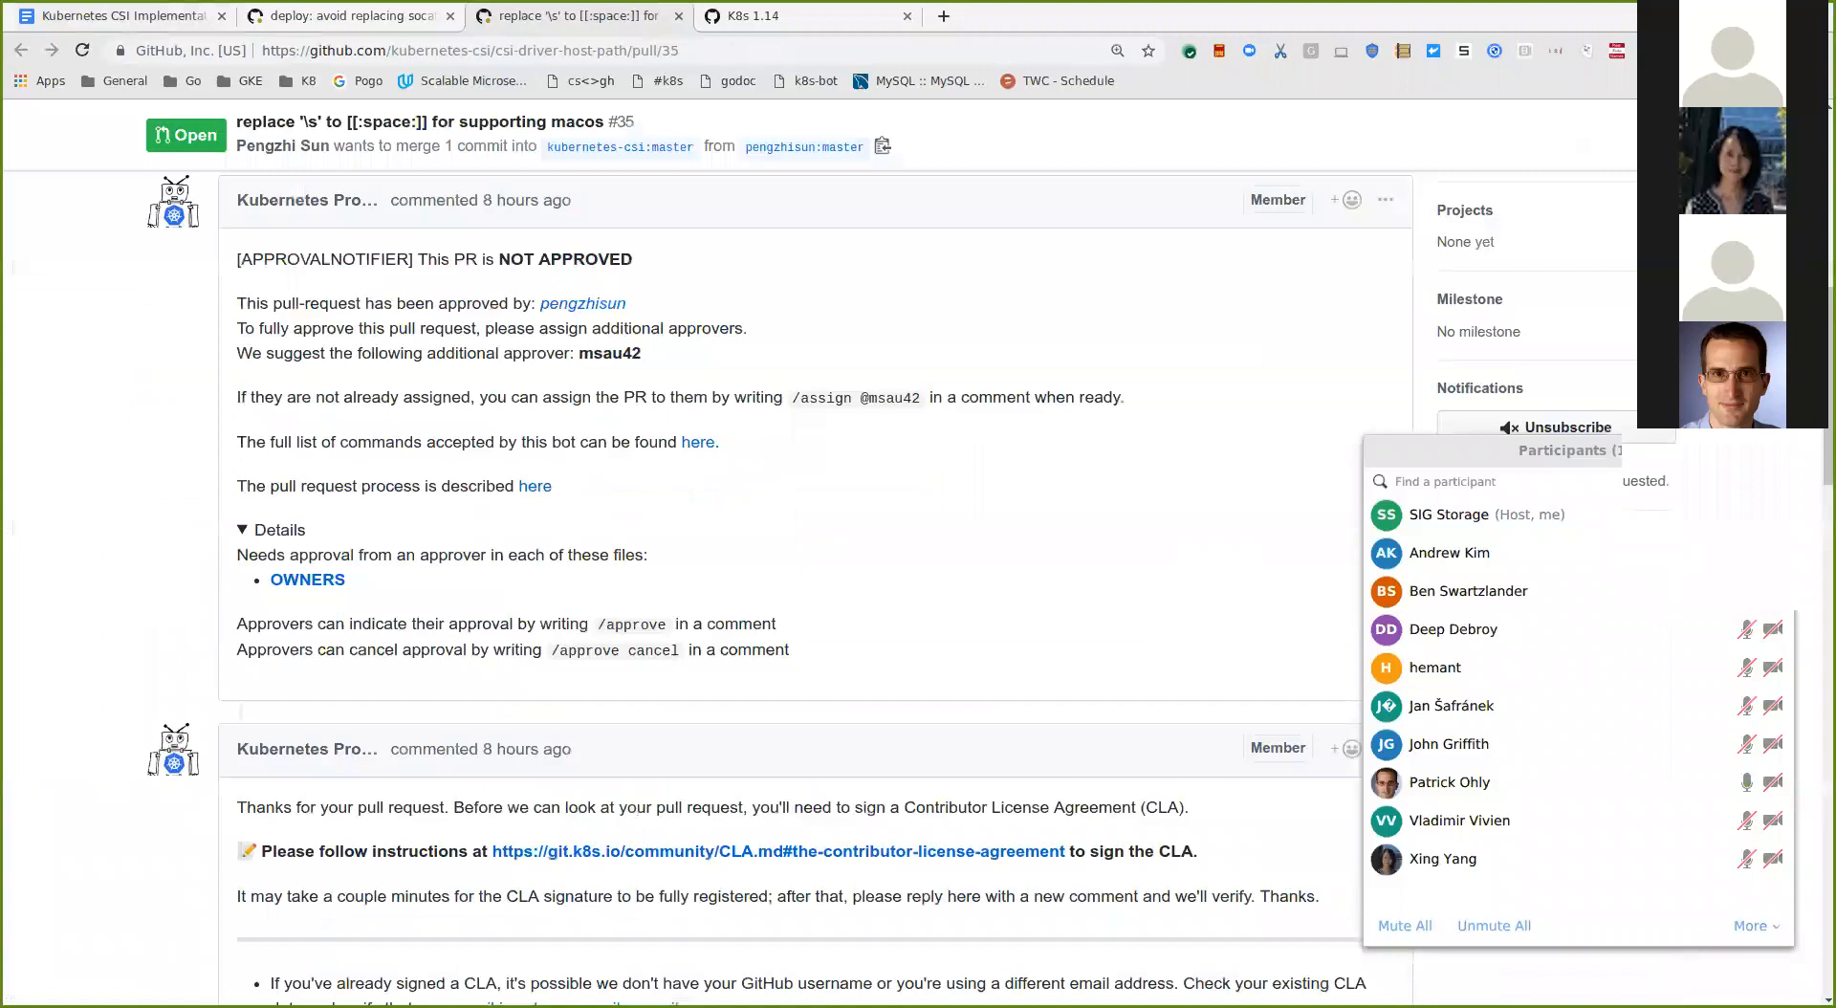
pyautogui.scroll(-3)
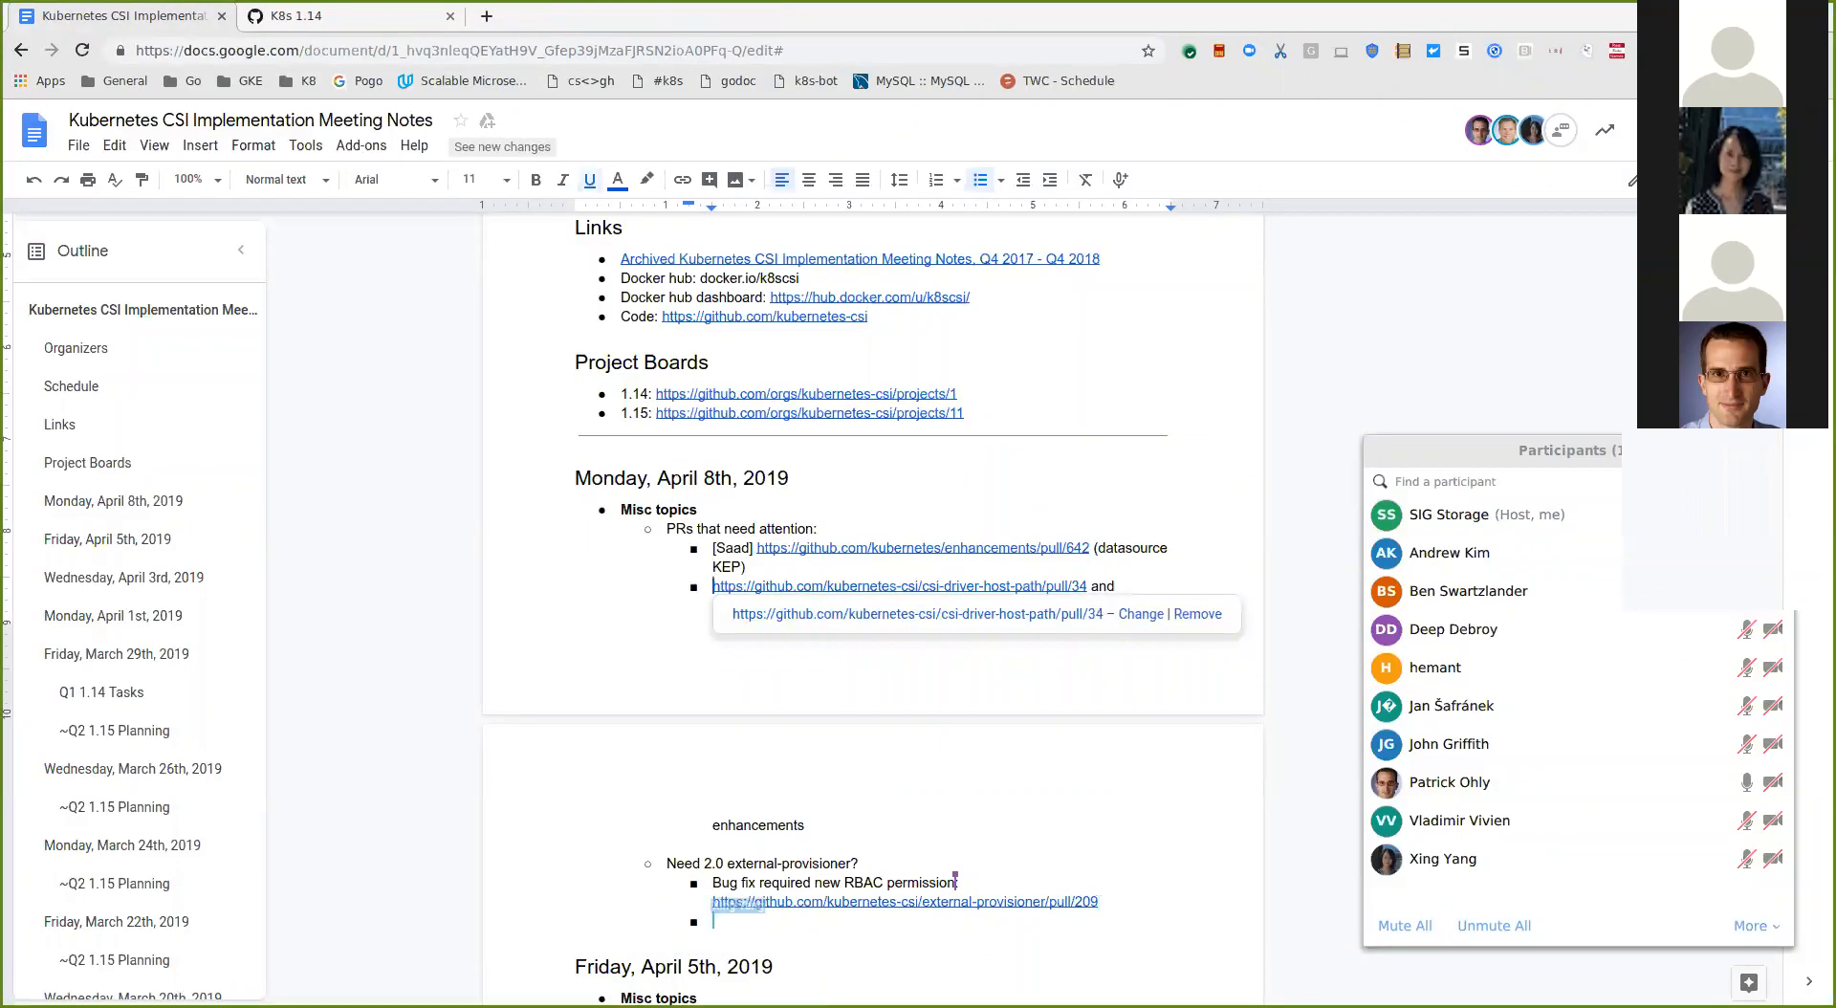
# Step: Tag the host-path PRs entry with [Michelle] and open external-snapshotter PR #93
pyautogui.write('[Michelle')
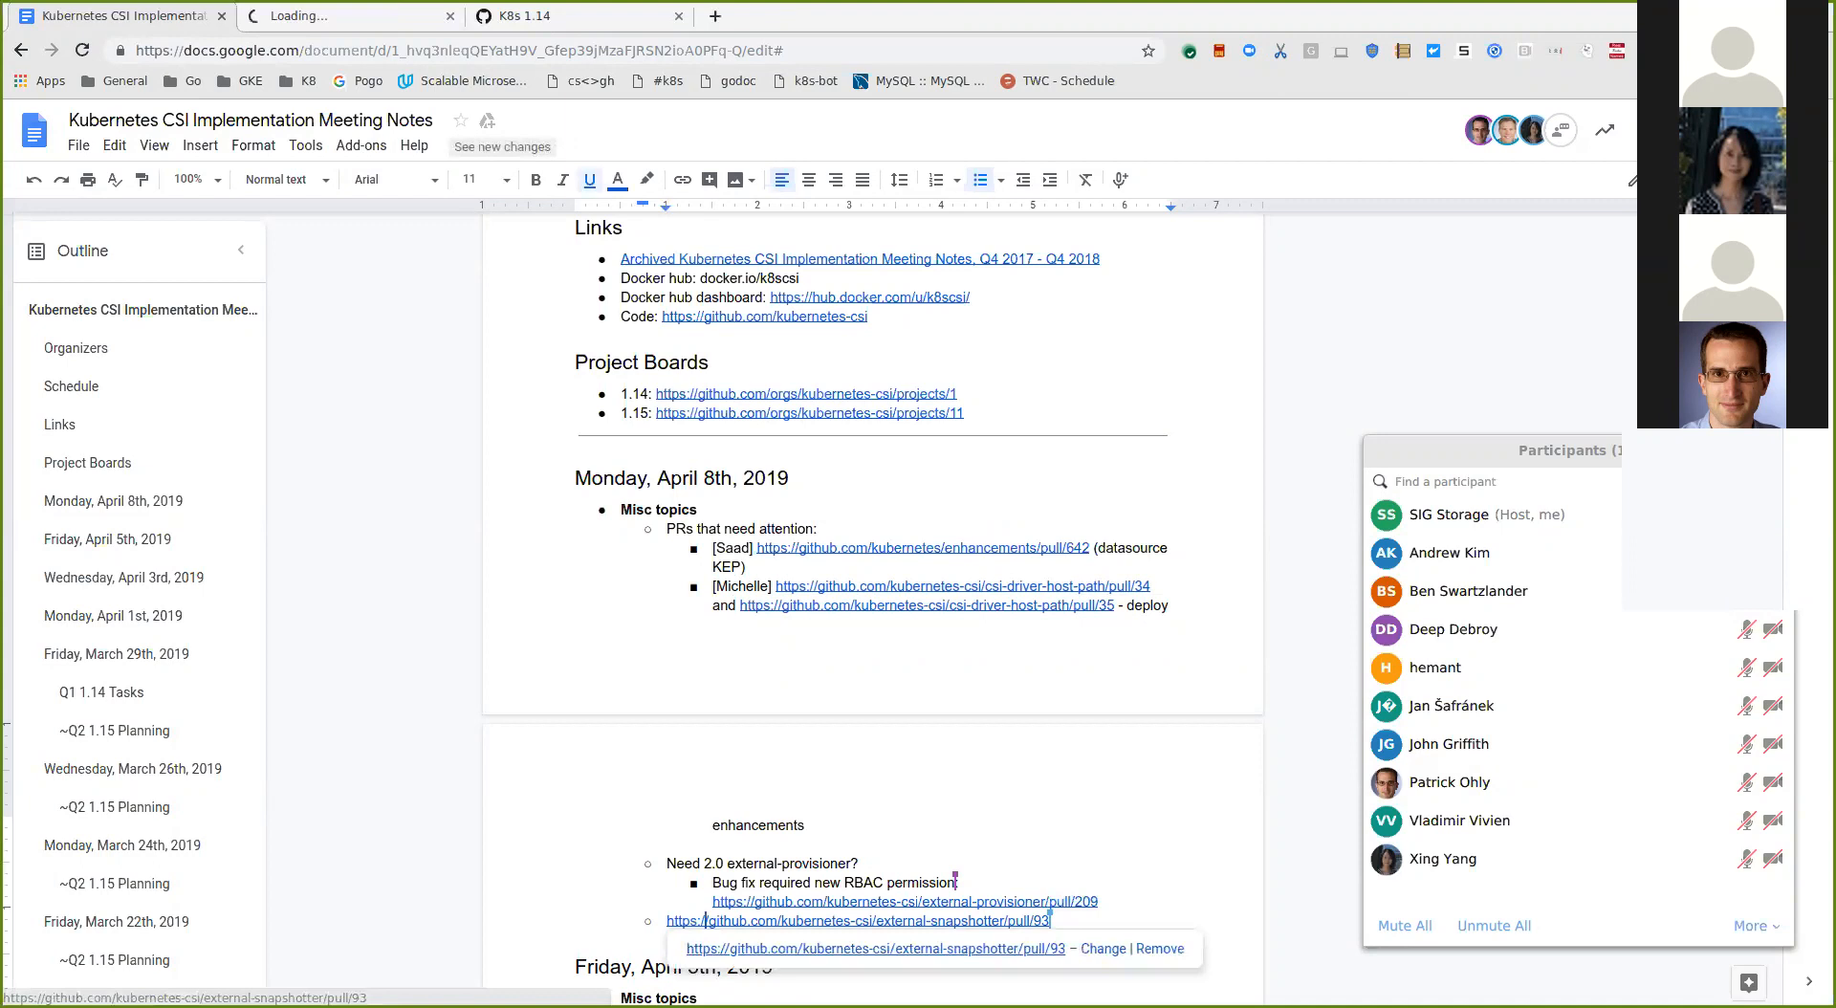
pyautogui.click(859, 922)
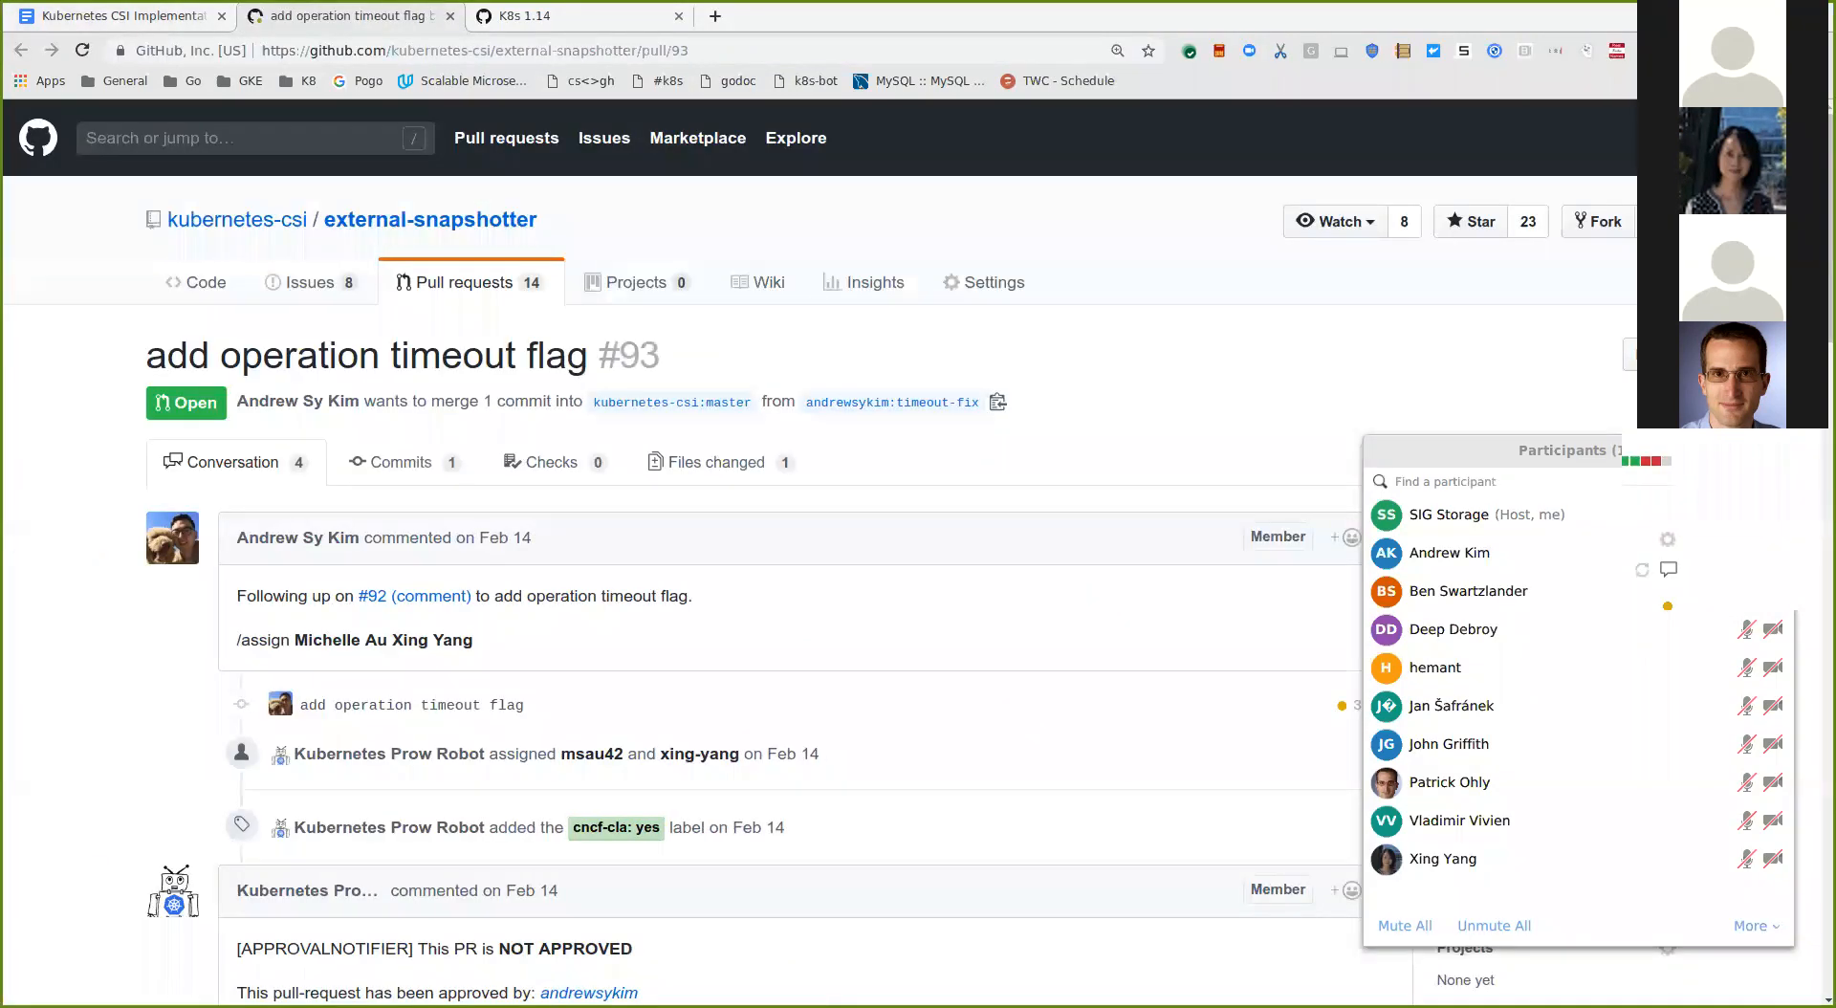
pyautogui.scroll(-3)
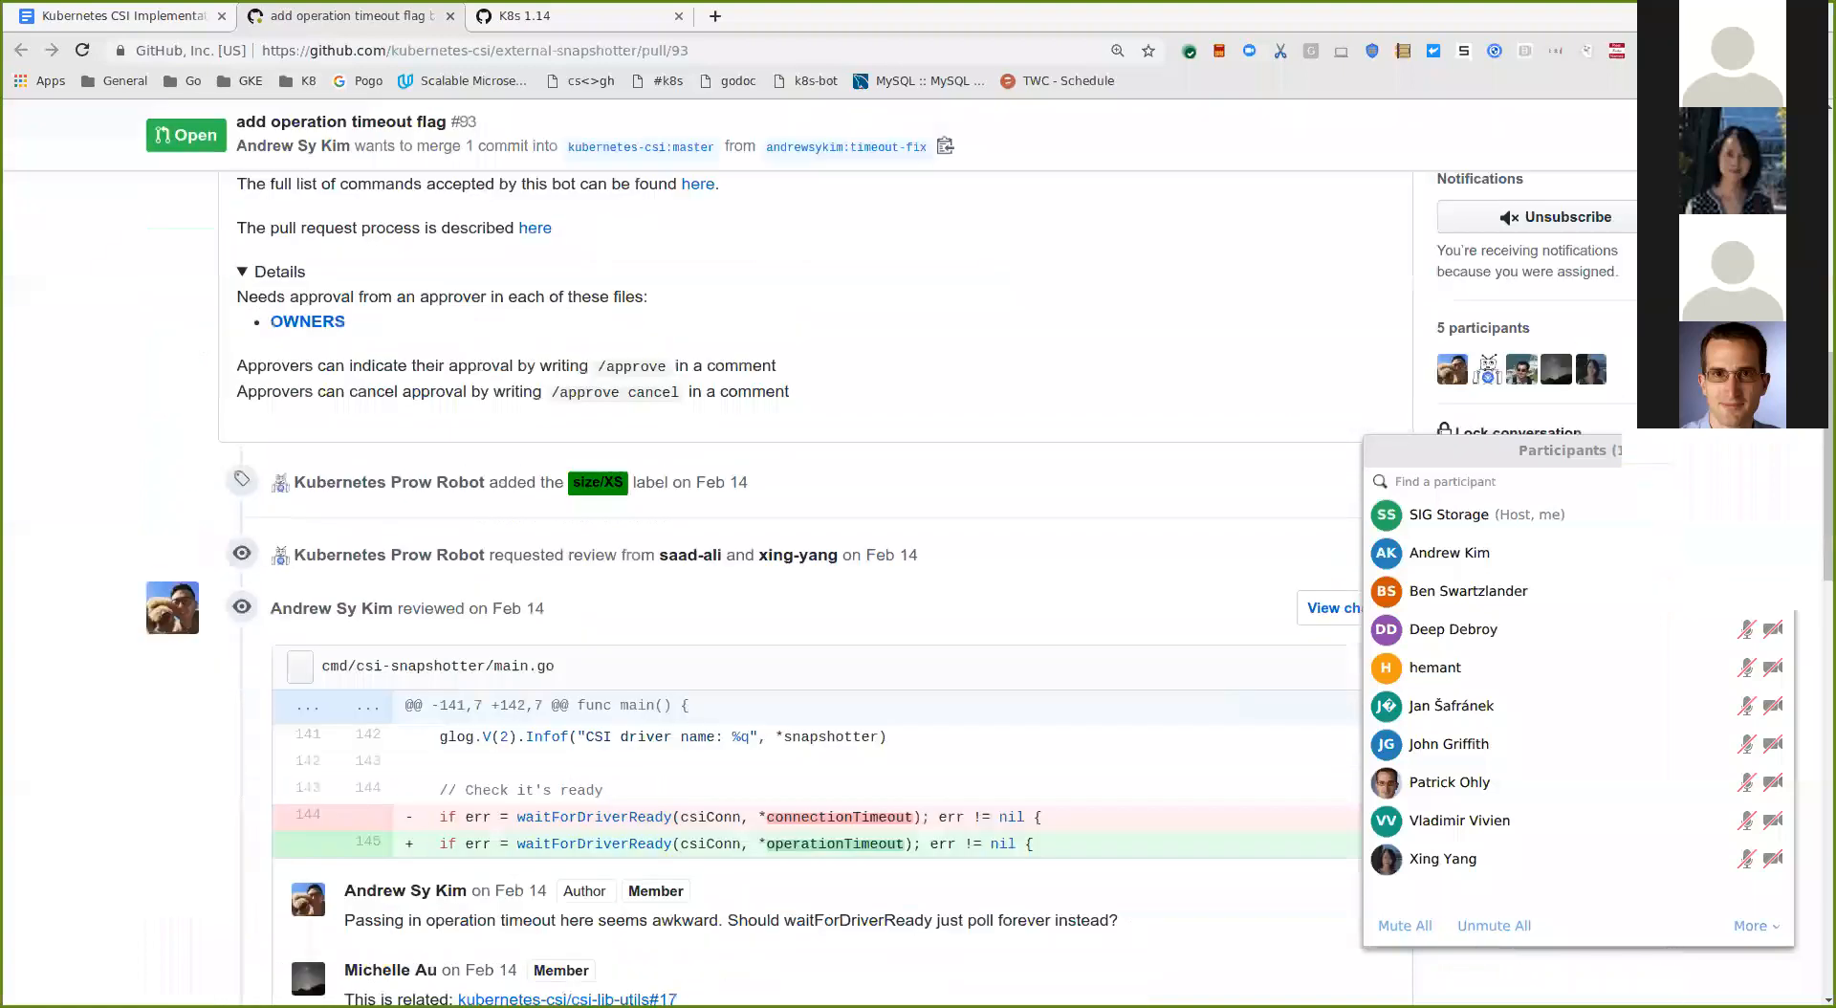
pyautogui.scroll(-3)
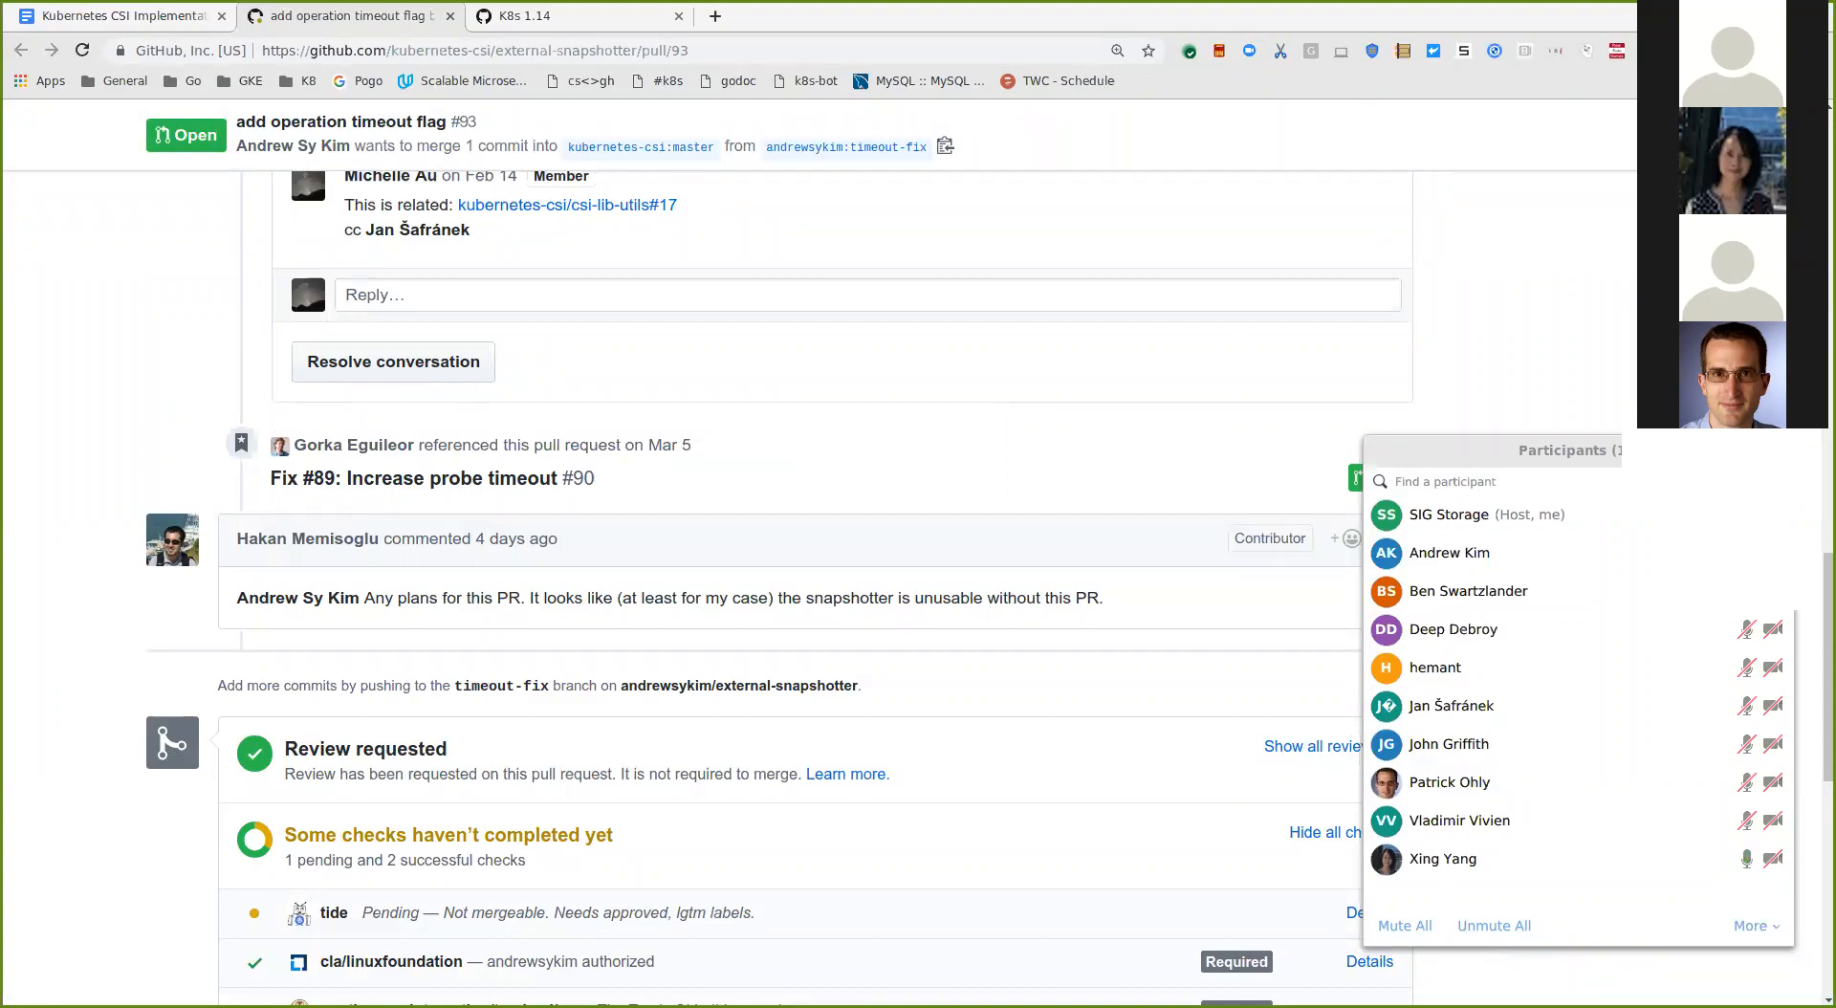
pyautogui.scroll(-3)
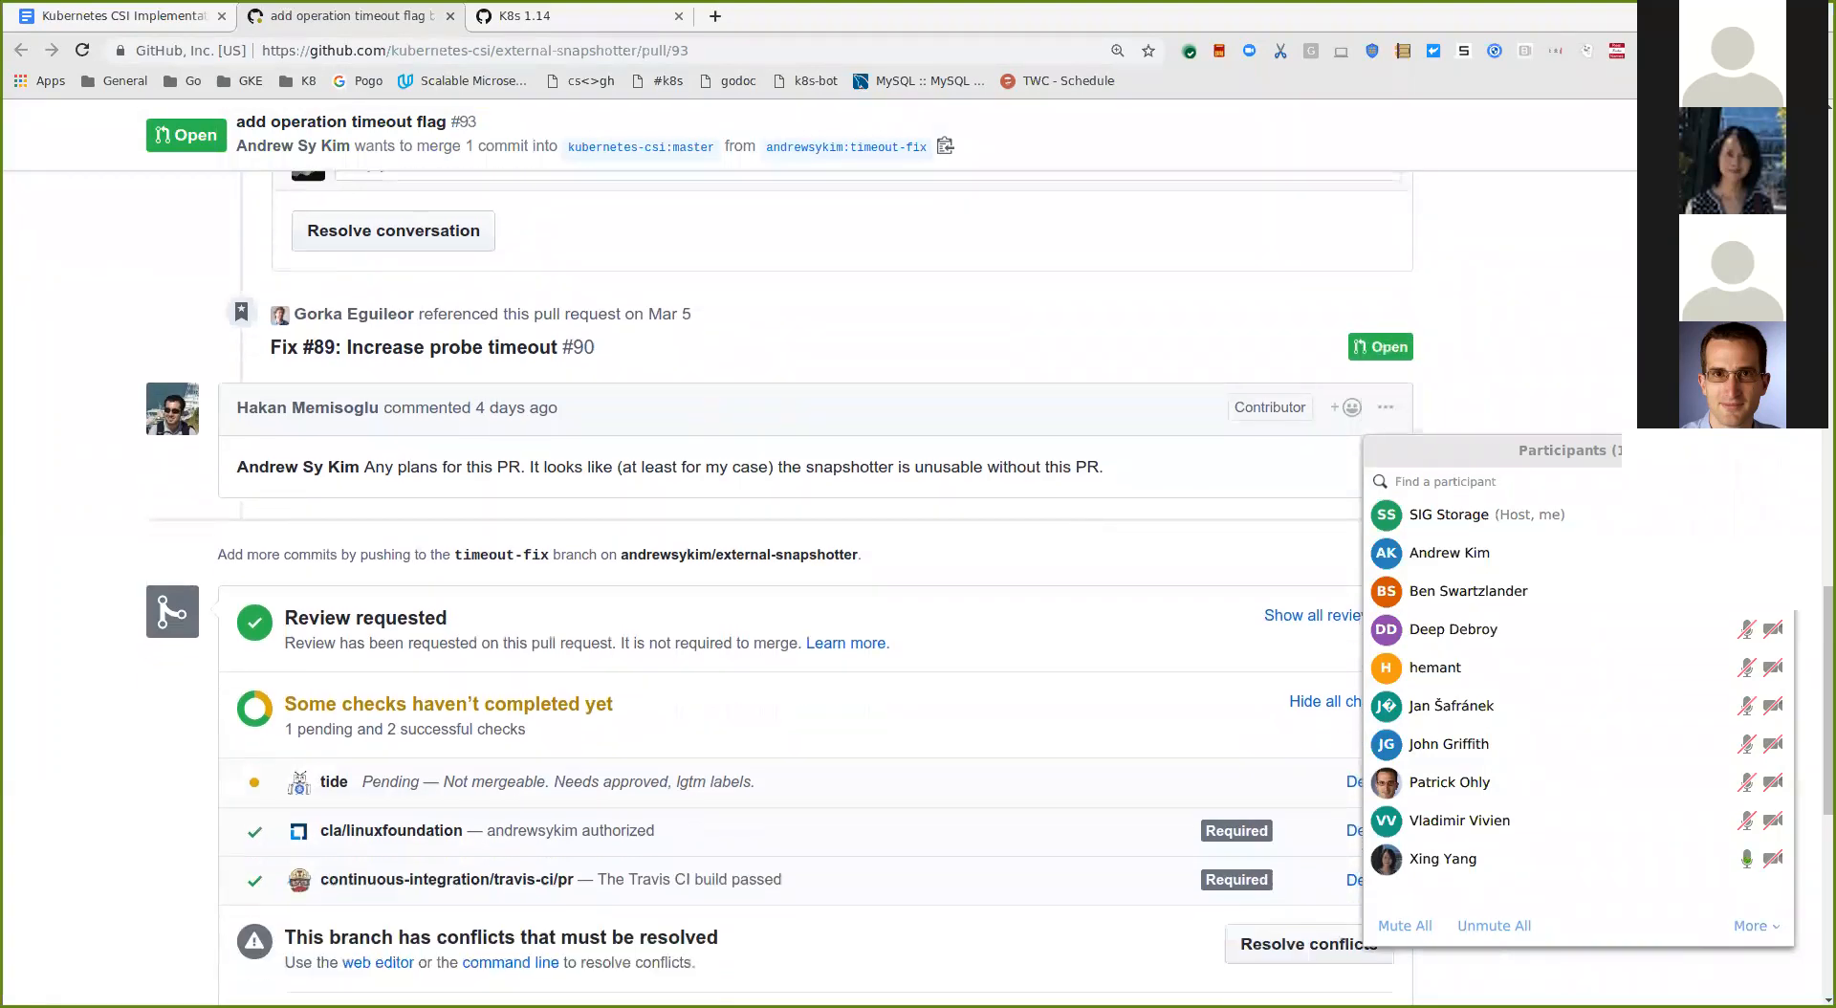
pyautogui.scroll(-3)
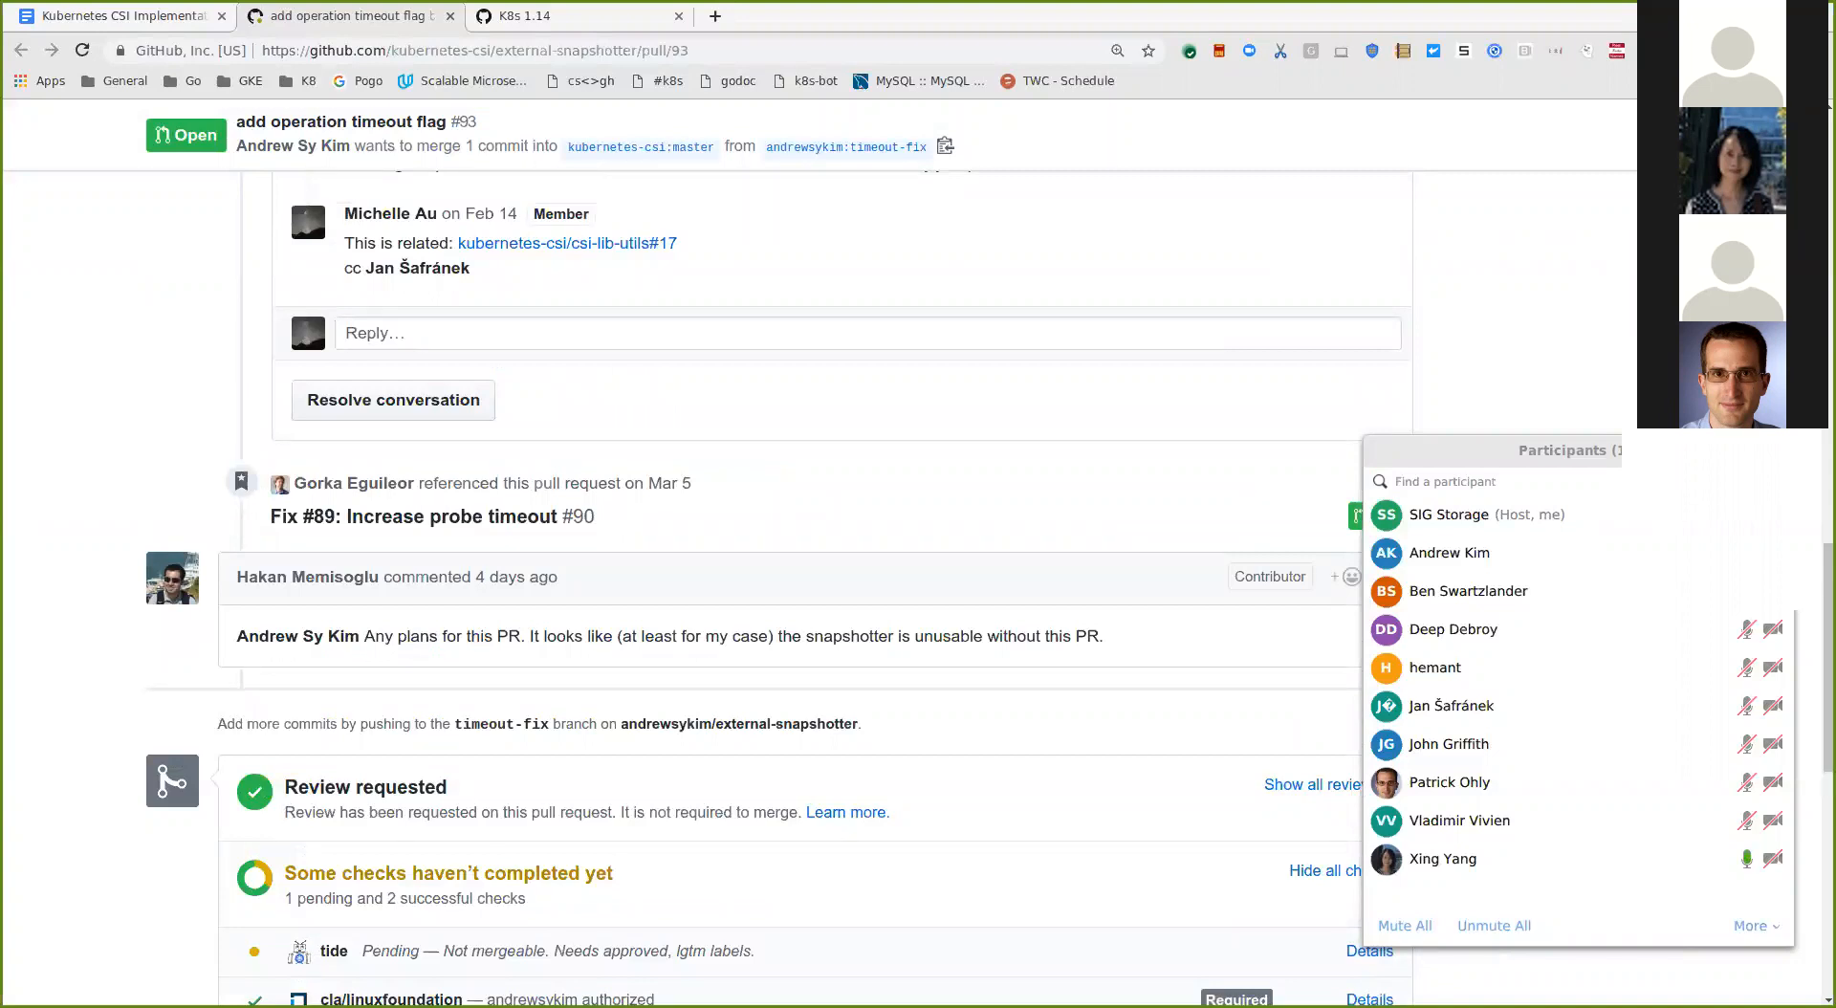
pyautogui.scroll(3)
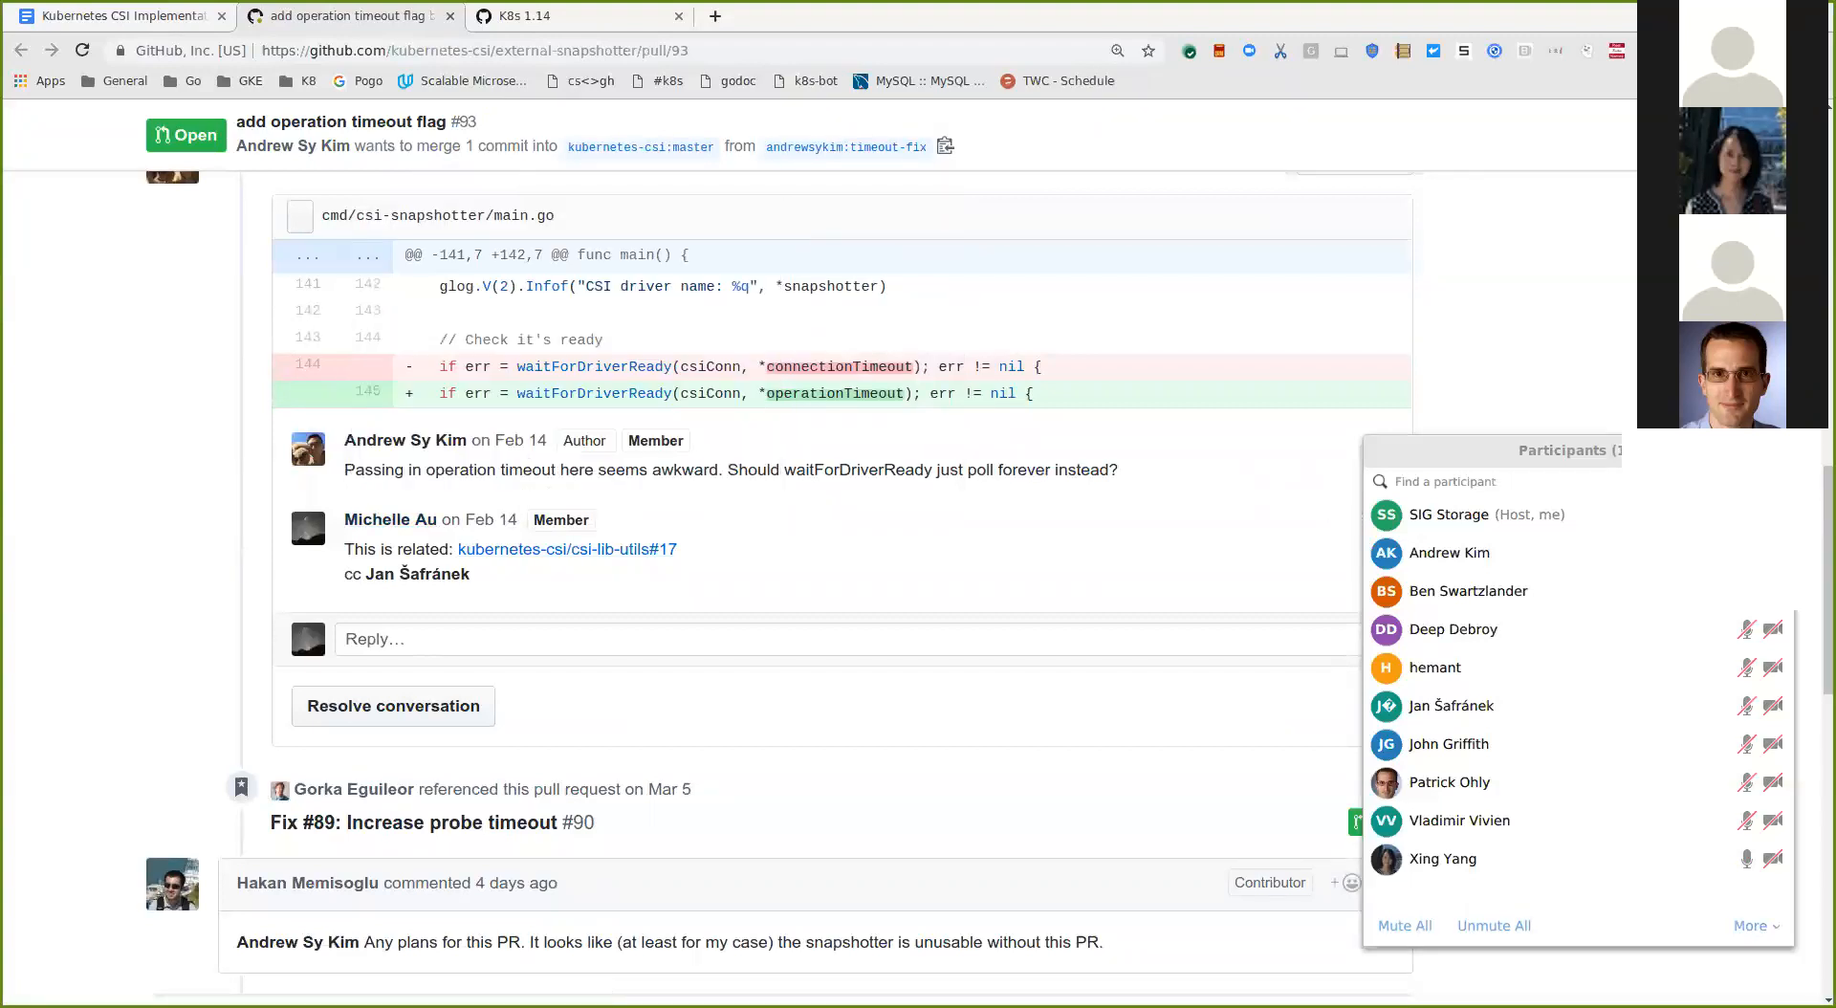
pyautogui.scroll(-3)
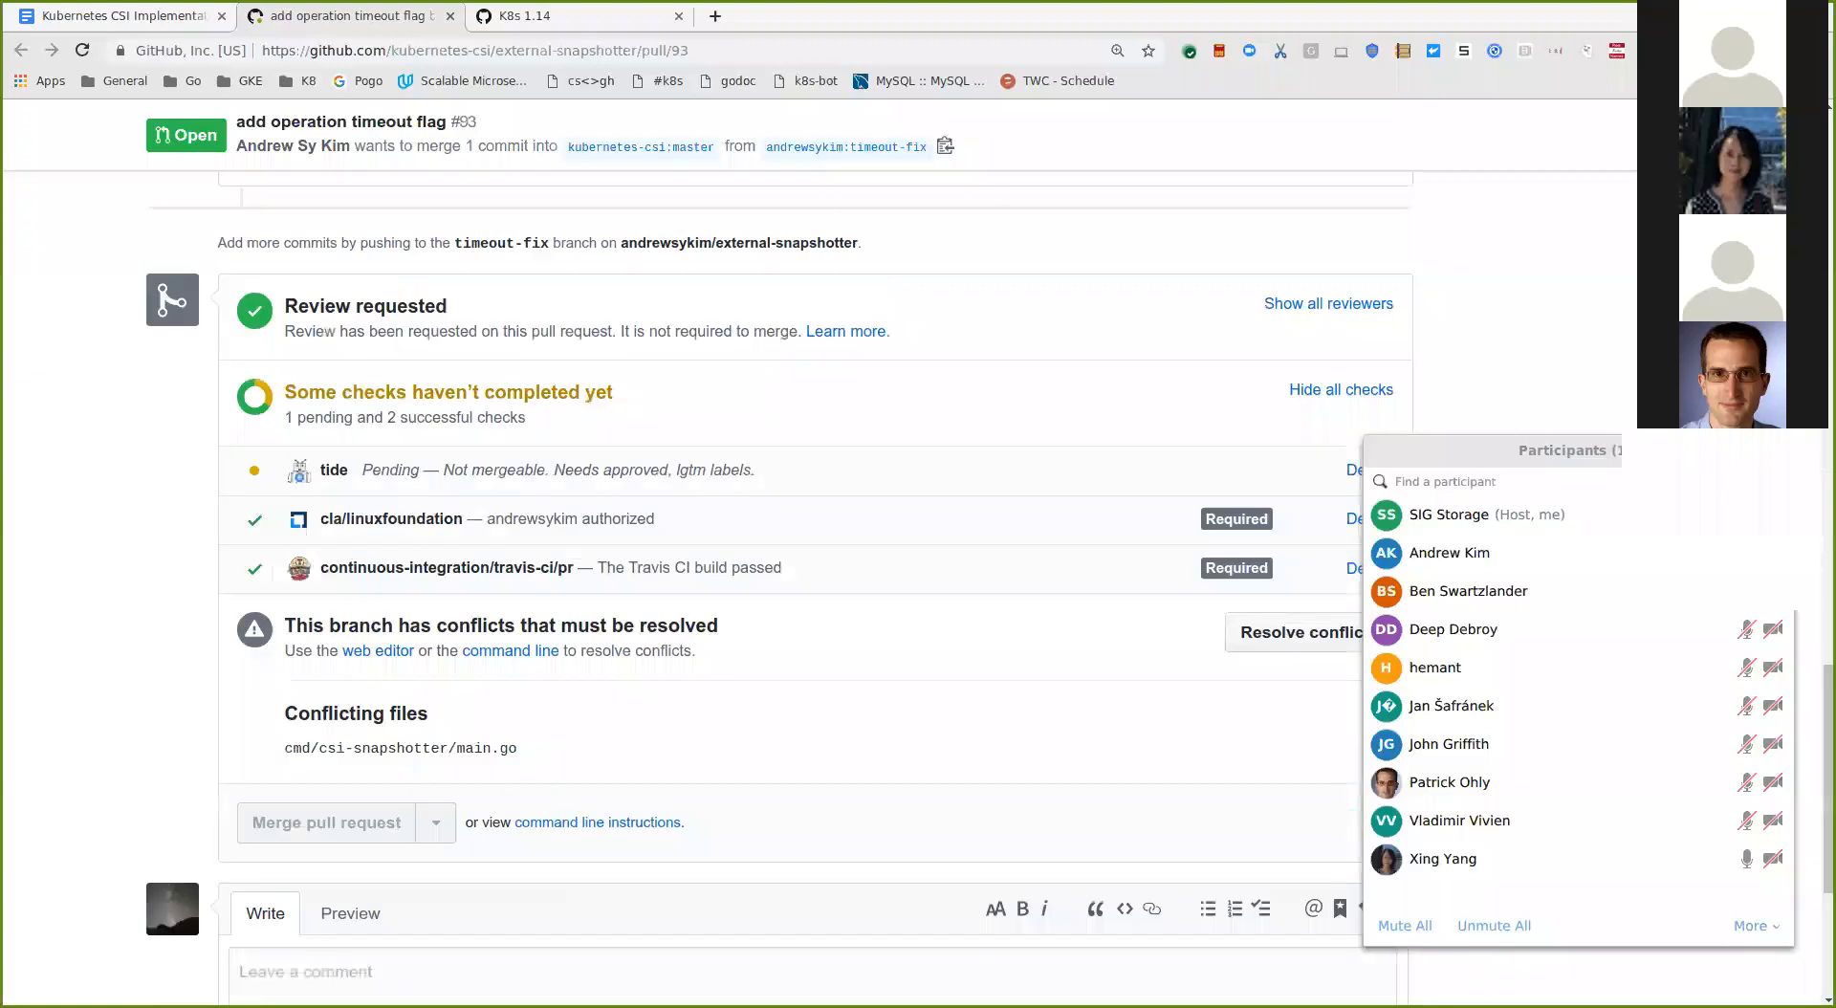
pyautogui.scroll(-3)
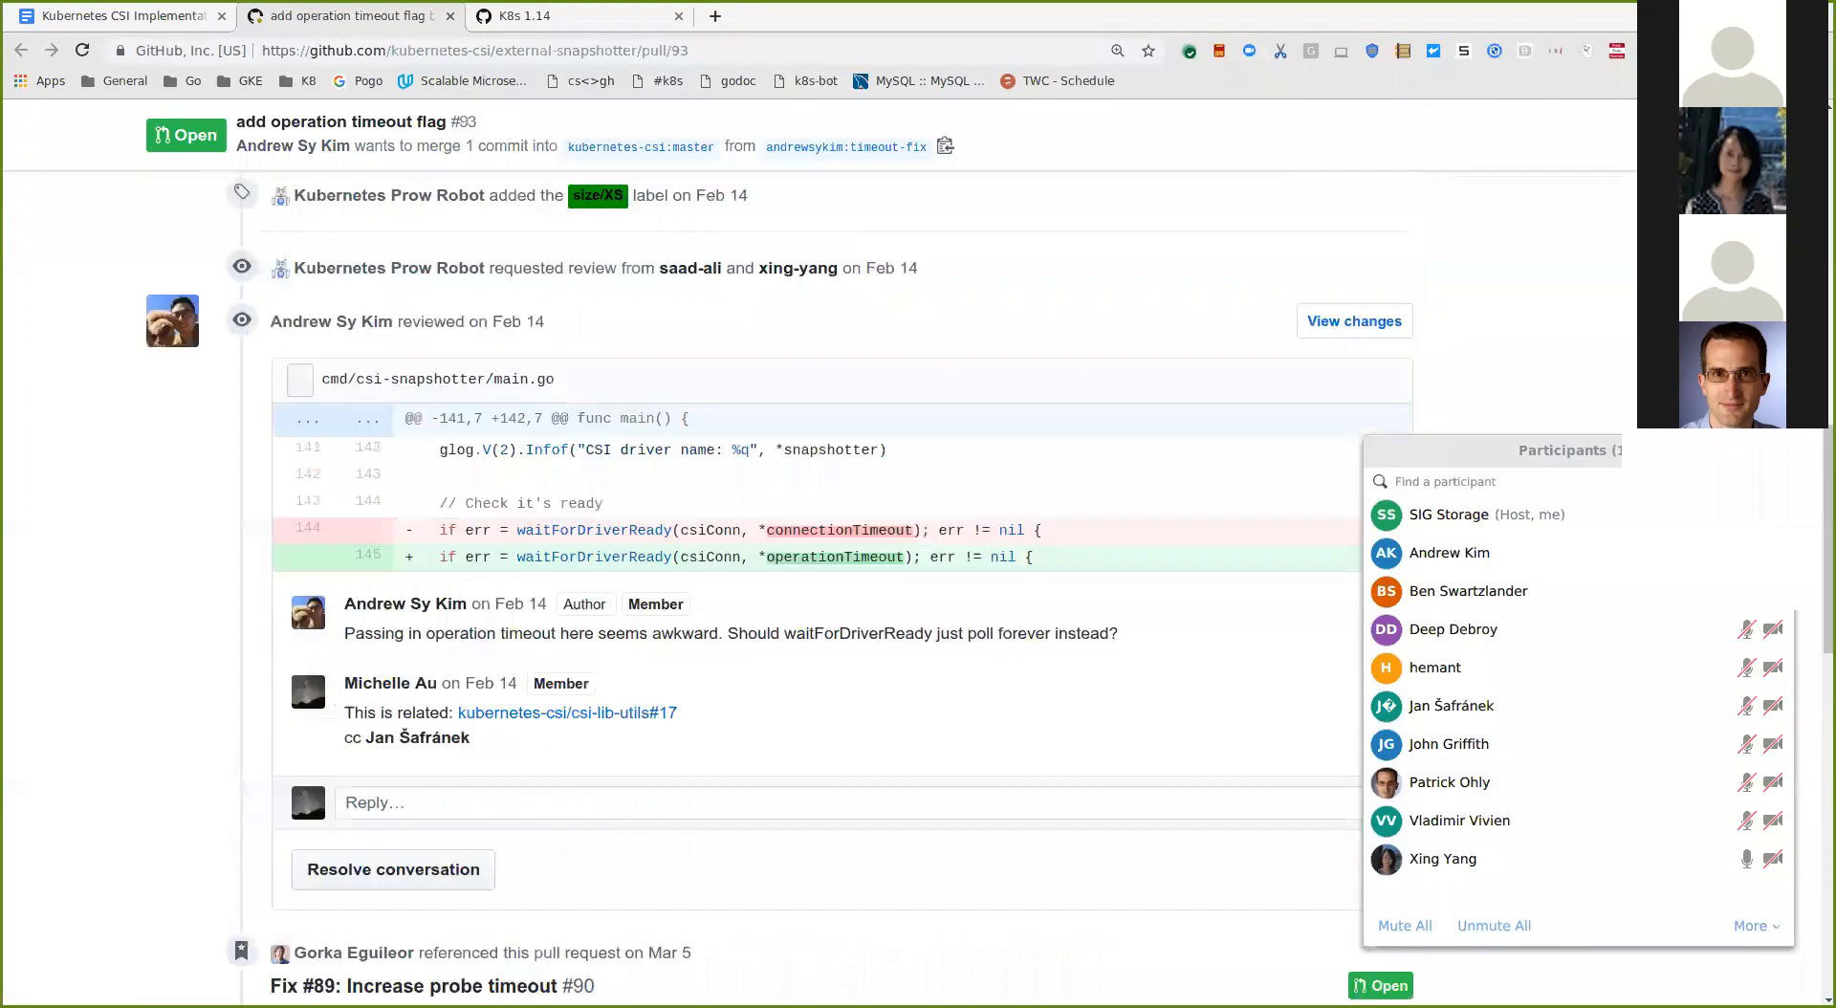
pyautogui.scroll(-3)
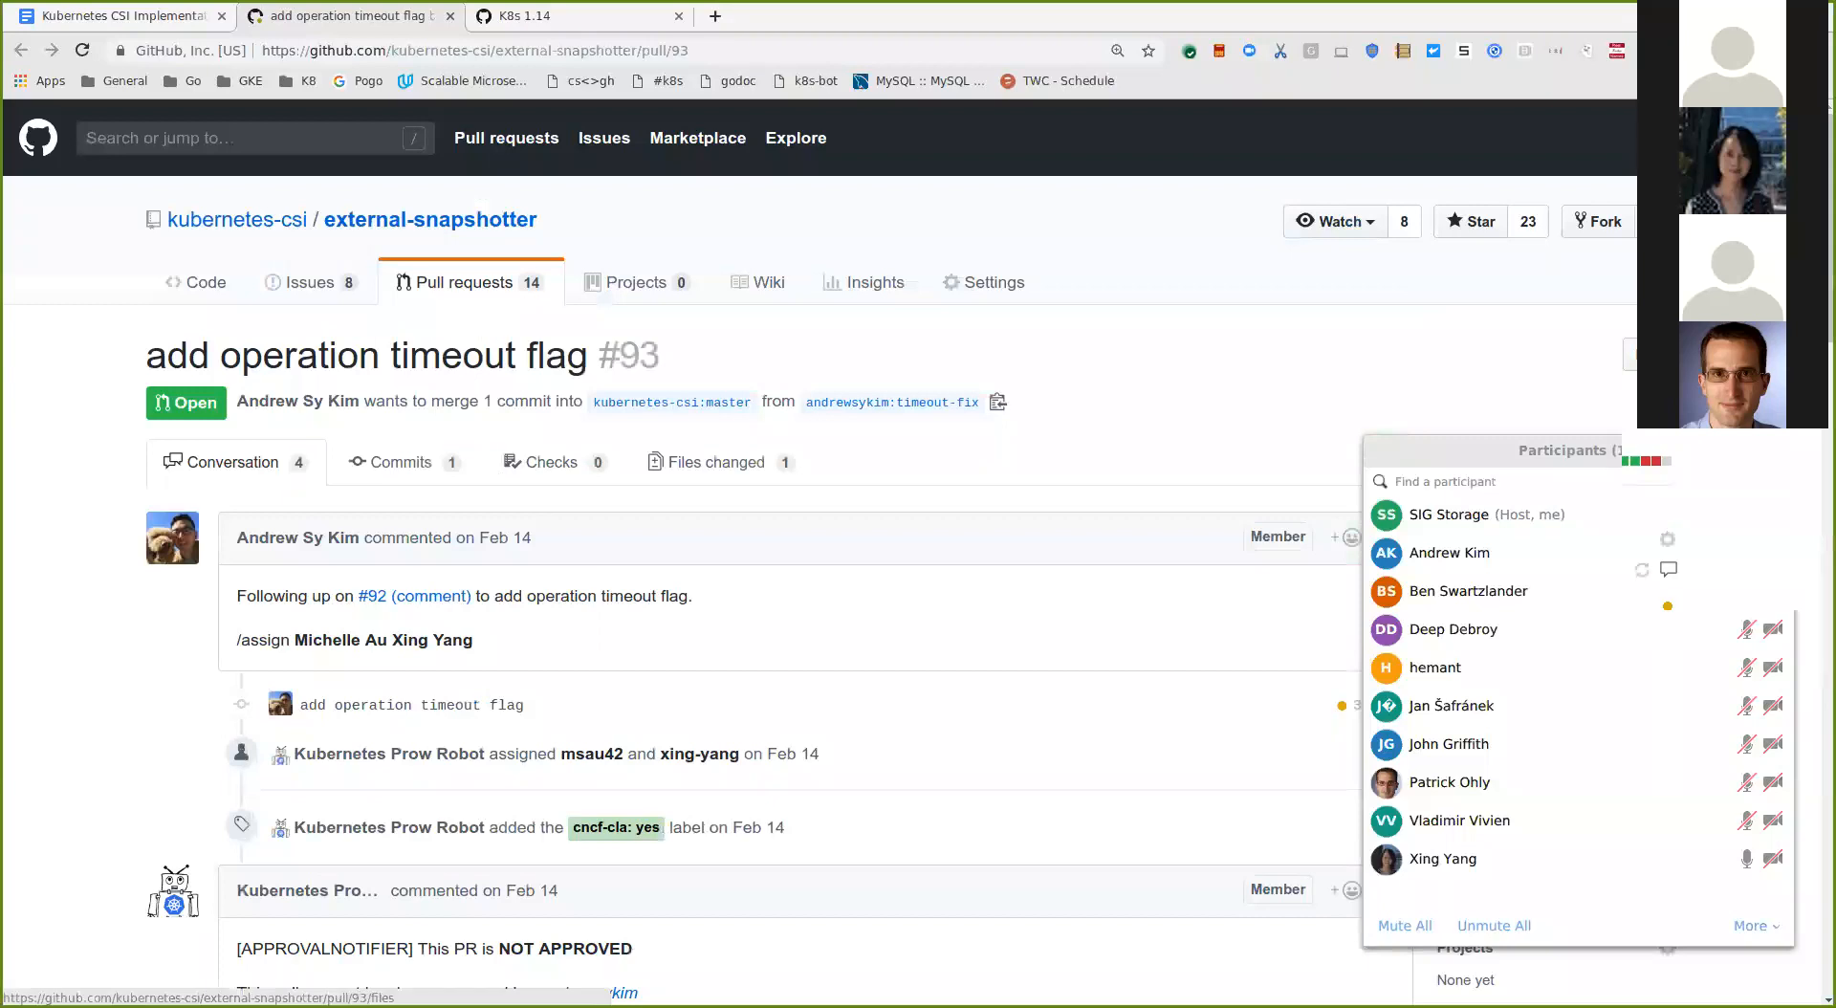
# Step: Review the main.go diff in PR #93's Files changed view, including the operation-timeout thread
pyautogui.click(715, 461)
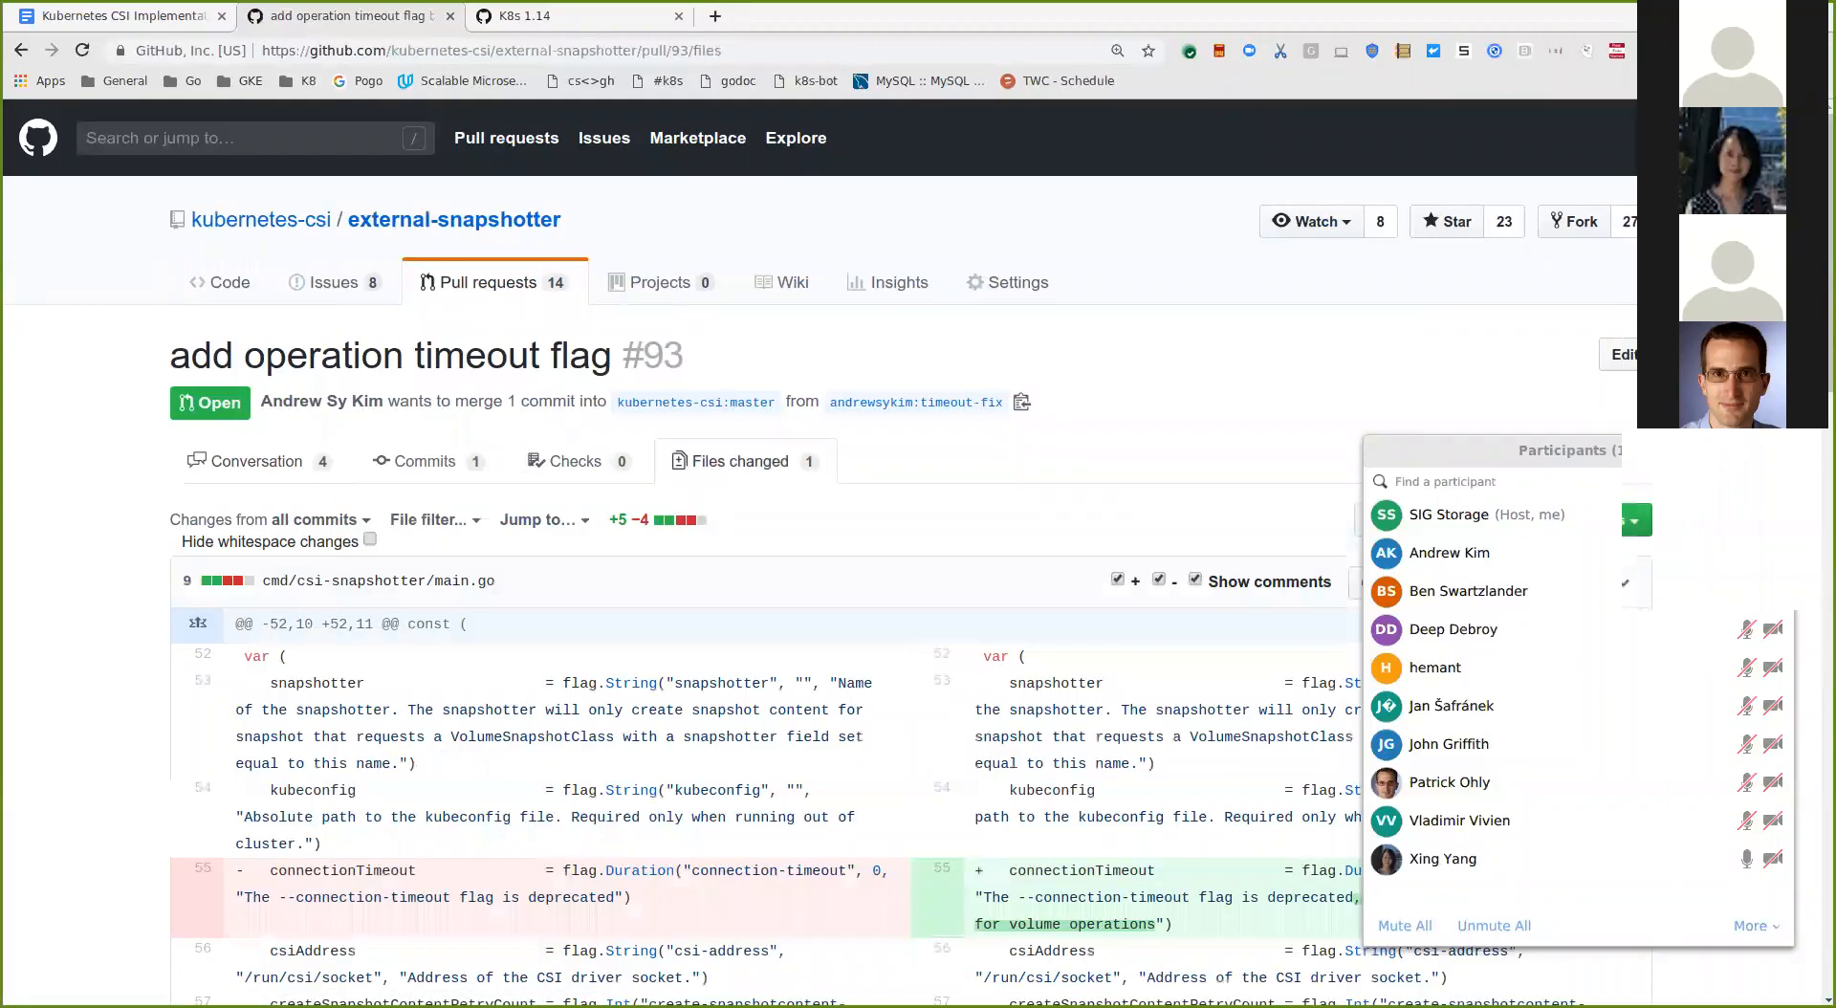
pyautogui.scroll(-3)
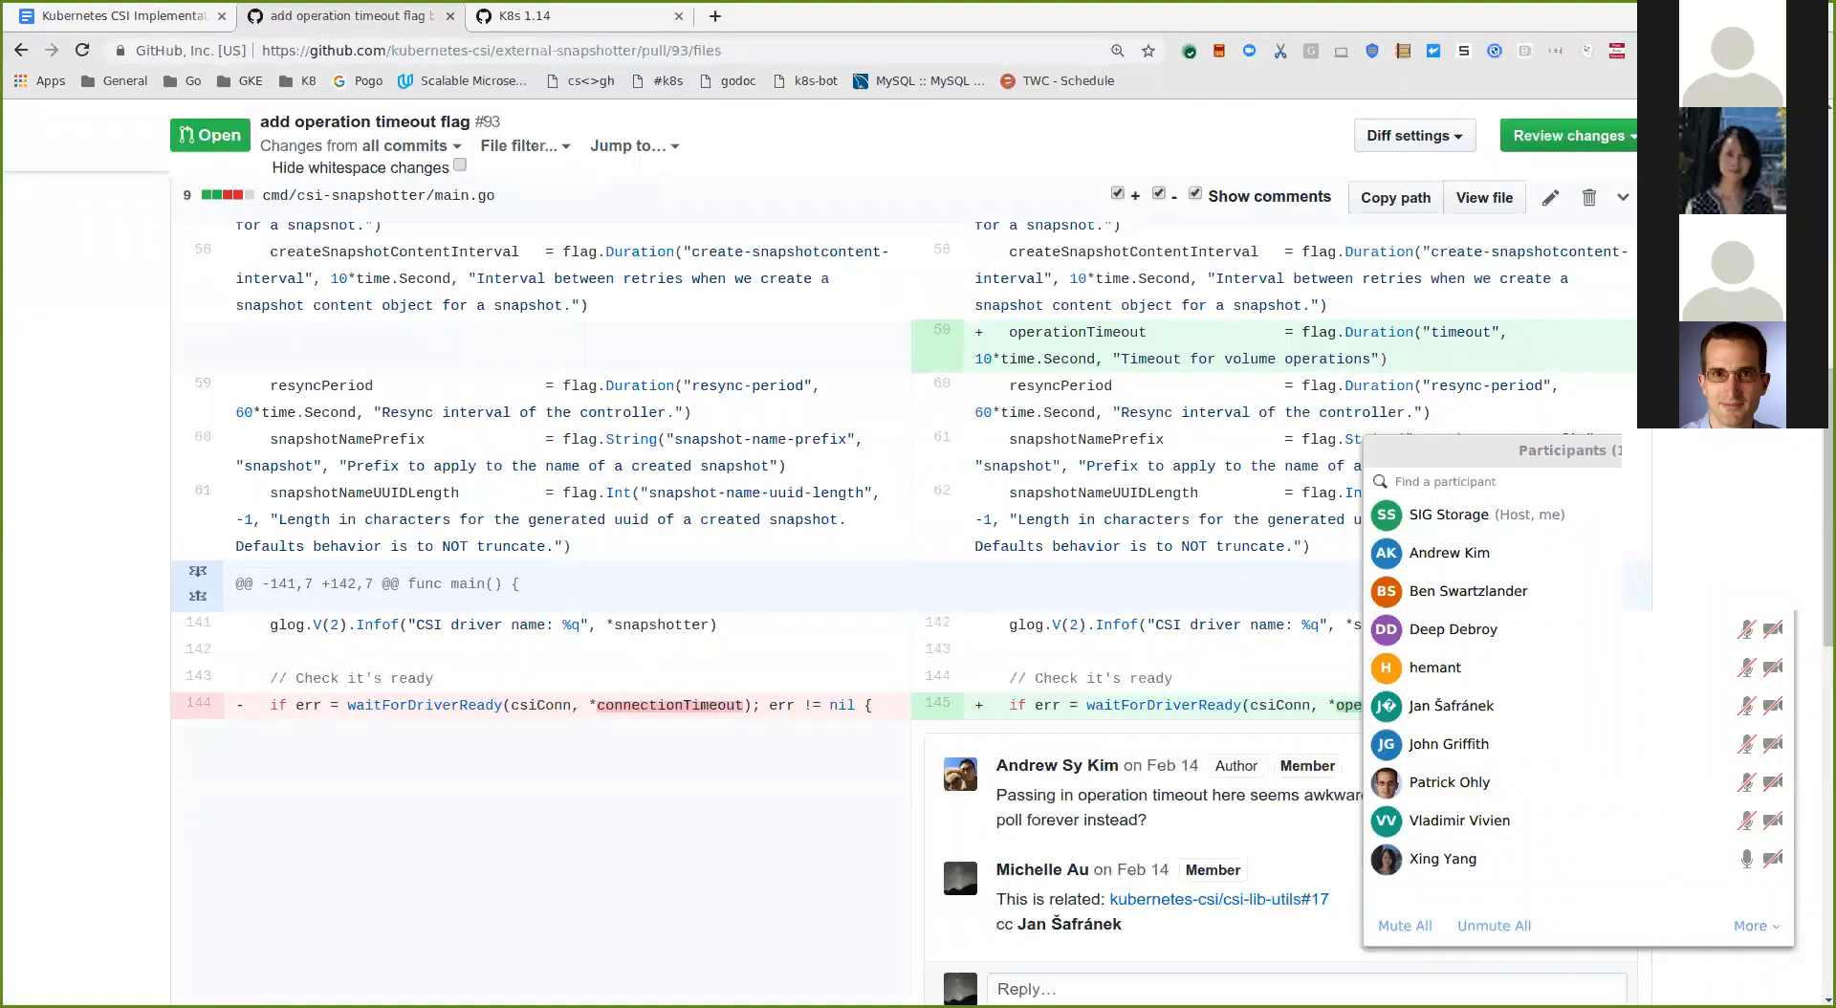
pyautogui.scroll(-3)
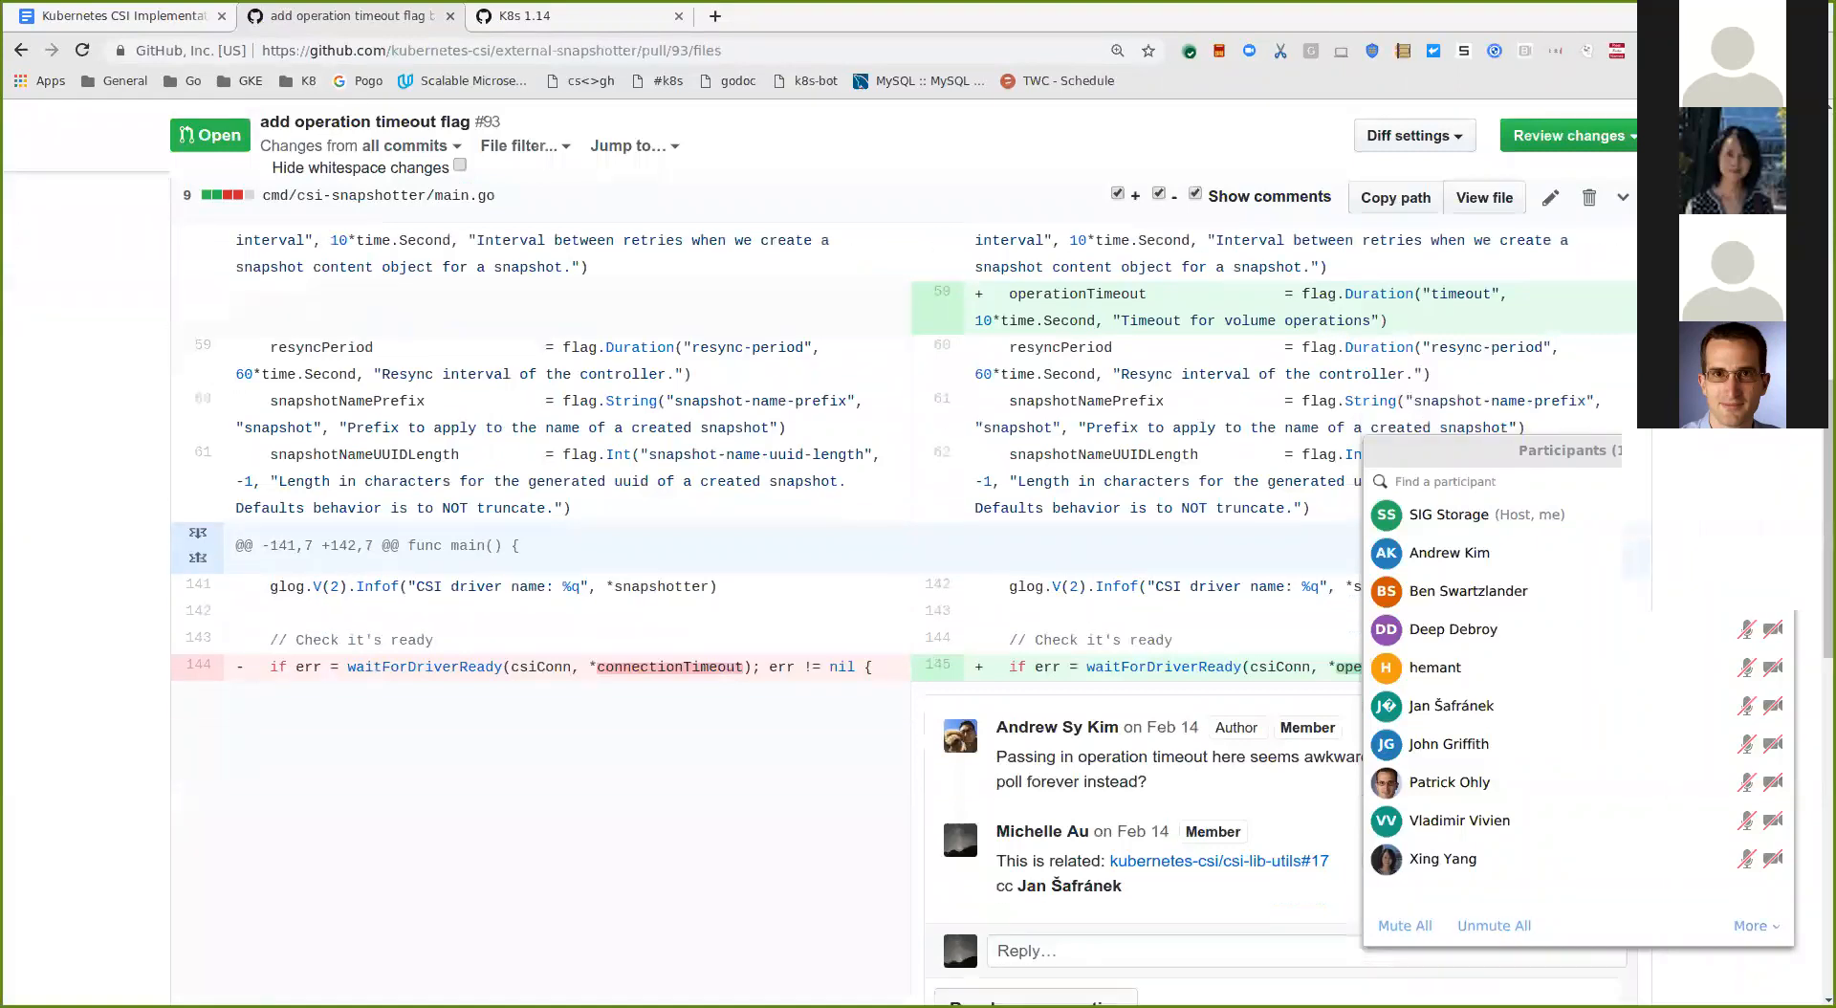
pyautogui.scroll(-3)
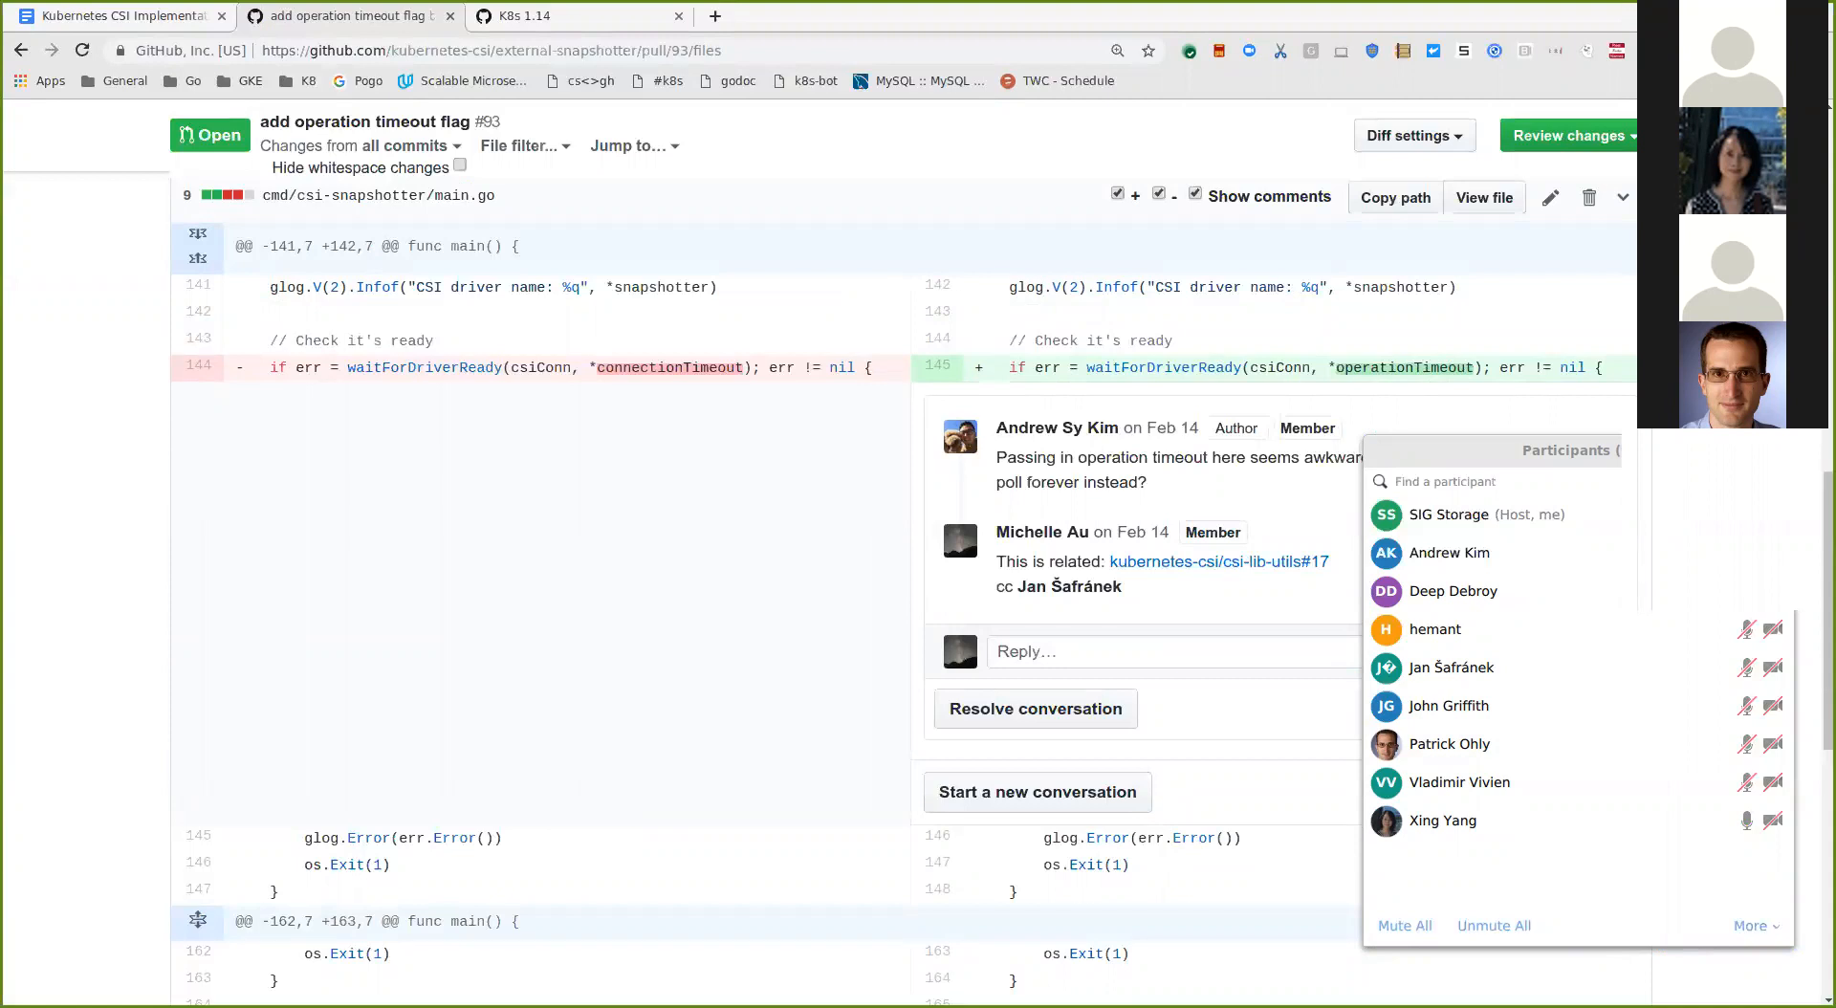
pyautogui.scroll(-3)
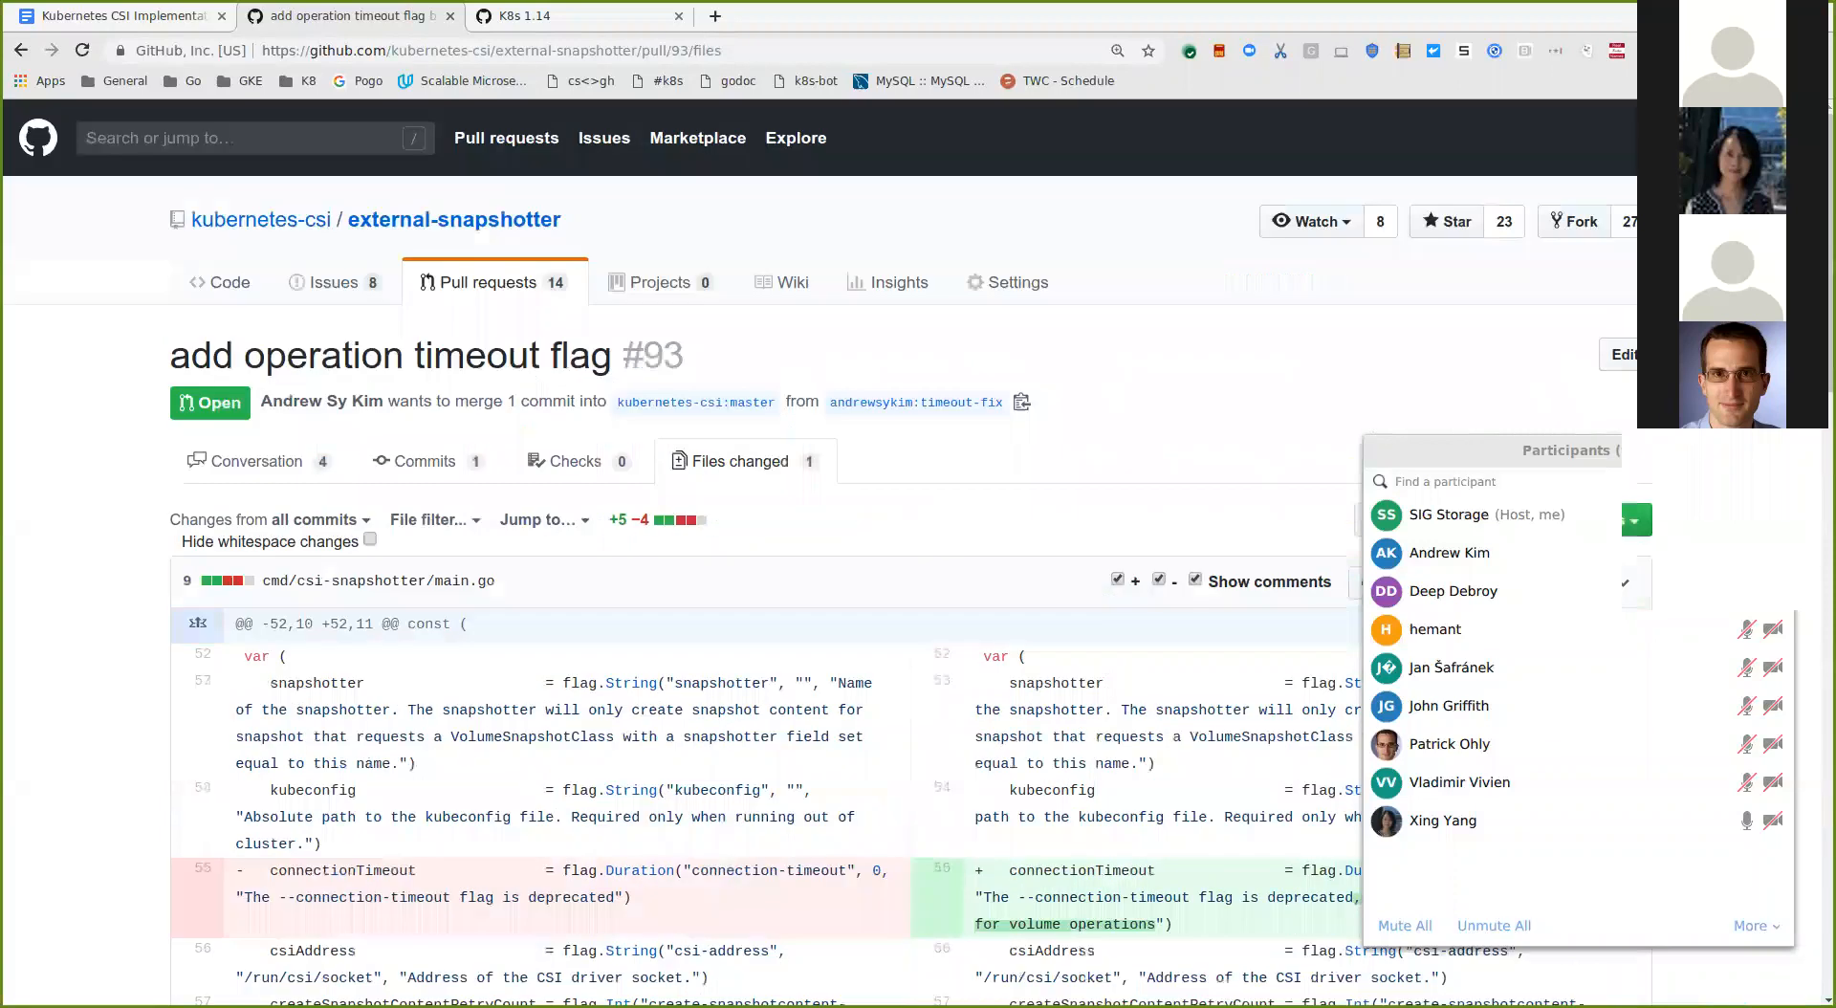
# Step: Return to PR #93's Conversation view and its checks and merge status
pyautogui.click(255, 460)
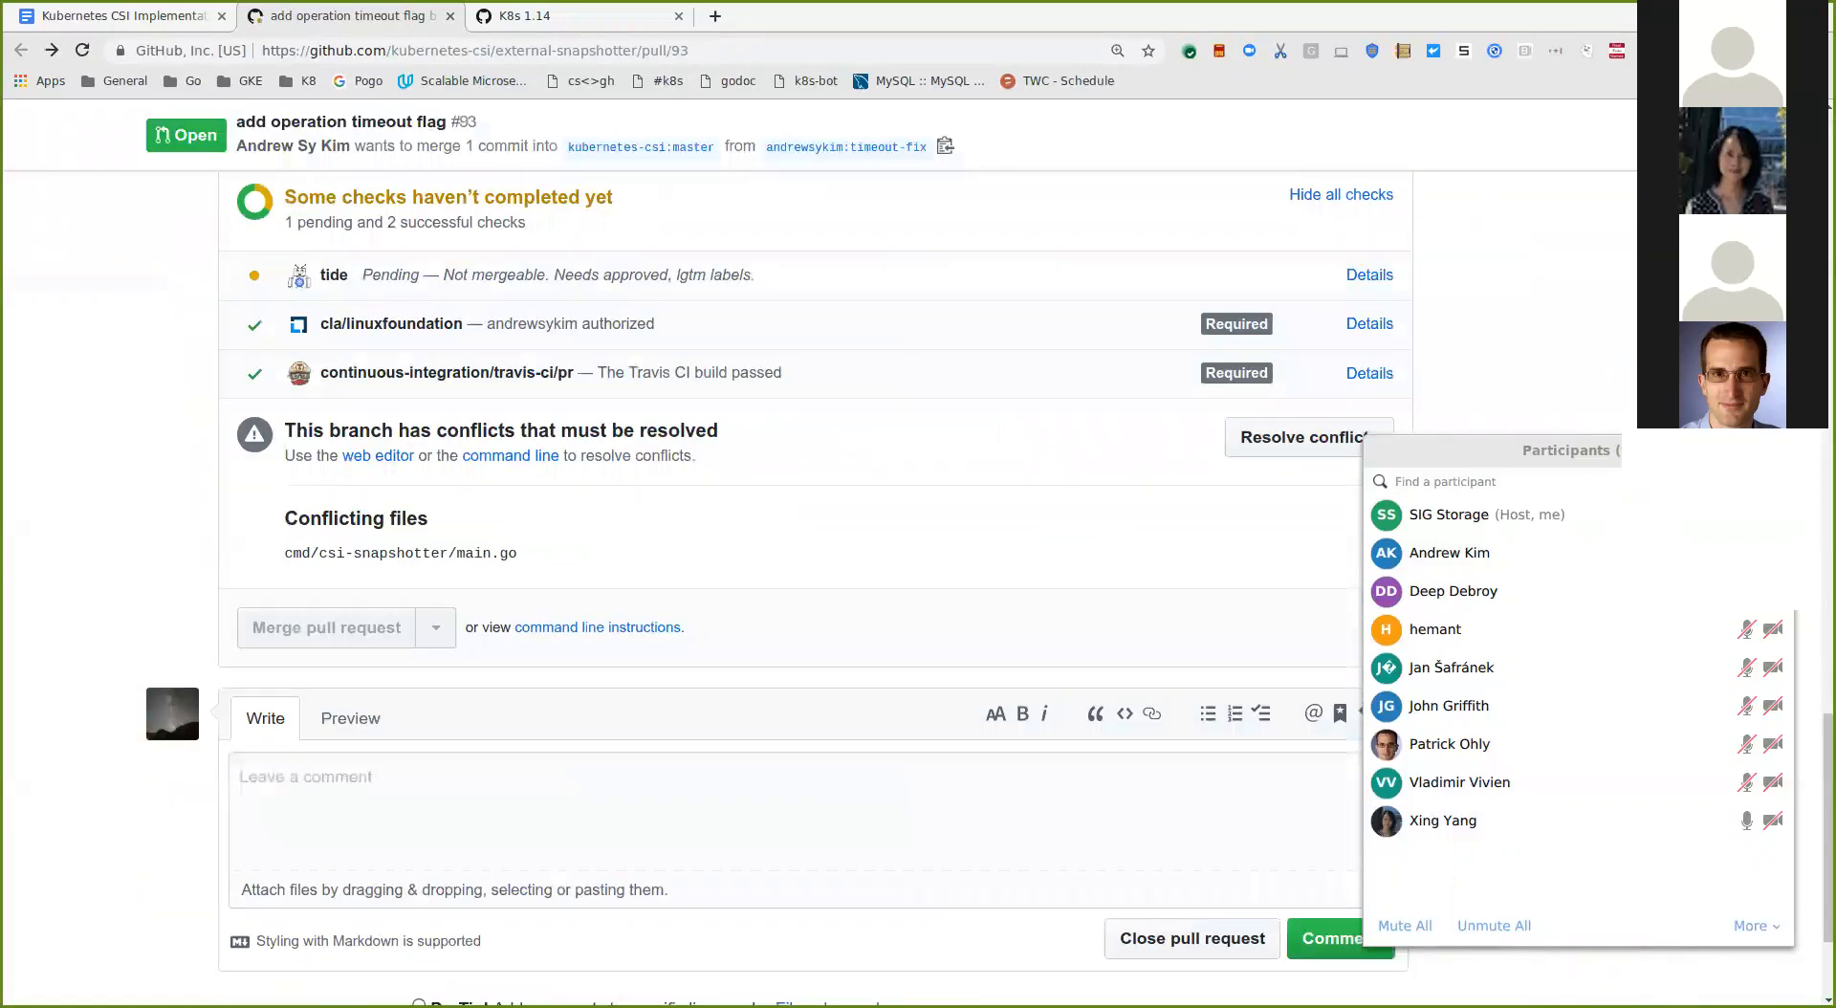
pyautogui.scroll(3)
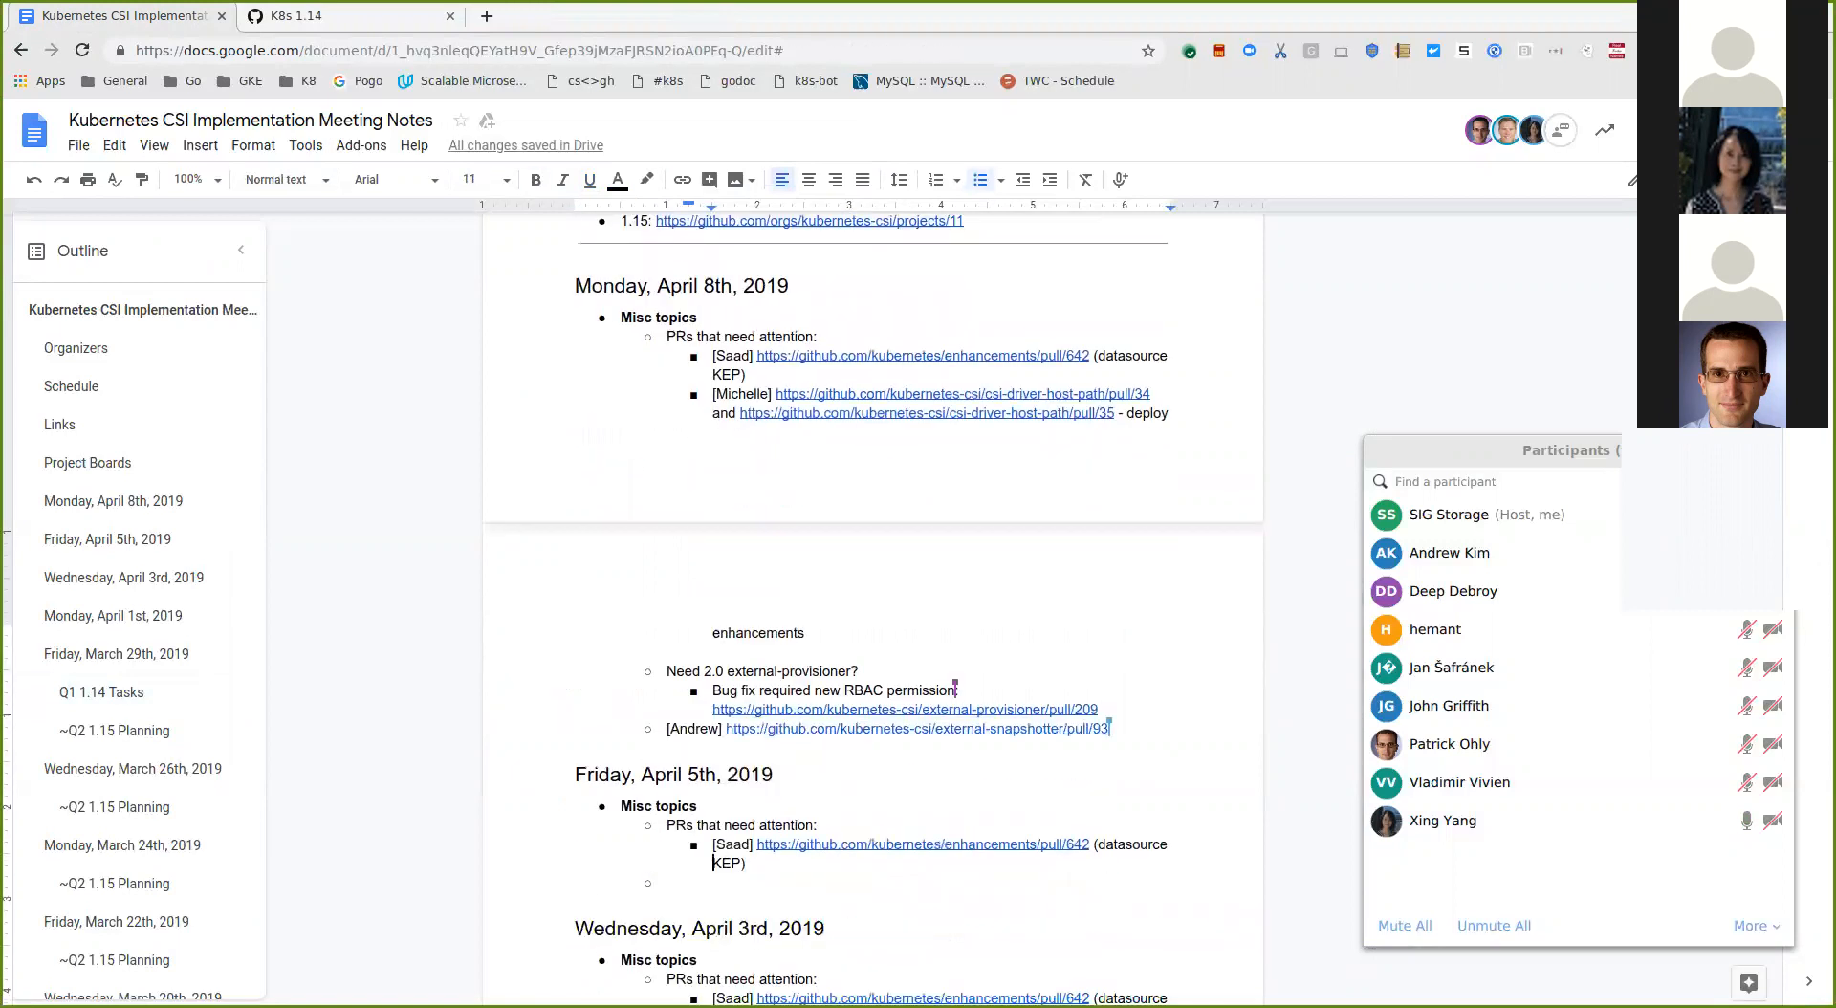
pyautogui.moveTo(904, 707)
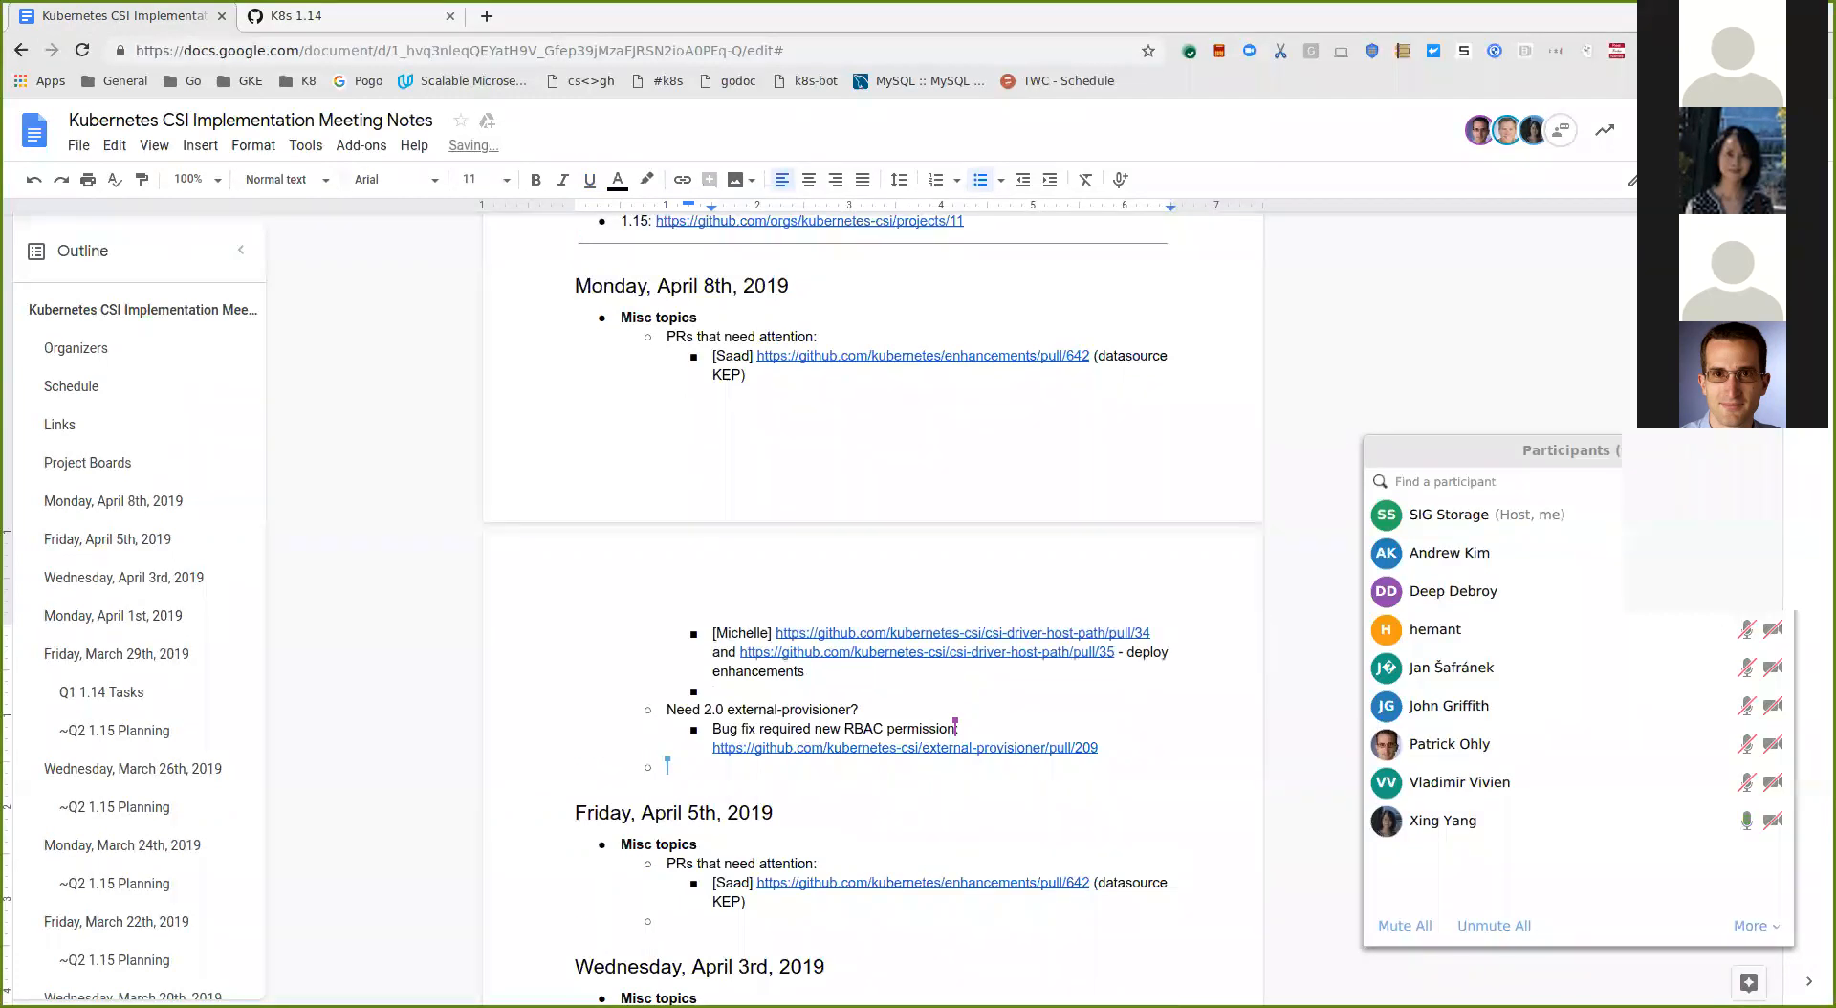
pyautogui.write('[Andrew] https://github.com/kubernetes-csi/external-snapshotter/pull/93')
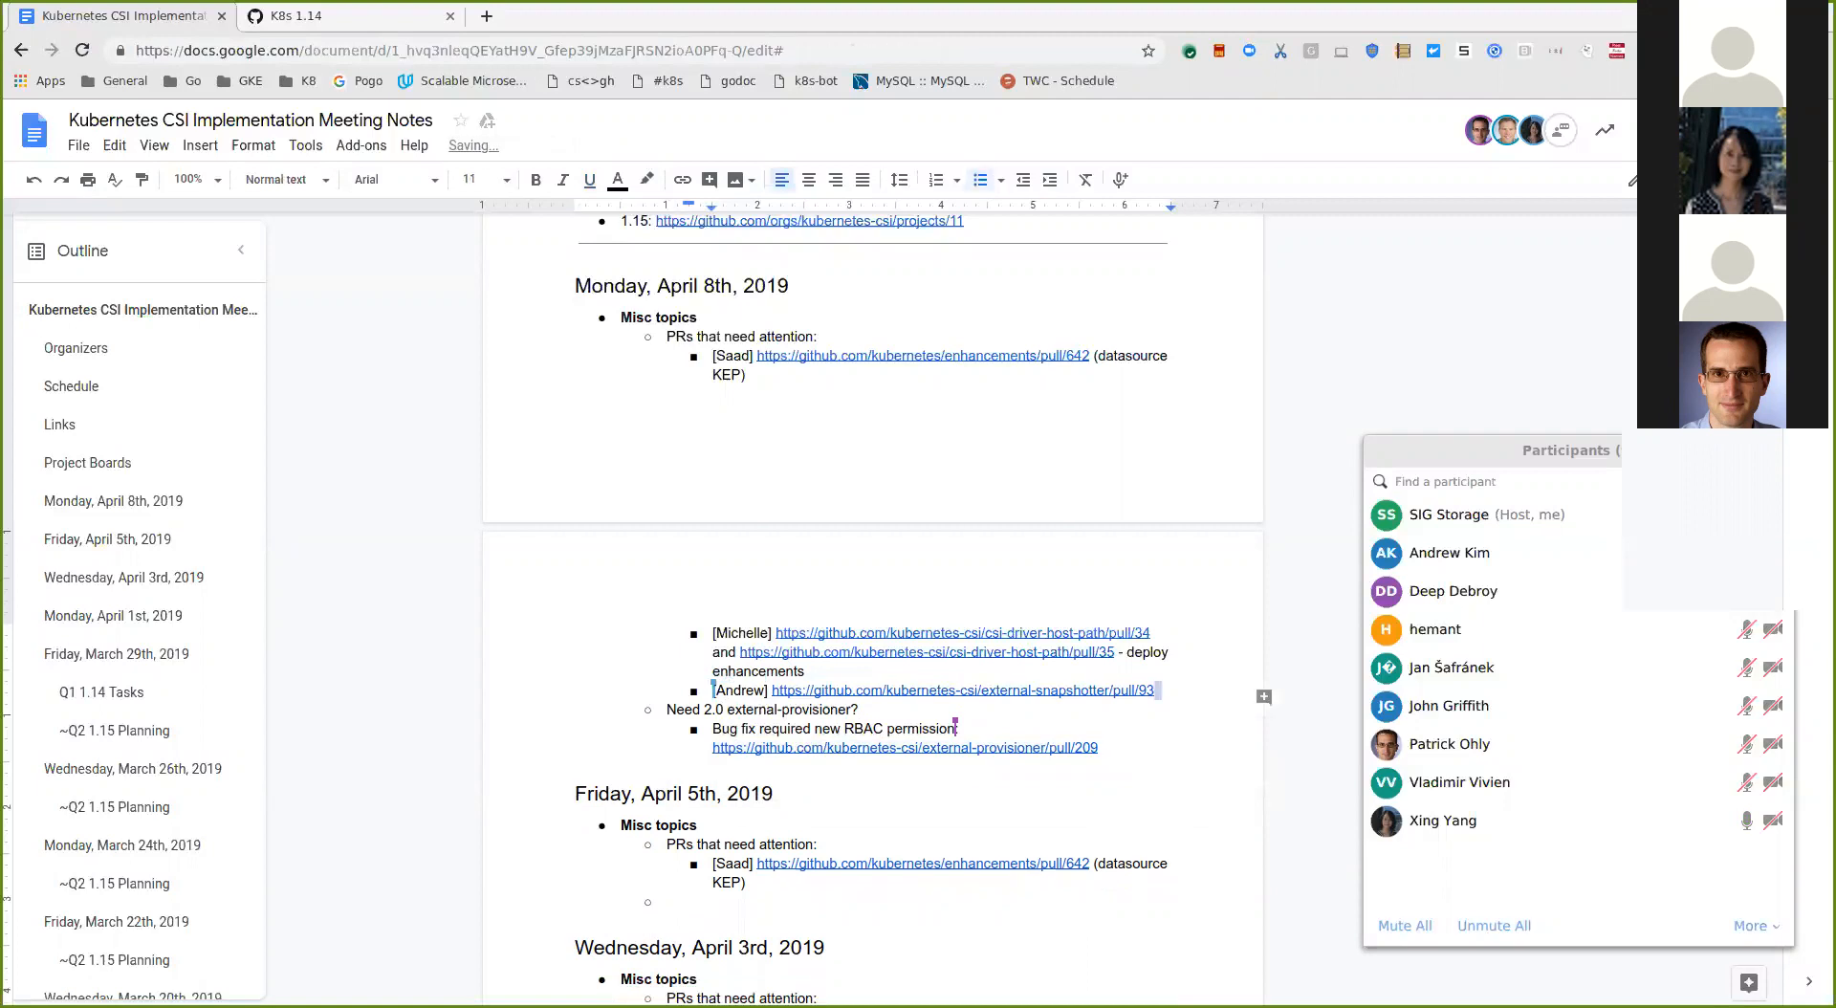
pyautogui.write('[Michelle] https://github.com/kubernetes-csi/external-snapshotter/pull/110')
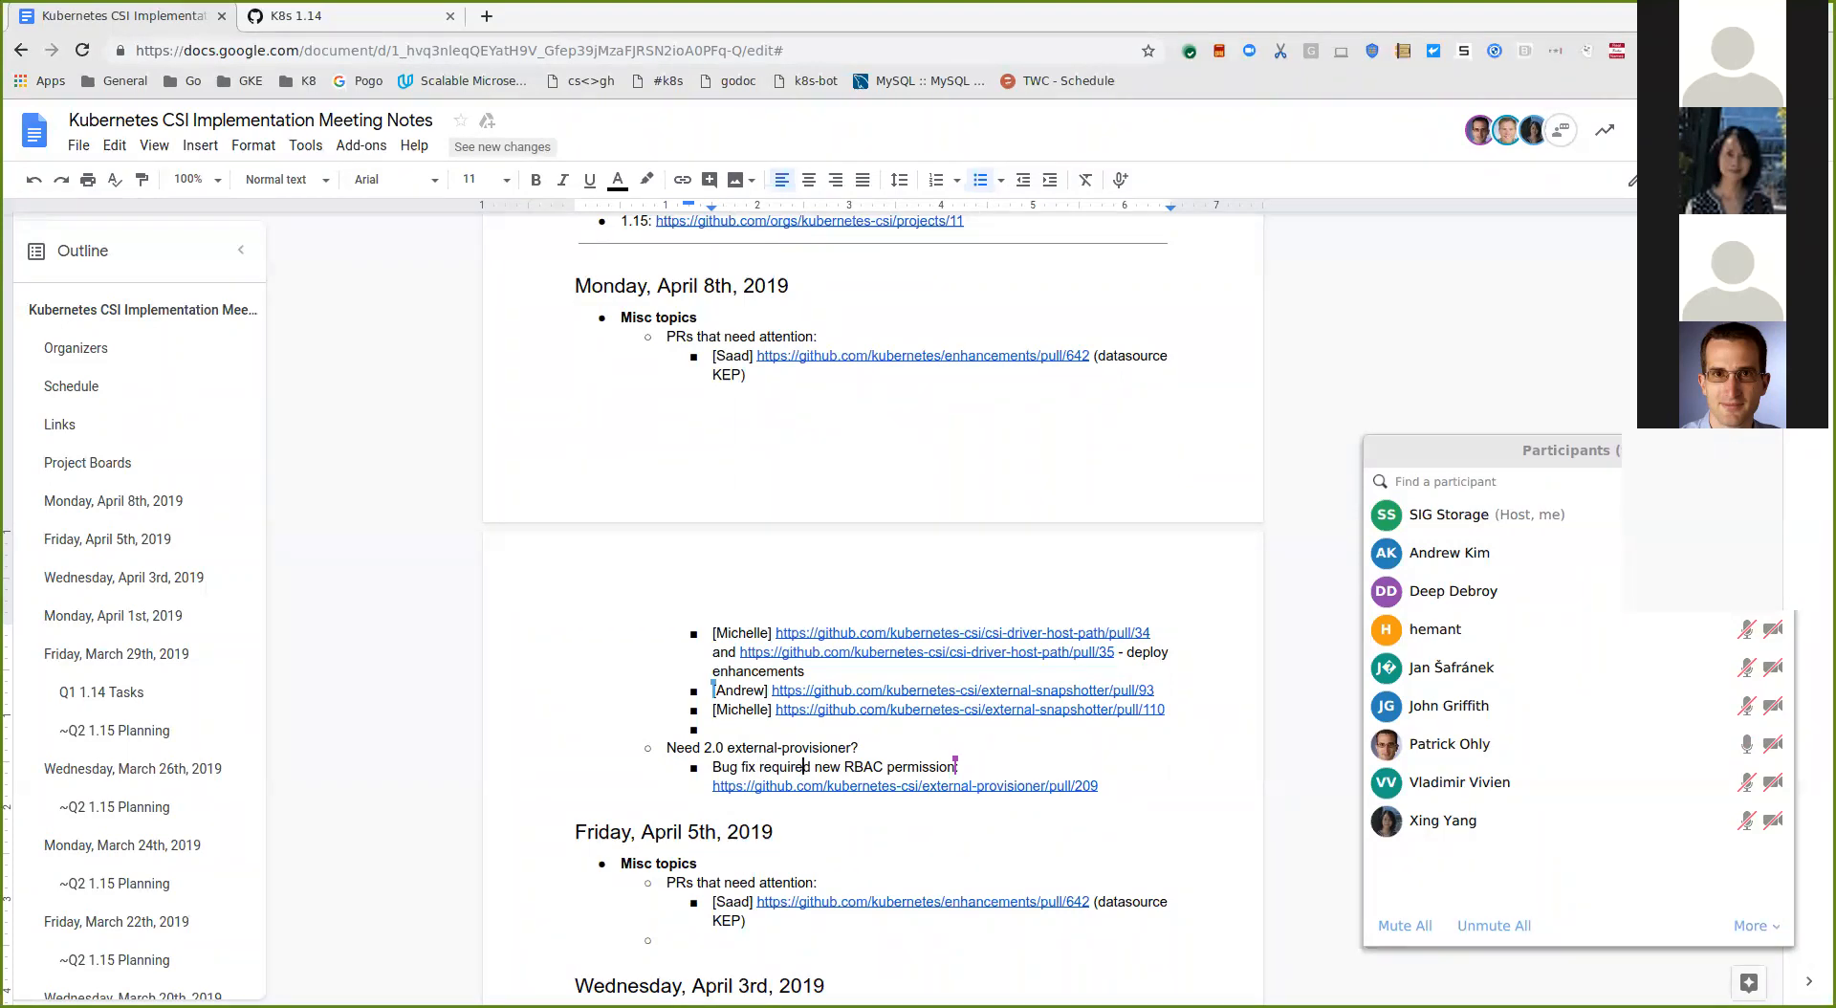
# Step: Write 'Do we need to backport bug fixes to 1.0.x' under the pull/209 bug-fix item
pyautogui.click(904, 786)
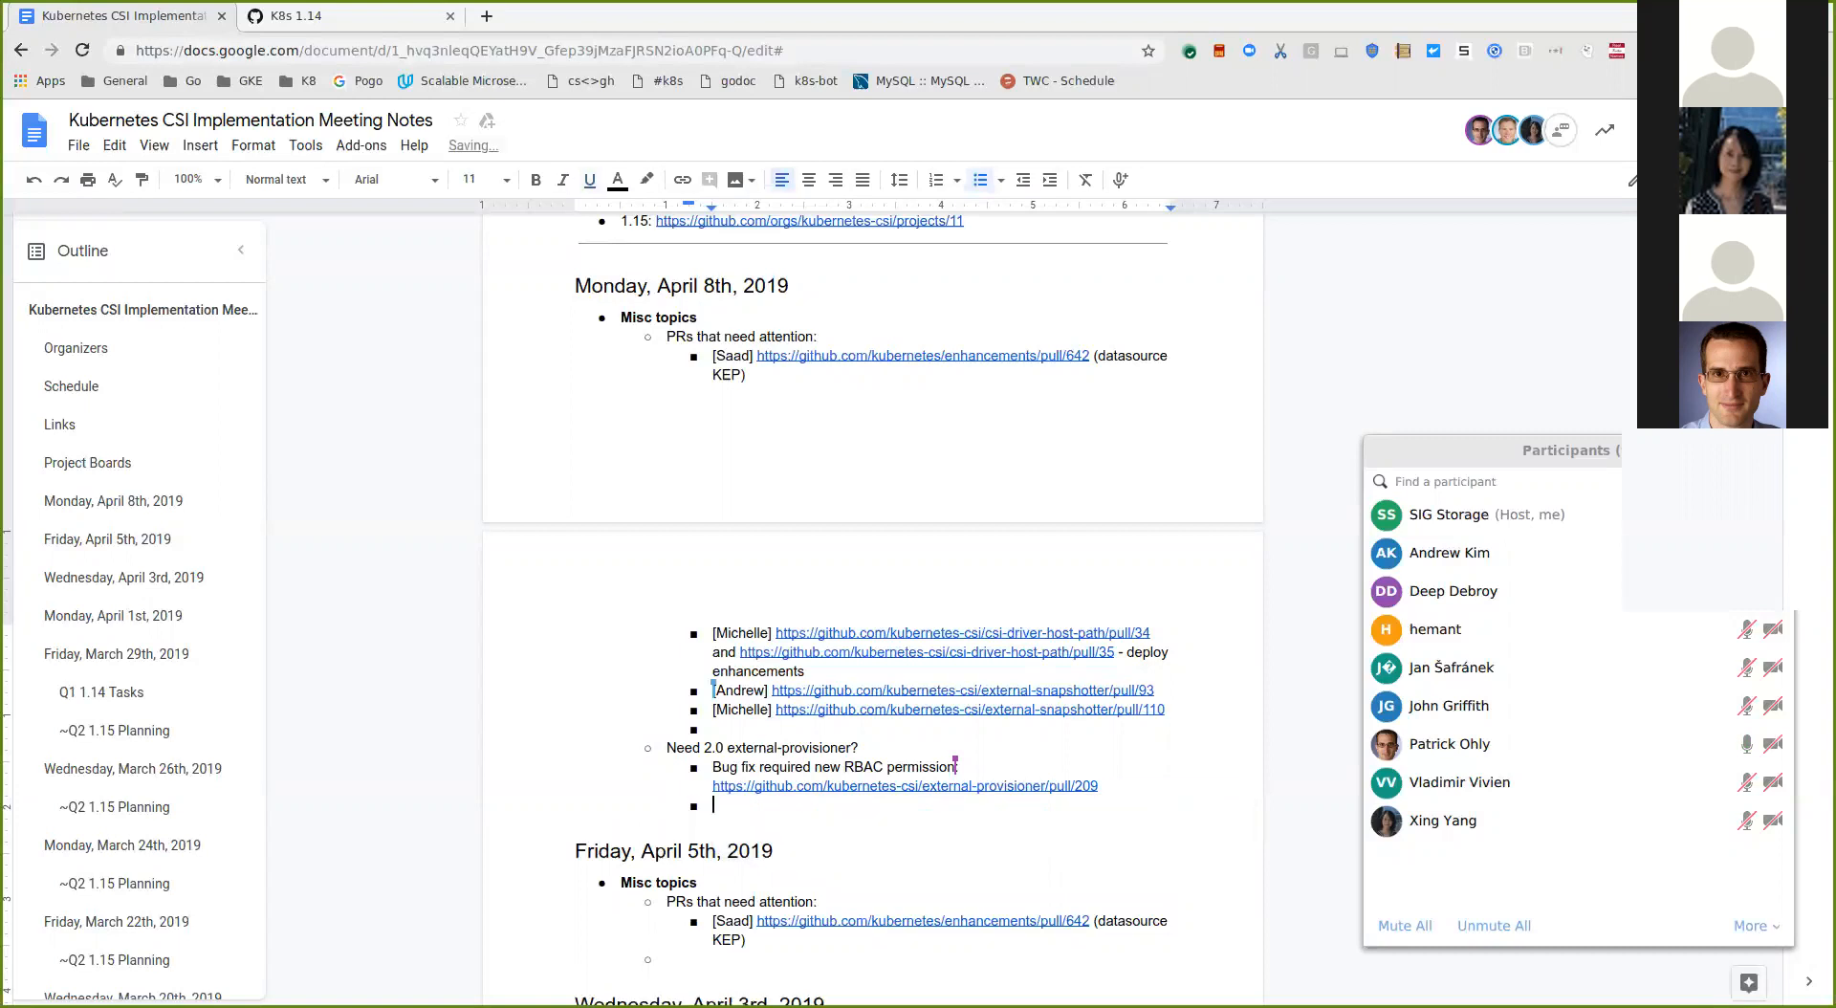
pyautogui.write('Do we need')
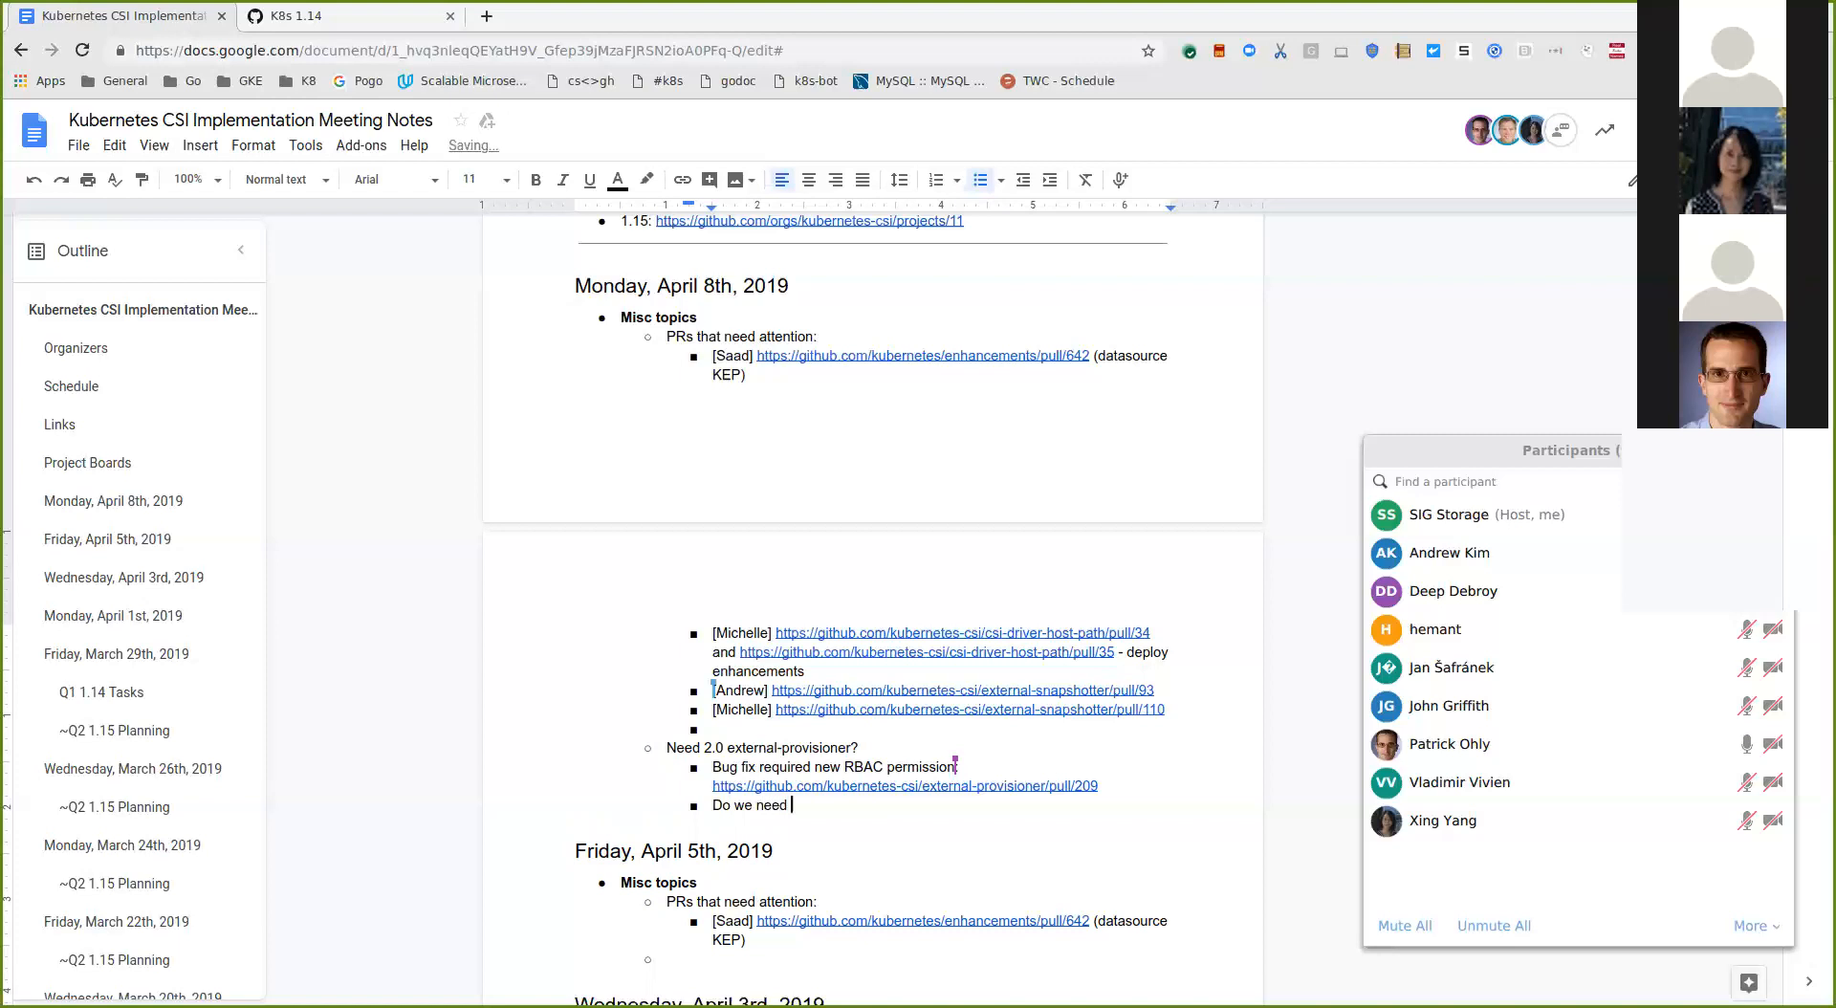
pyautogui.write('to backport bug fixes')
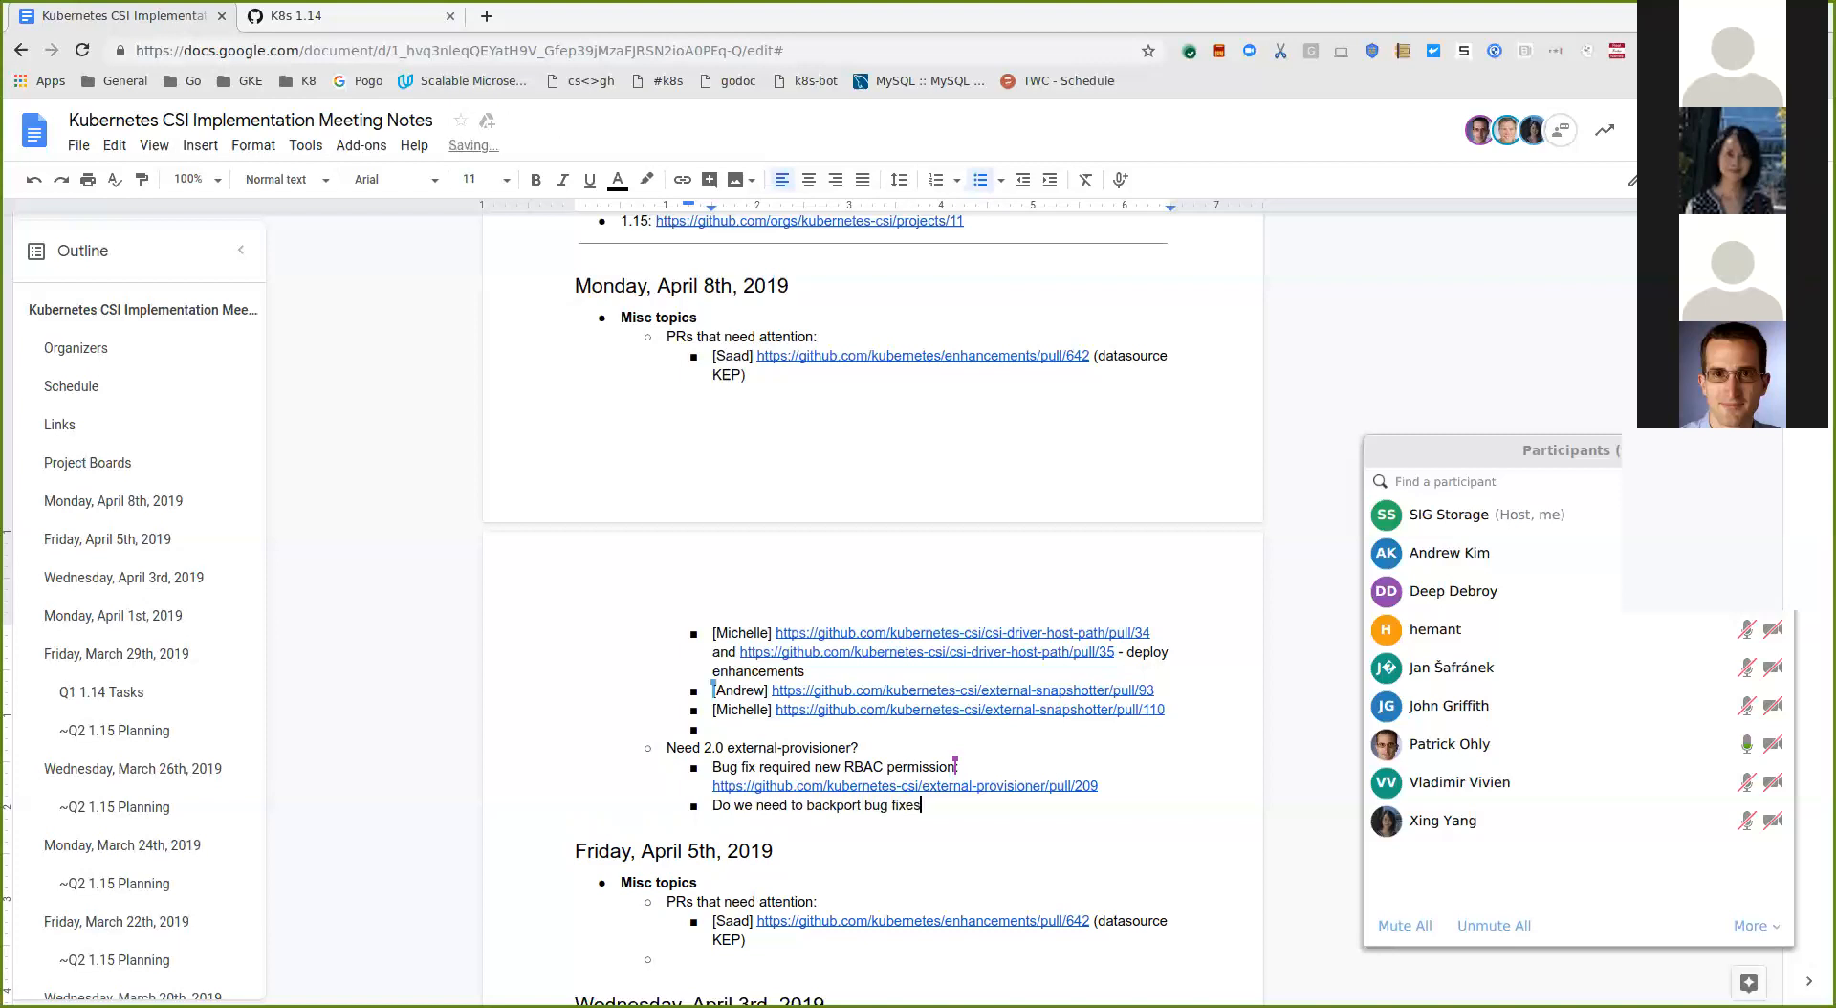
pyautogui.write('to 1.0.x')
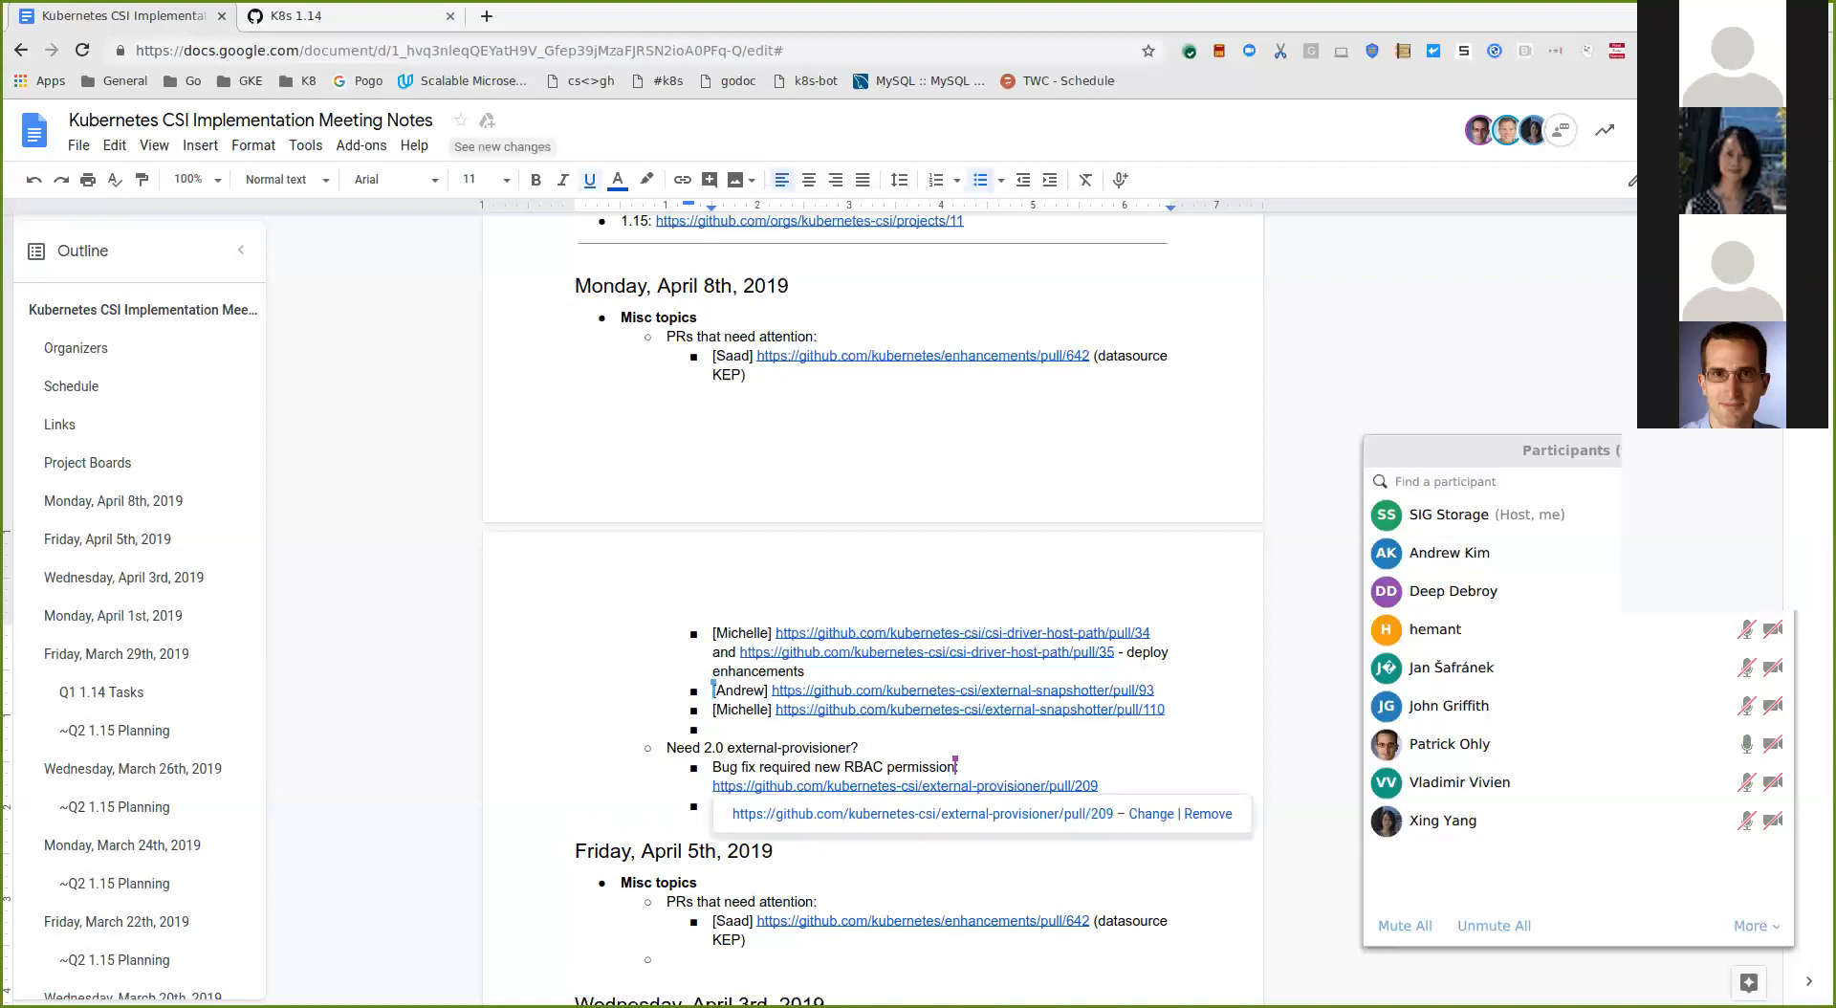
# Step: Open external-provisioner PR #209 in a new tab and read its cherry-pick comments
pyautogui.click(904, 786)
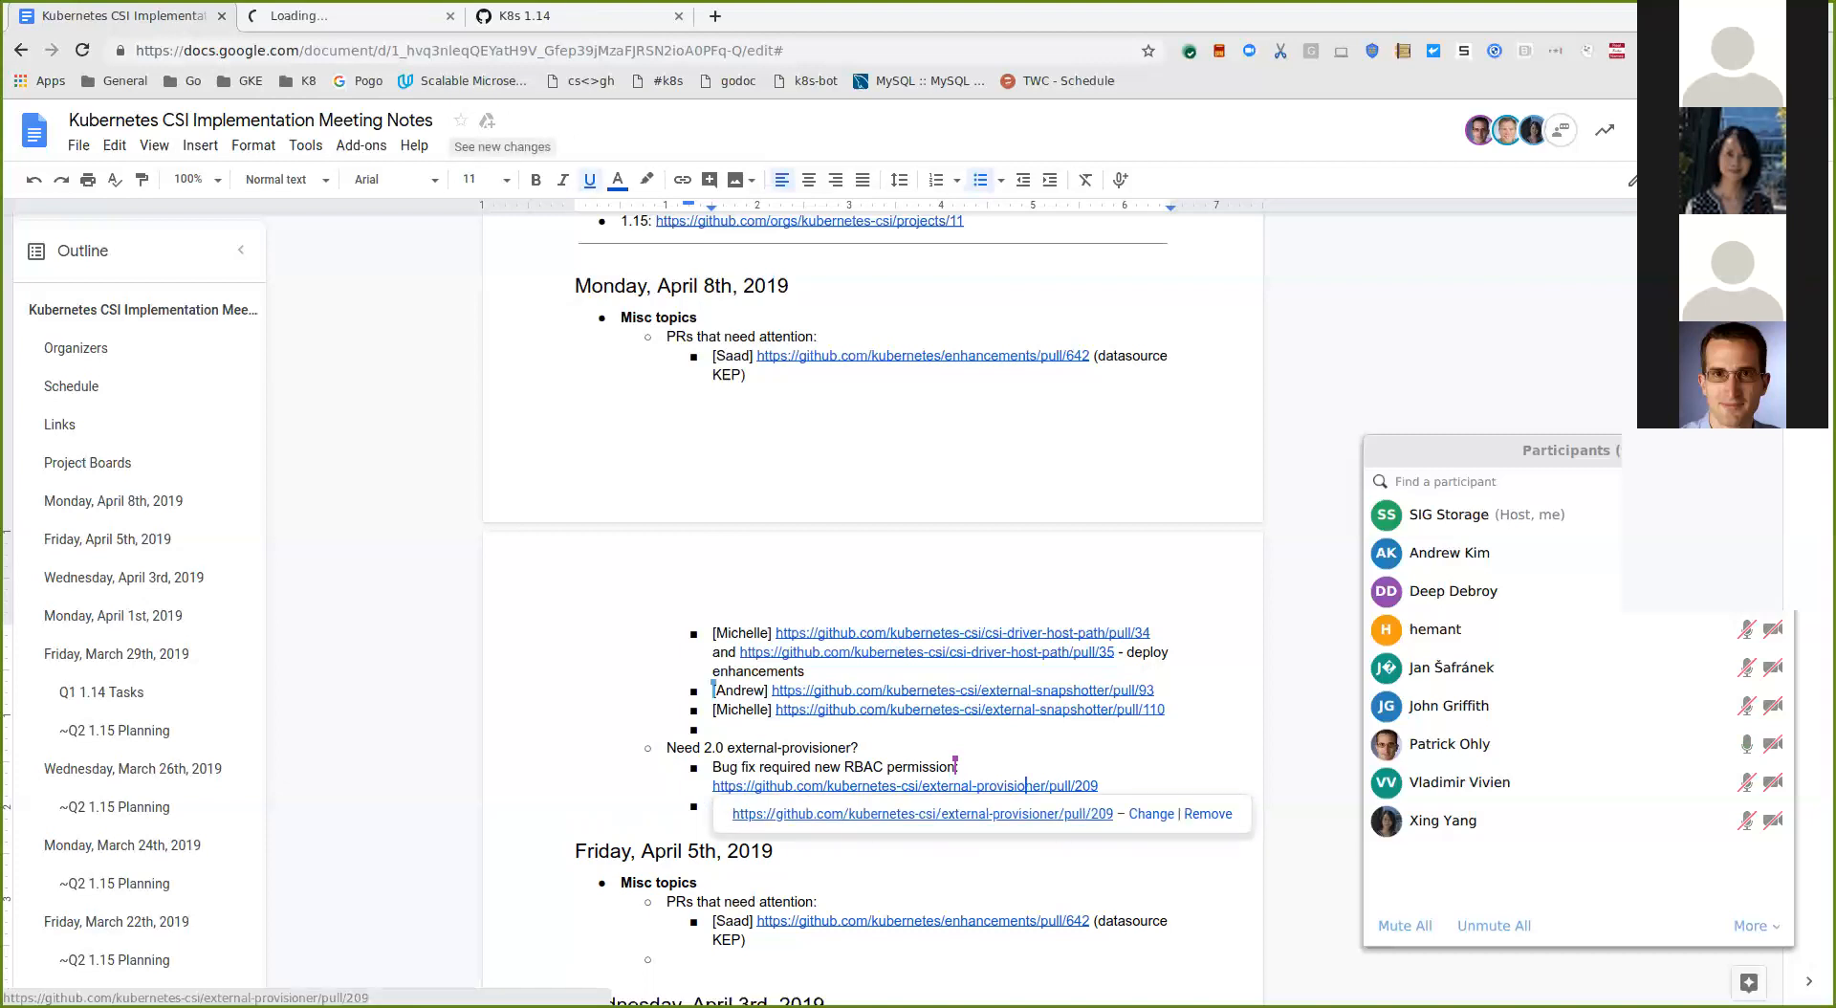
pyautogui.click(904, 786)
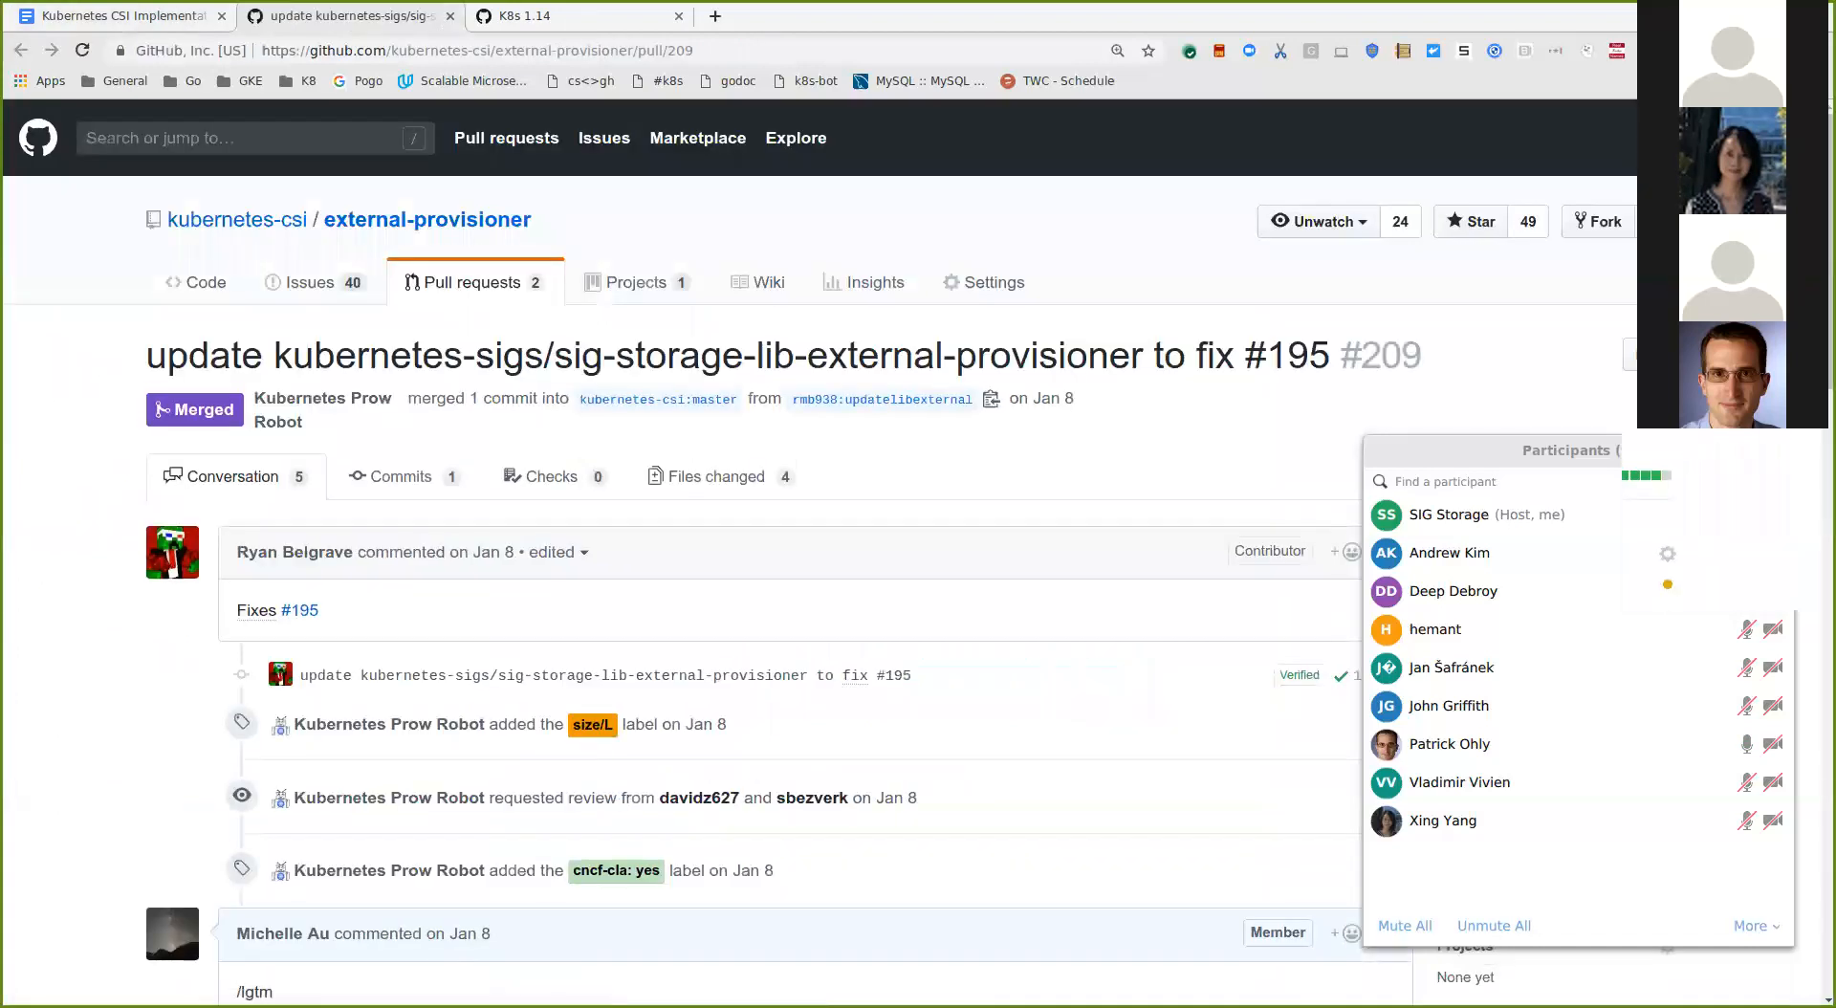
pyautogui.scroll(-3)
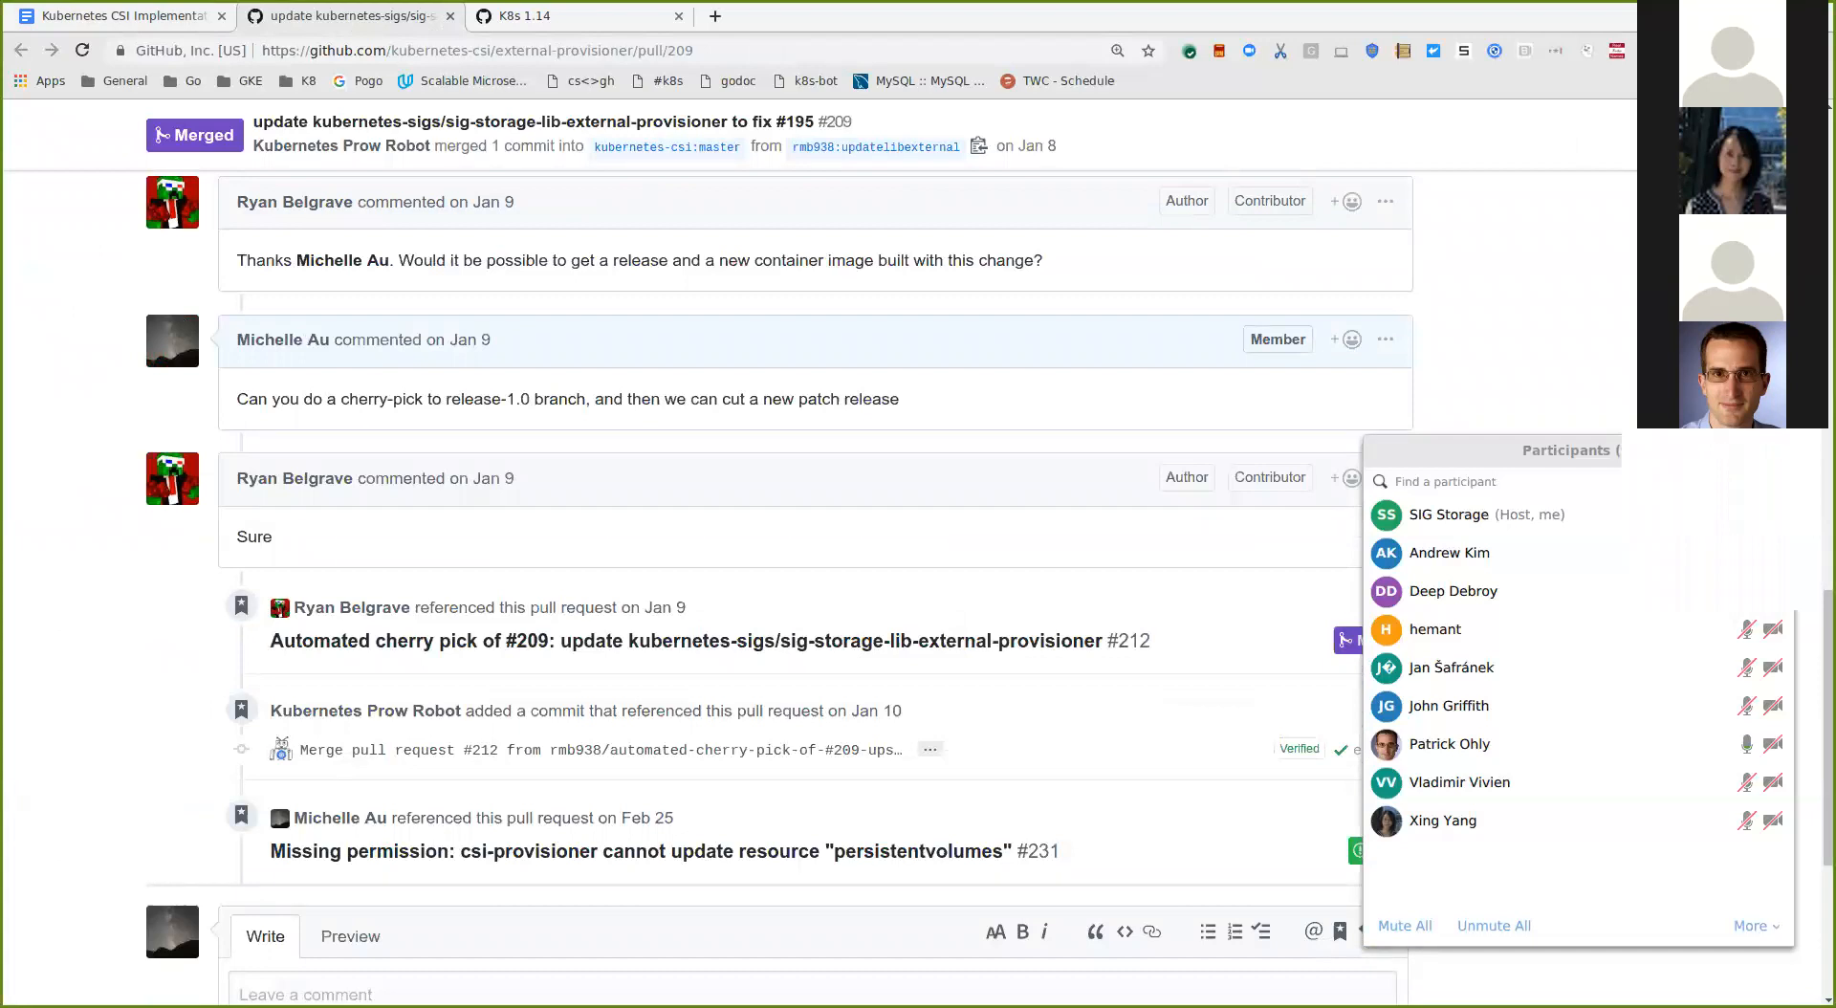
pyautogui.moveTo(708, 641)
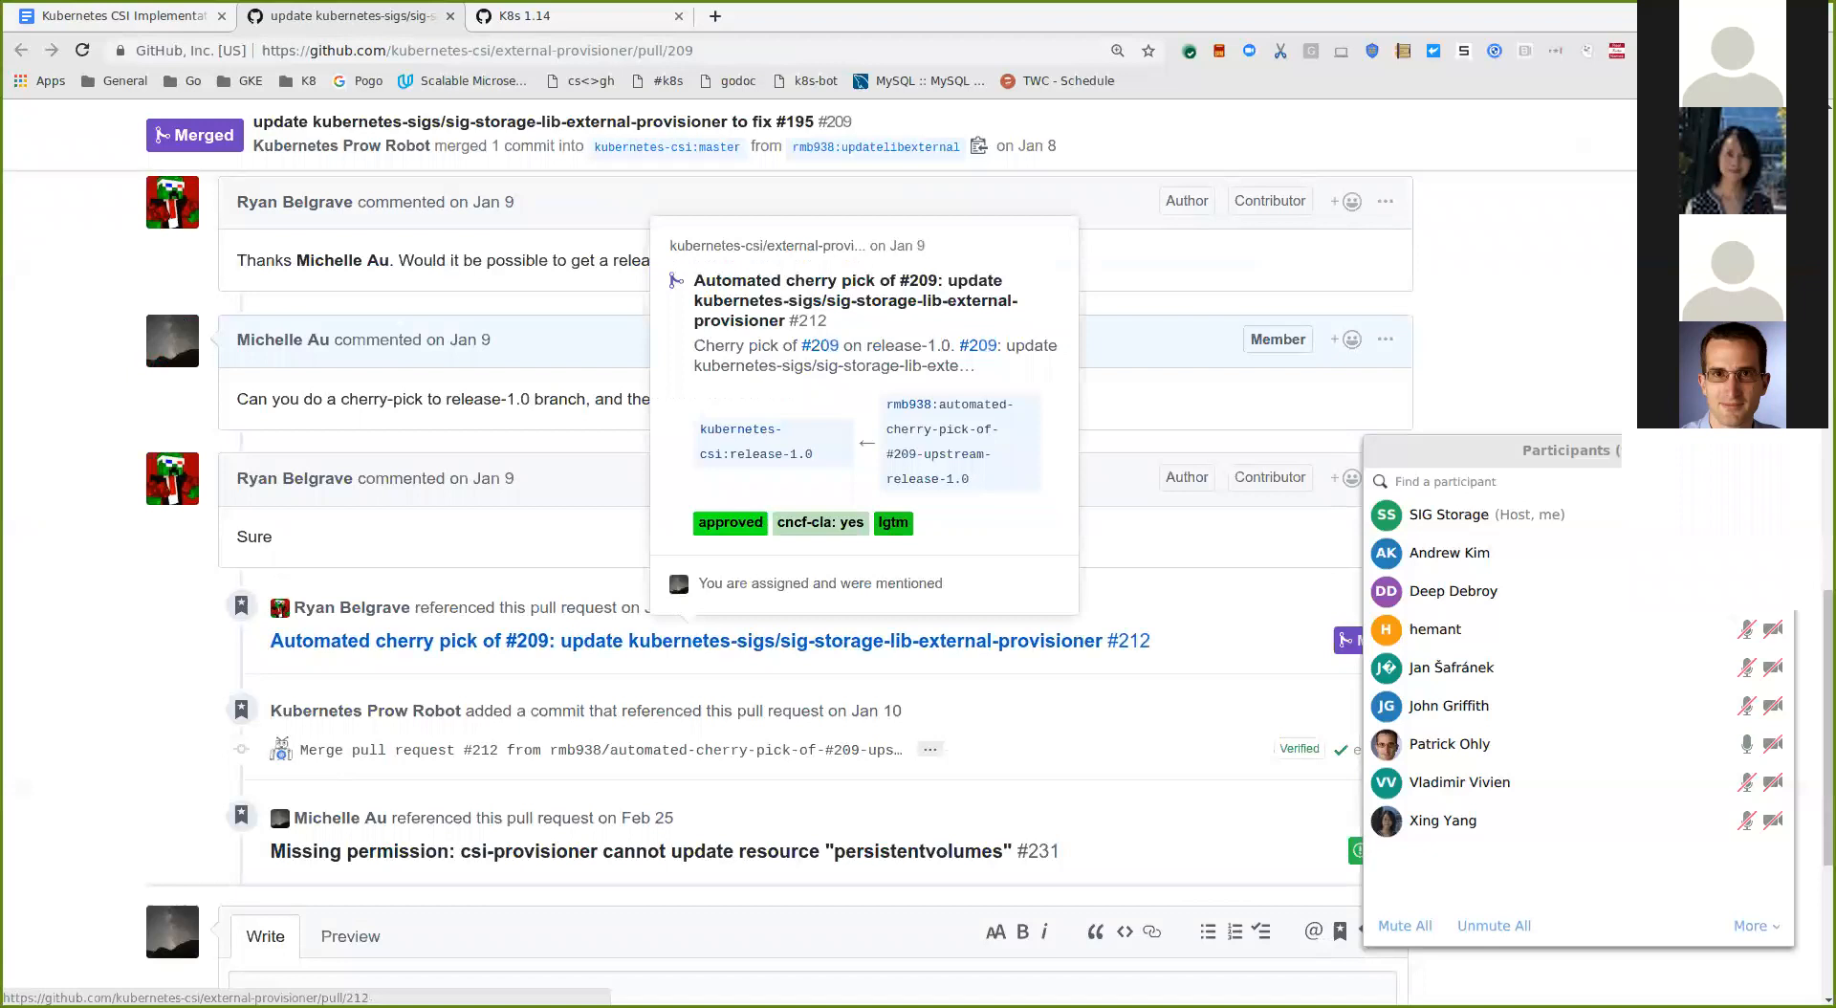
# Step: Check cherry-pick PR #212 is merged into release-1.0, then return to PR #209
pyautogui.click(708, 641)
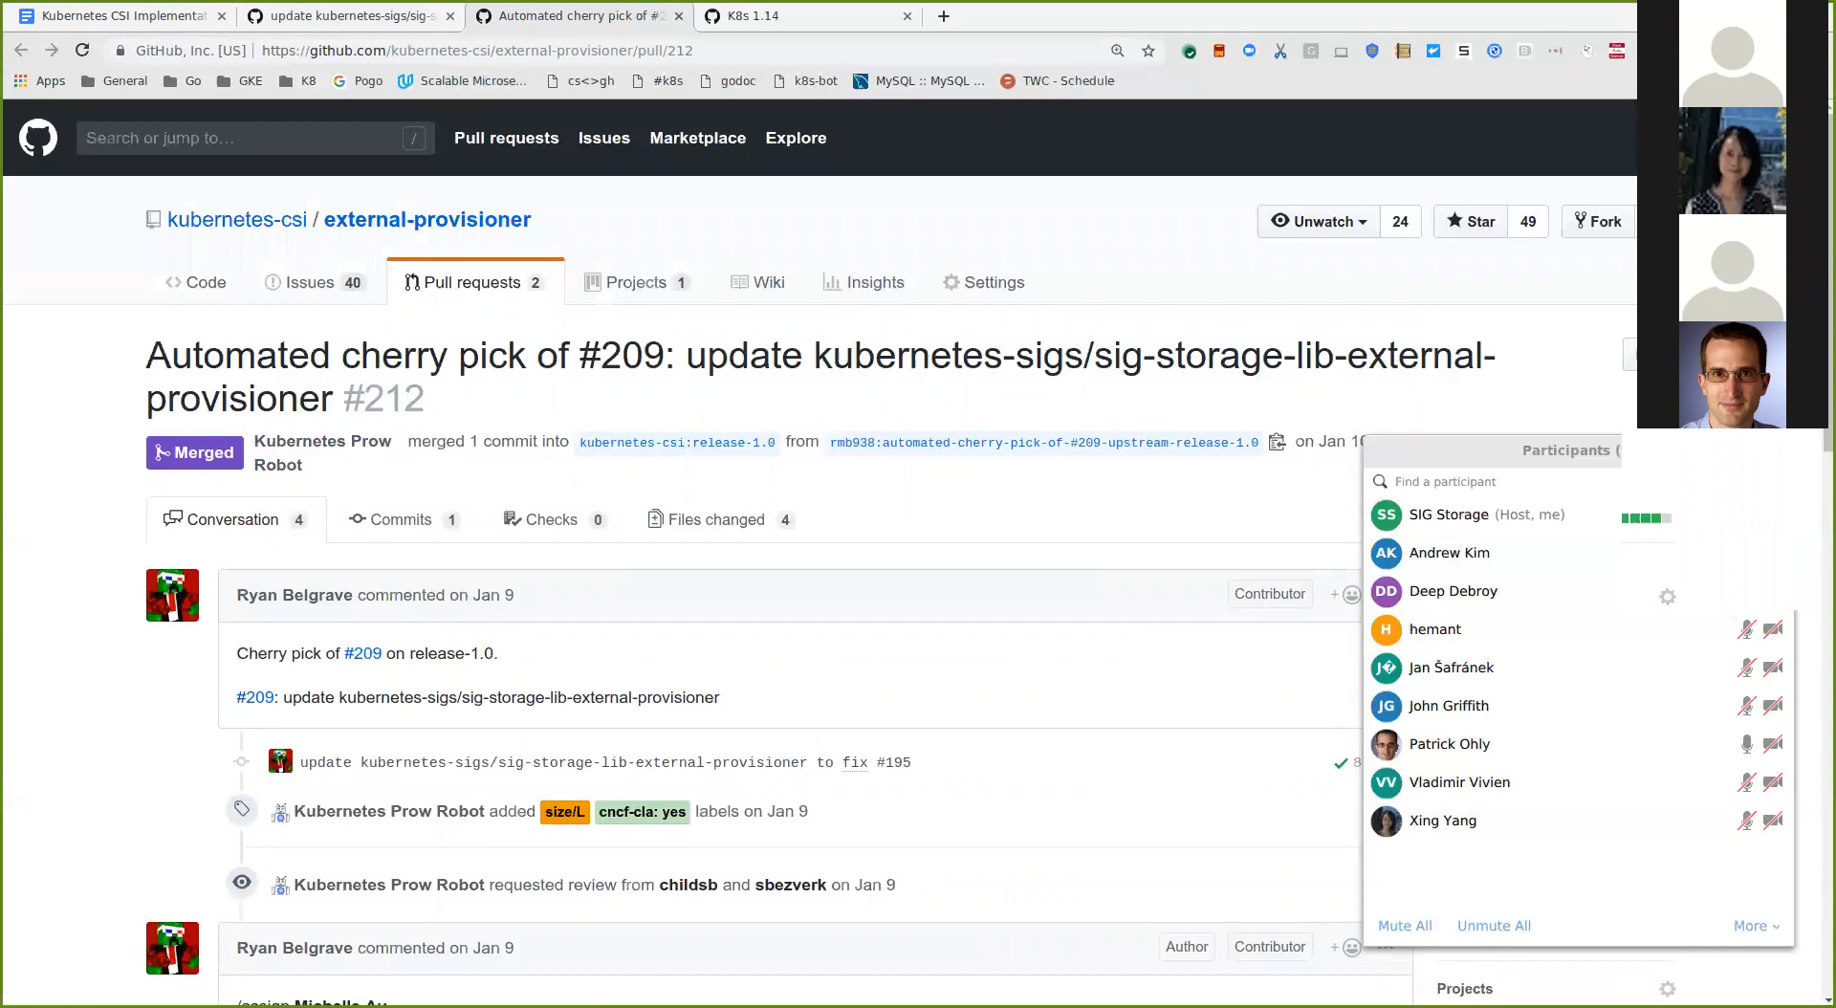
pyautogui.scroll(-3)
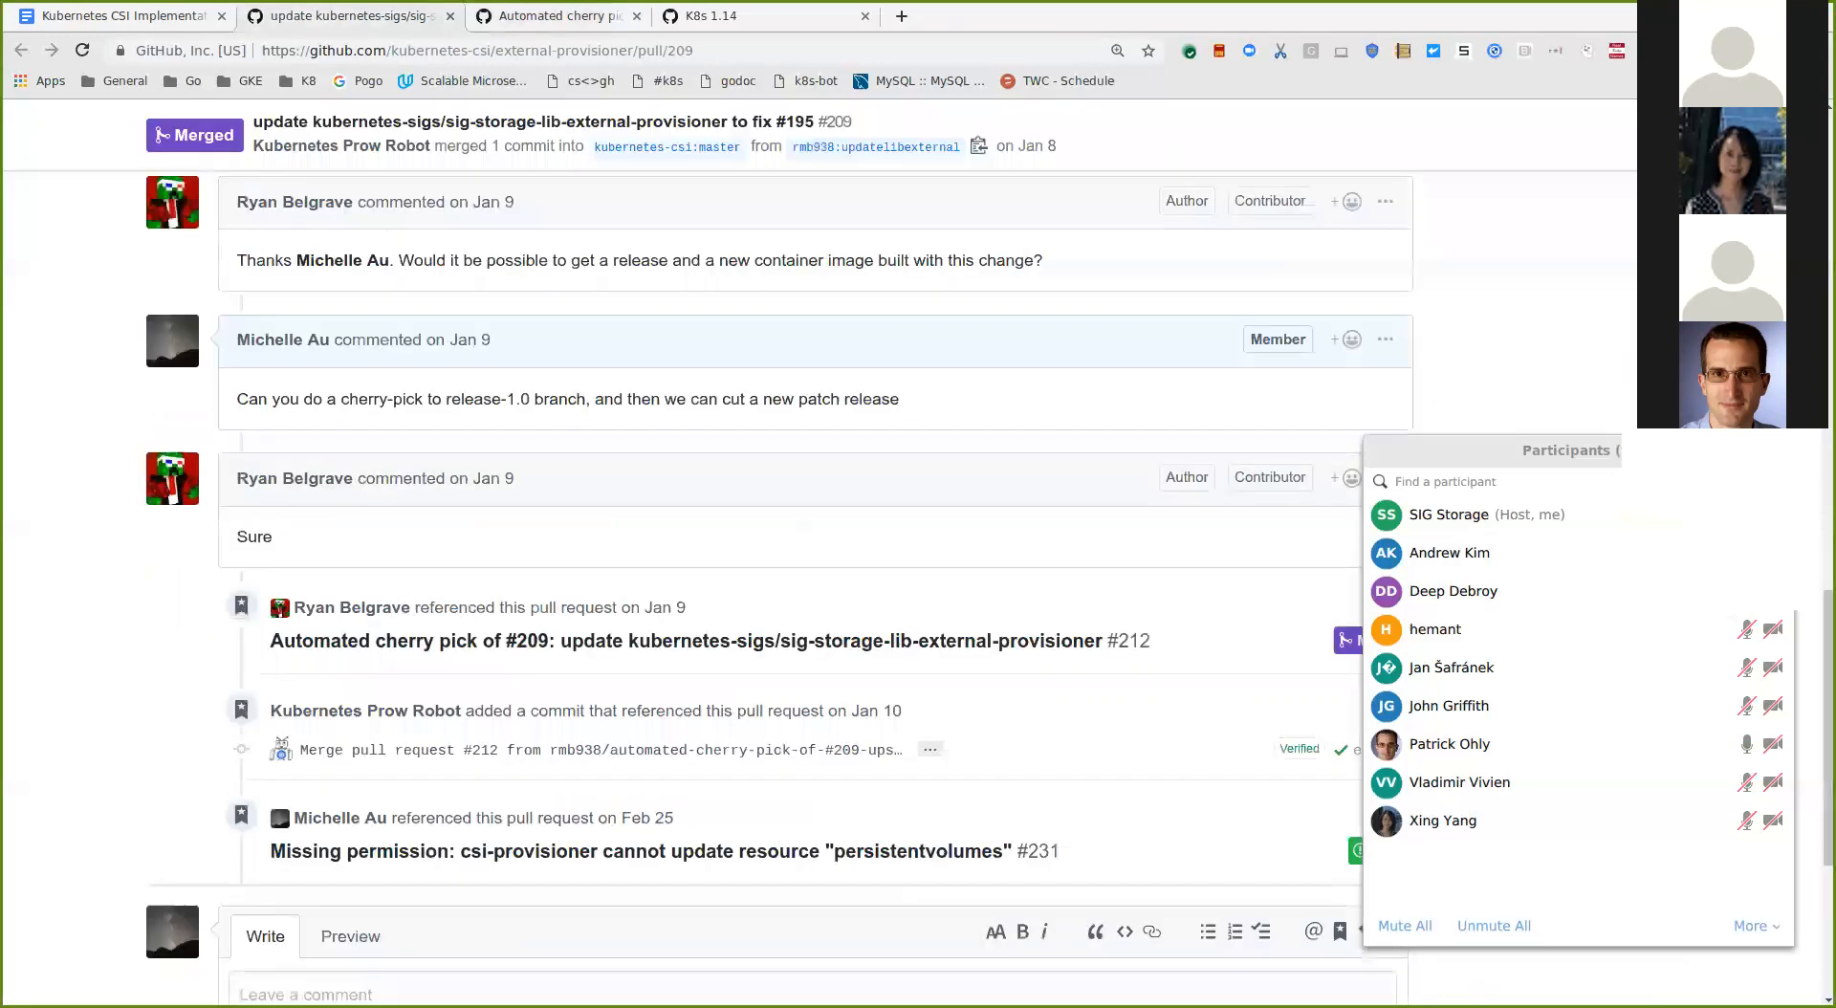
pyautogui.click(635, 16)
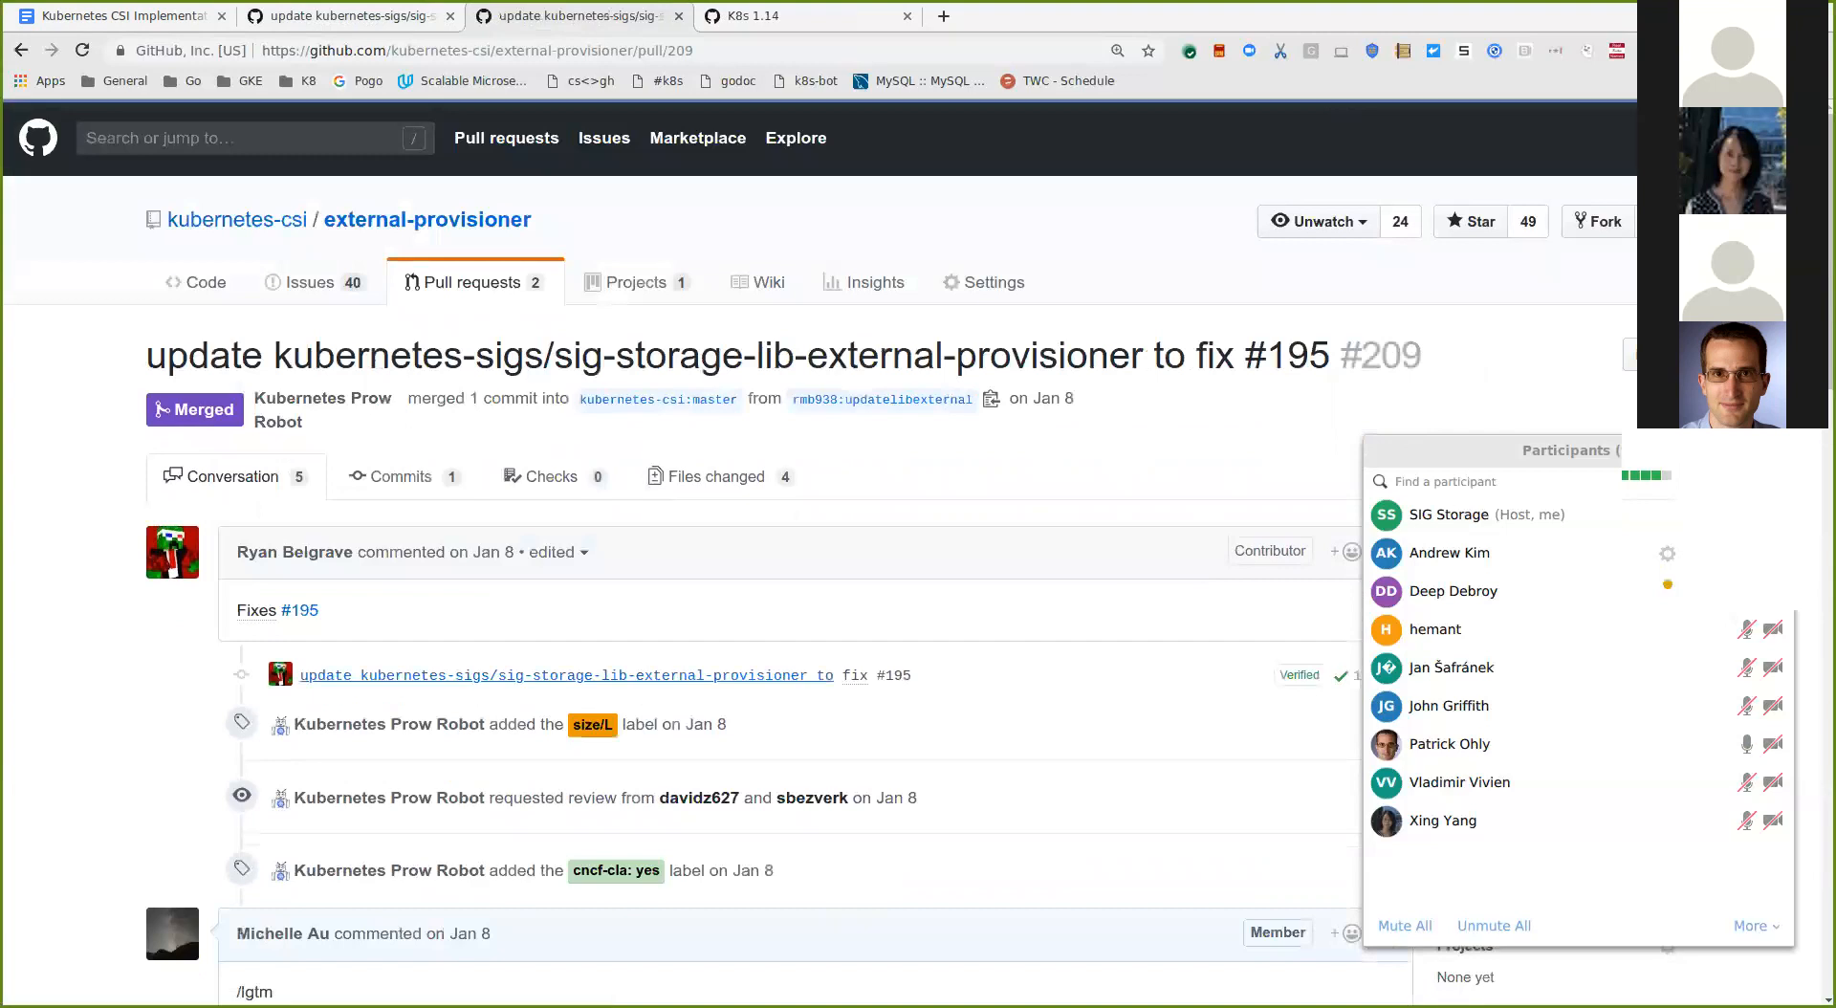
# Step: Read issue #195 on PV protection breaking deletion, then close it to reveal the K8s 1.14 board
pyautogui.click(306, 610)
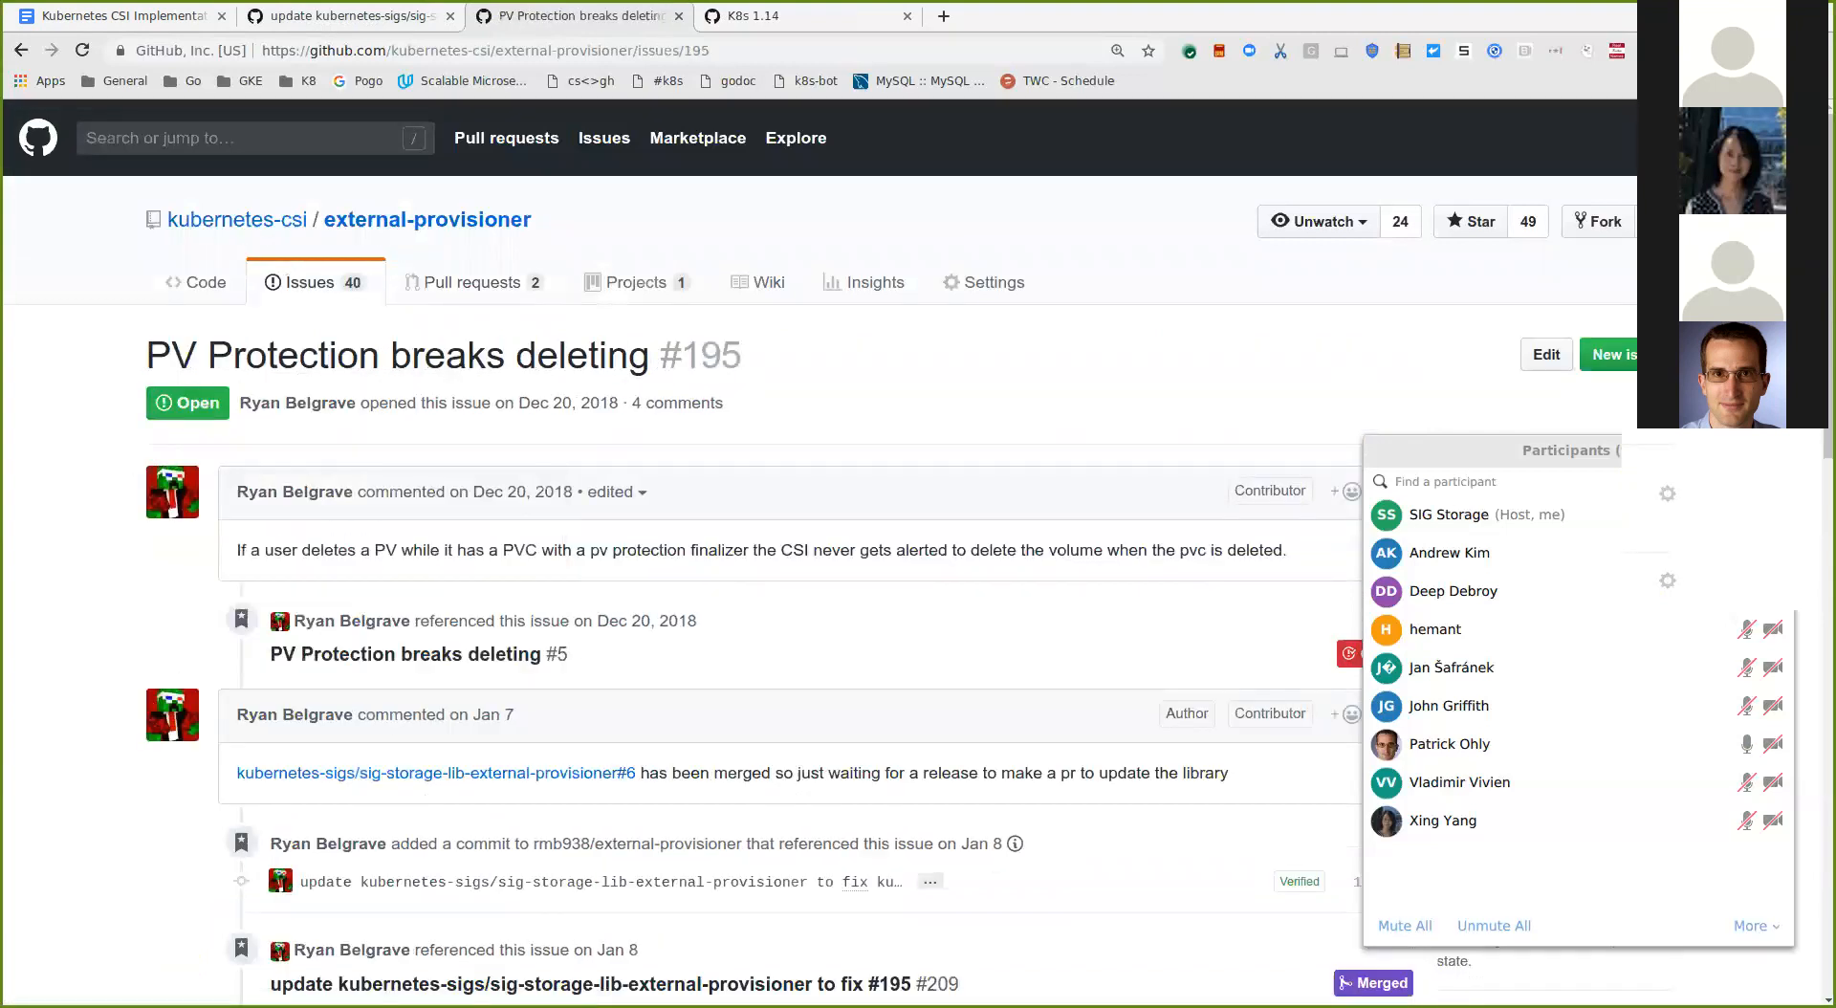
pyautogui.scroll(-3)
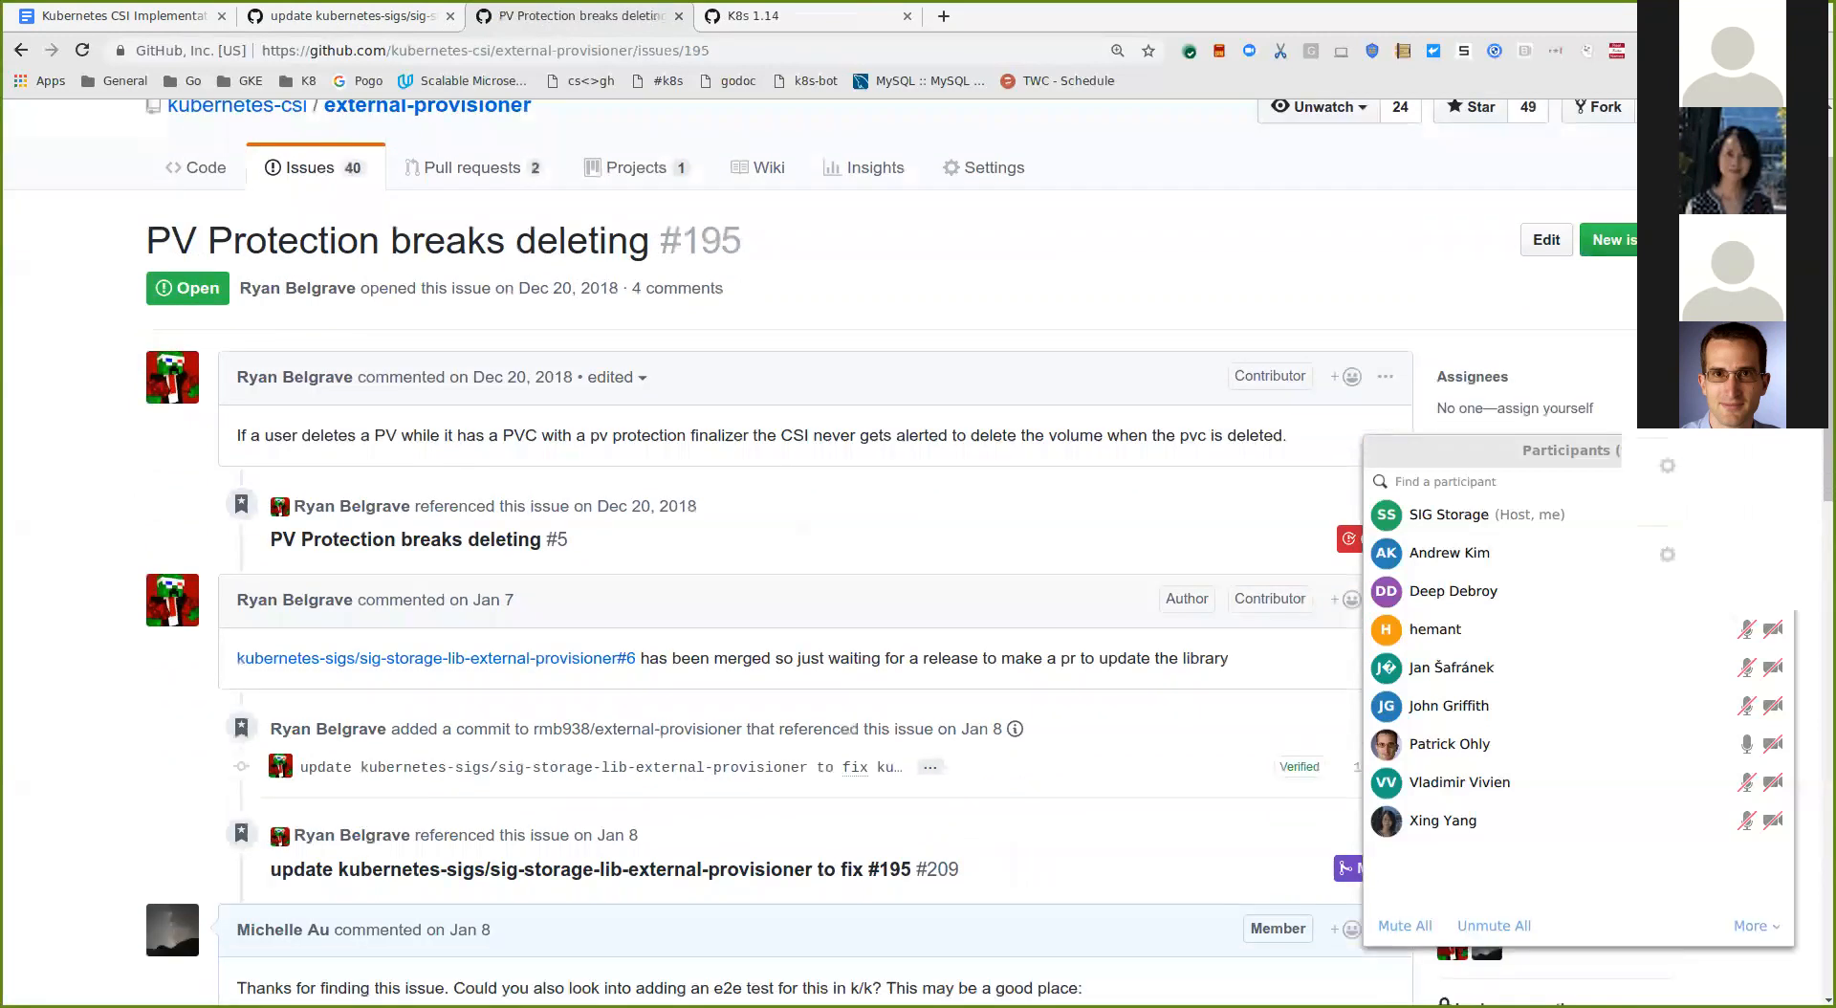
pyautogui.scroll(-3)
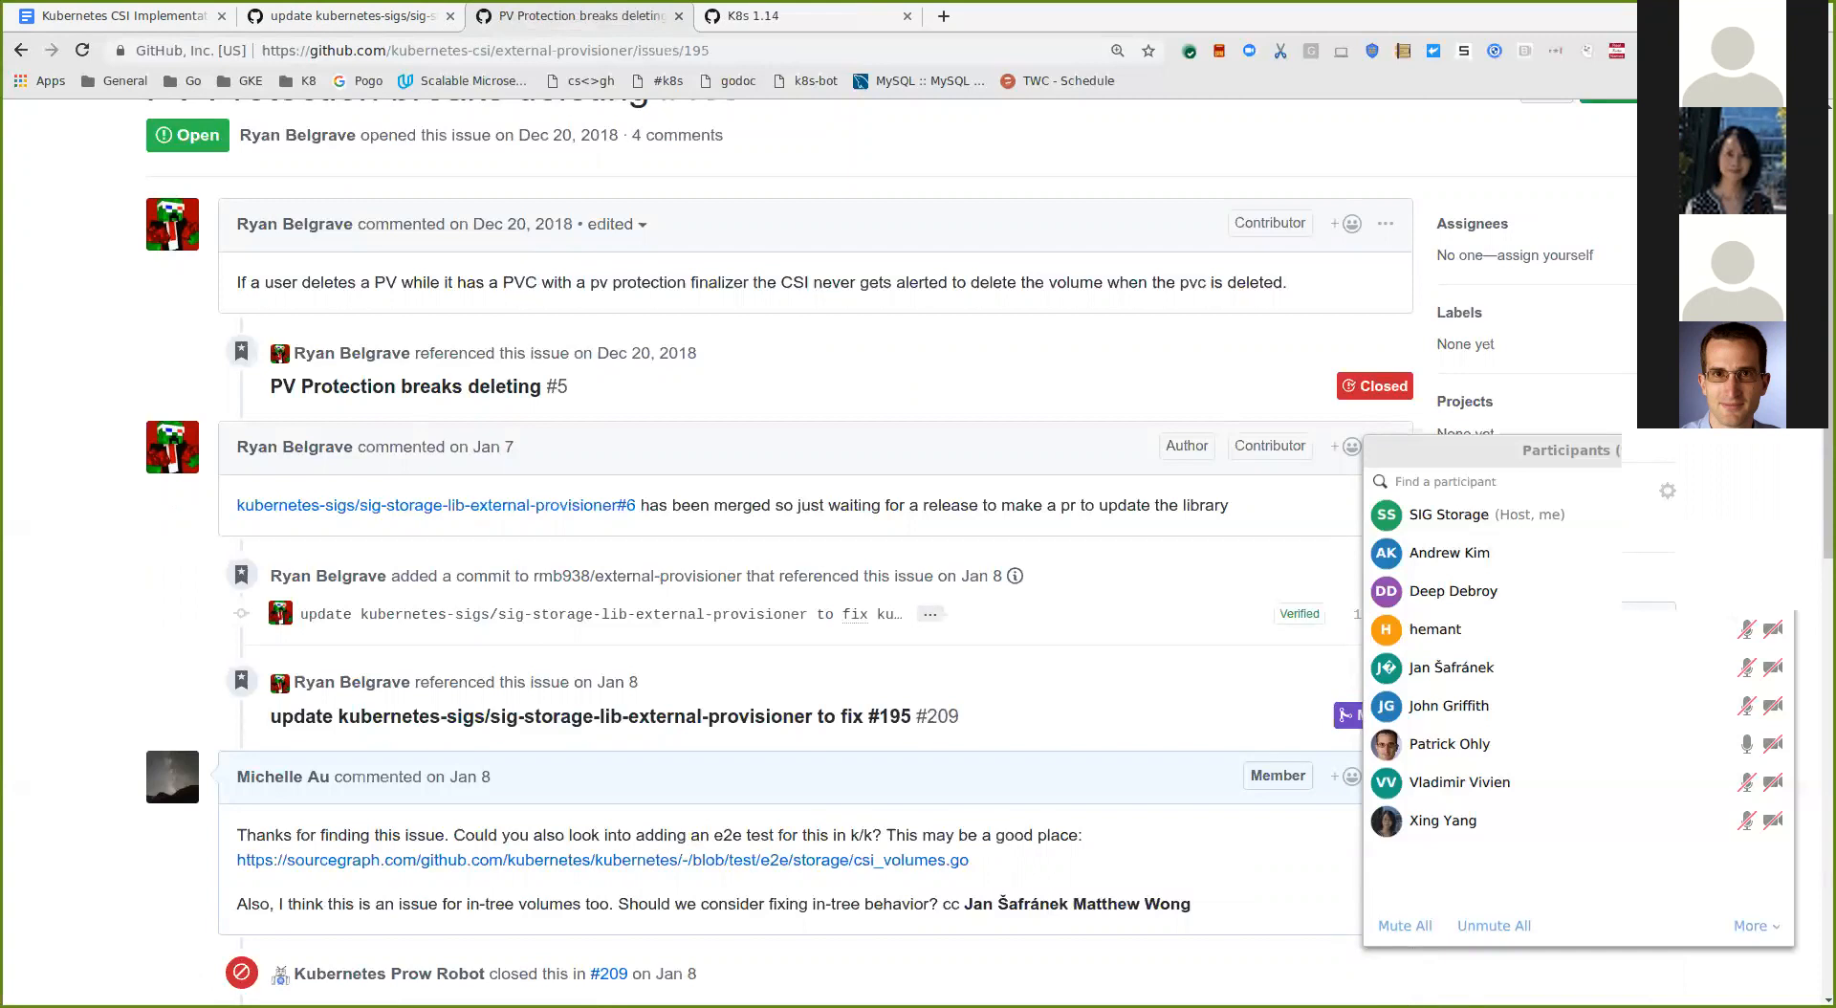
pyautogui.doubleClick(520, 283)
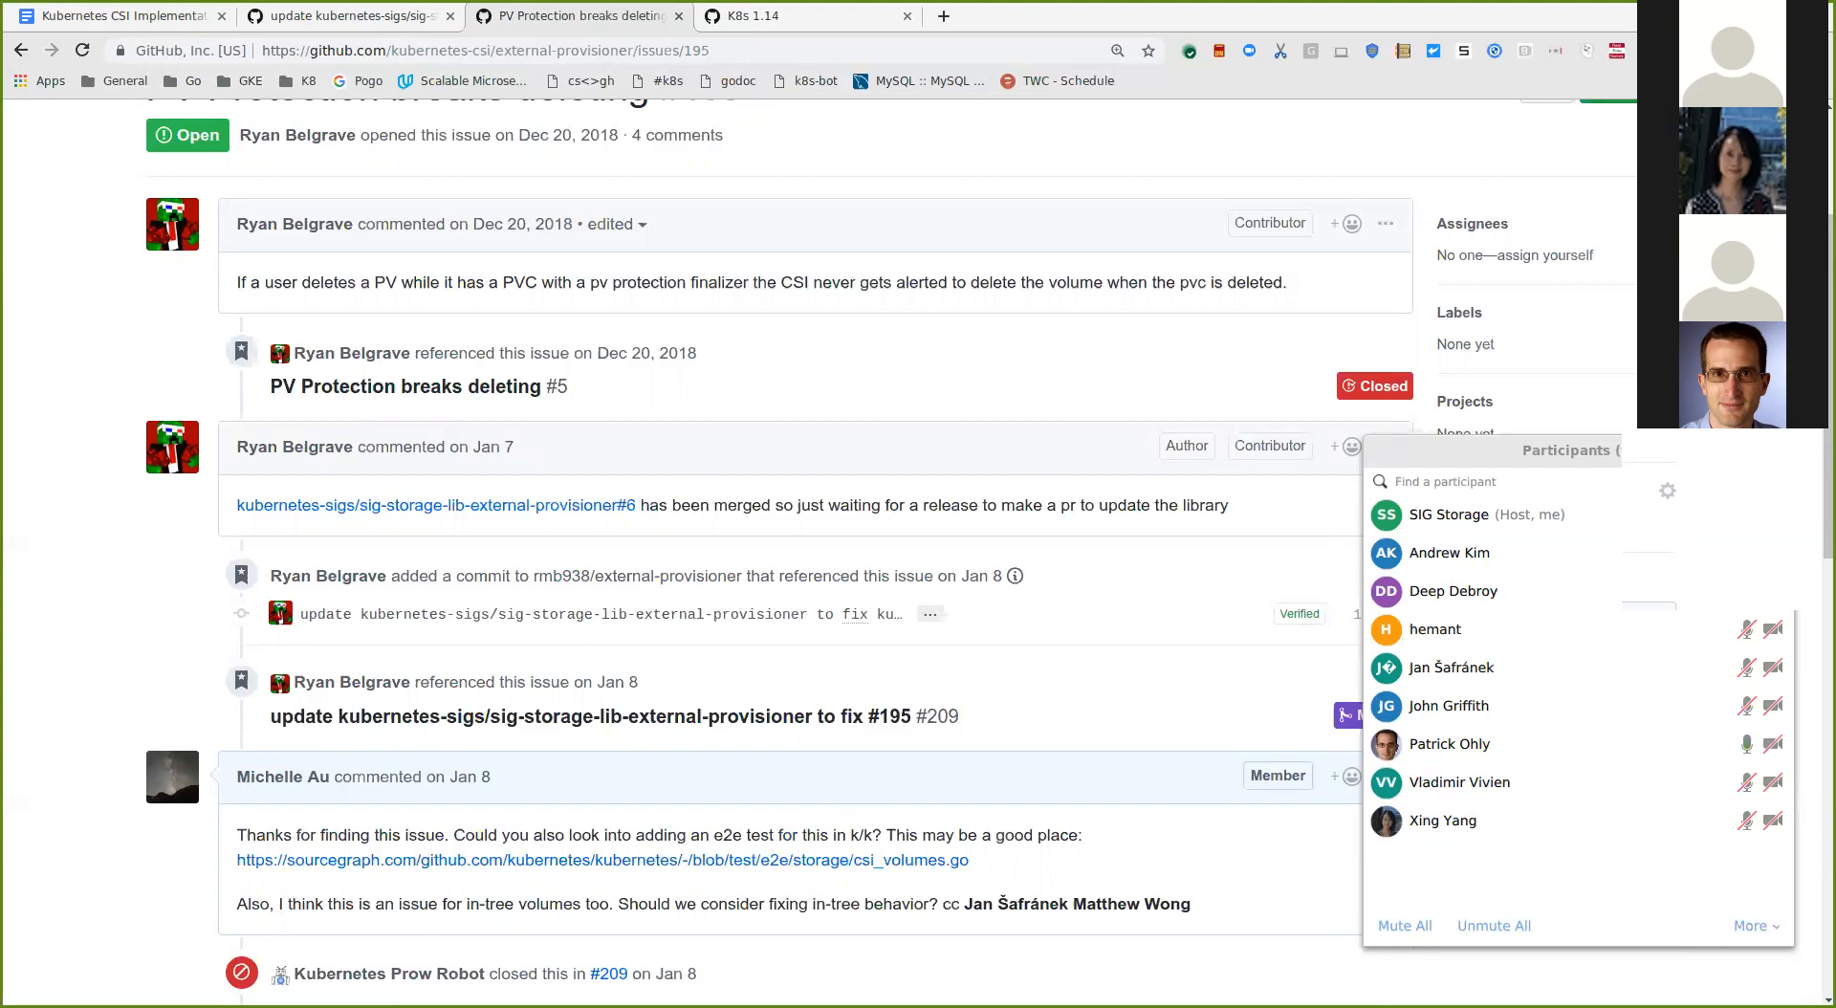
pyautogui.scroll(-3)
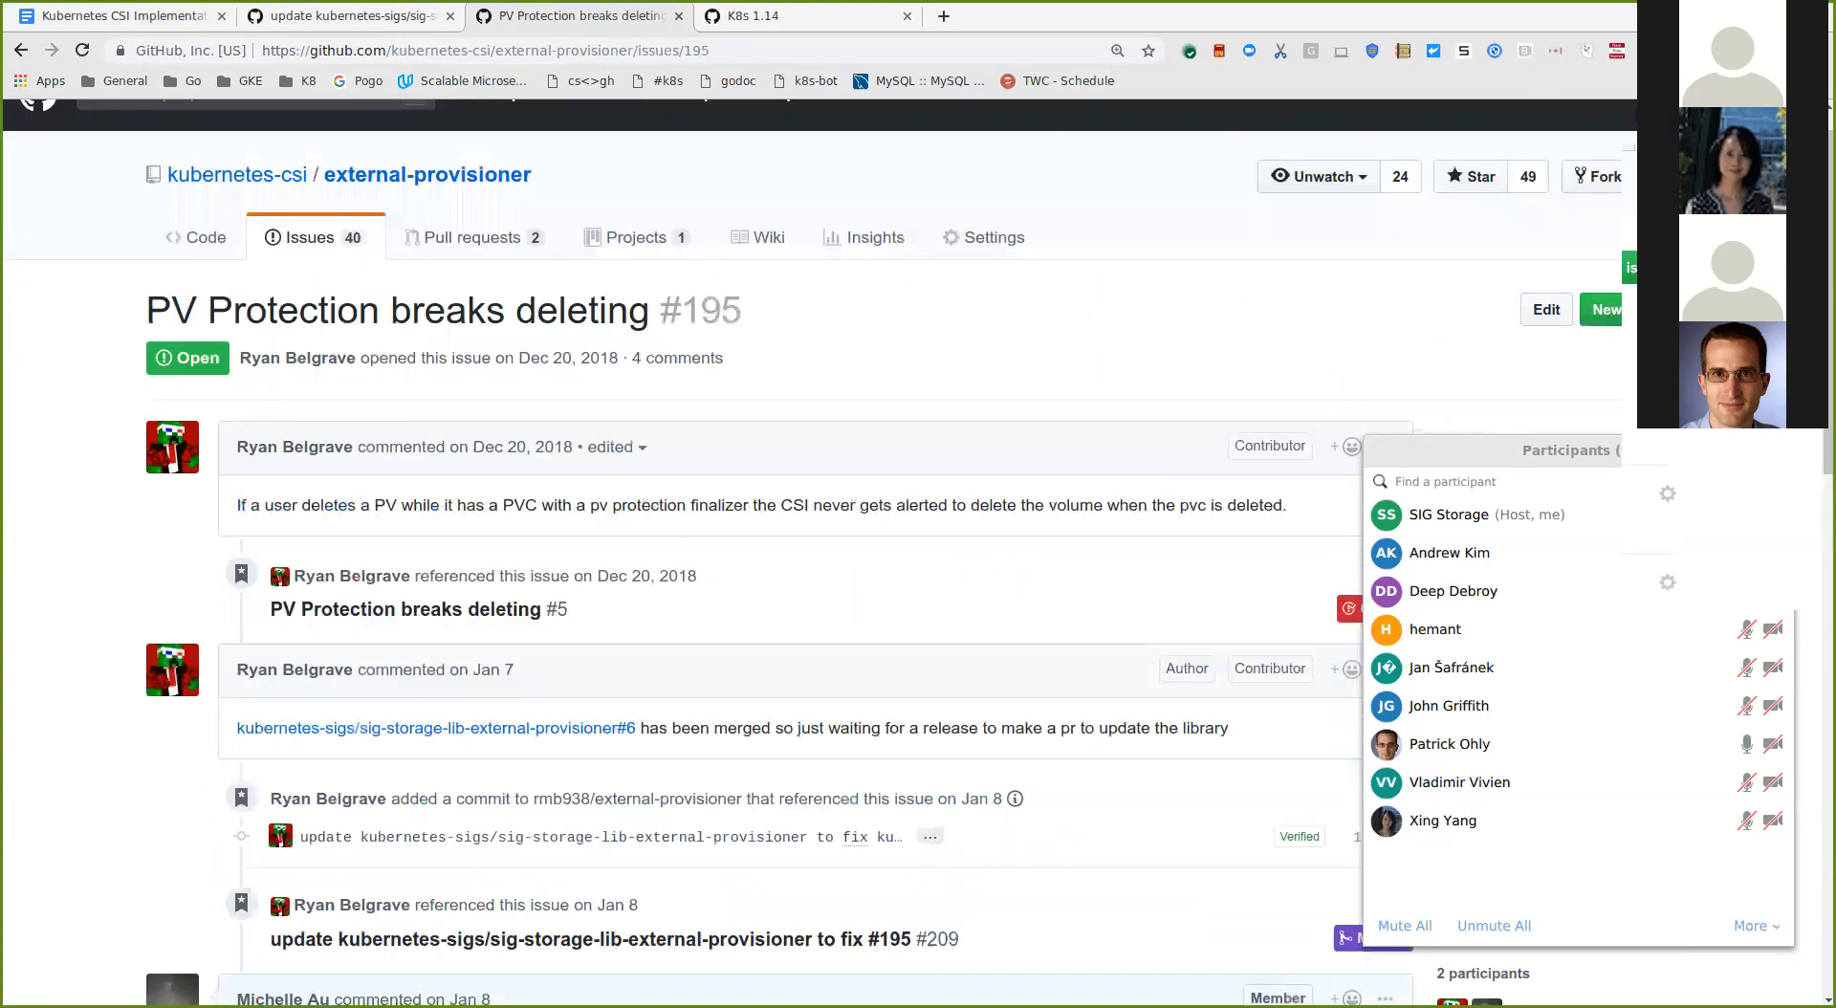
pyautogui.click(573, 16)
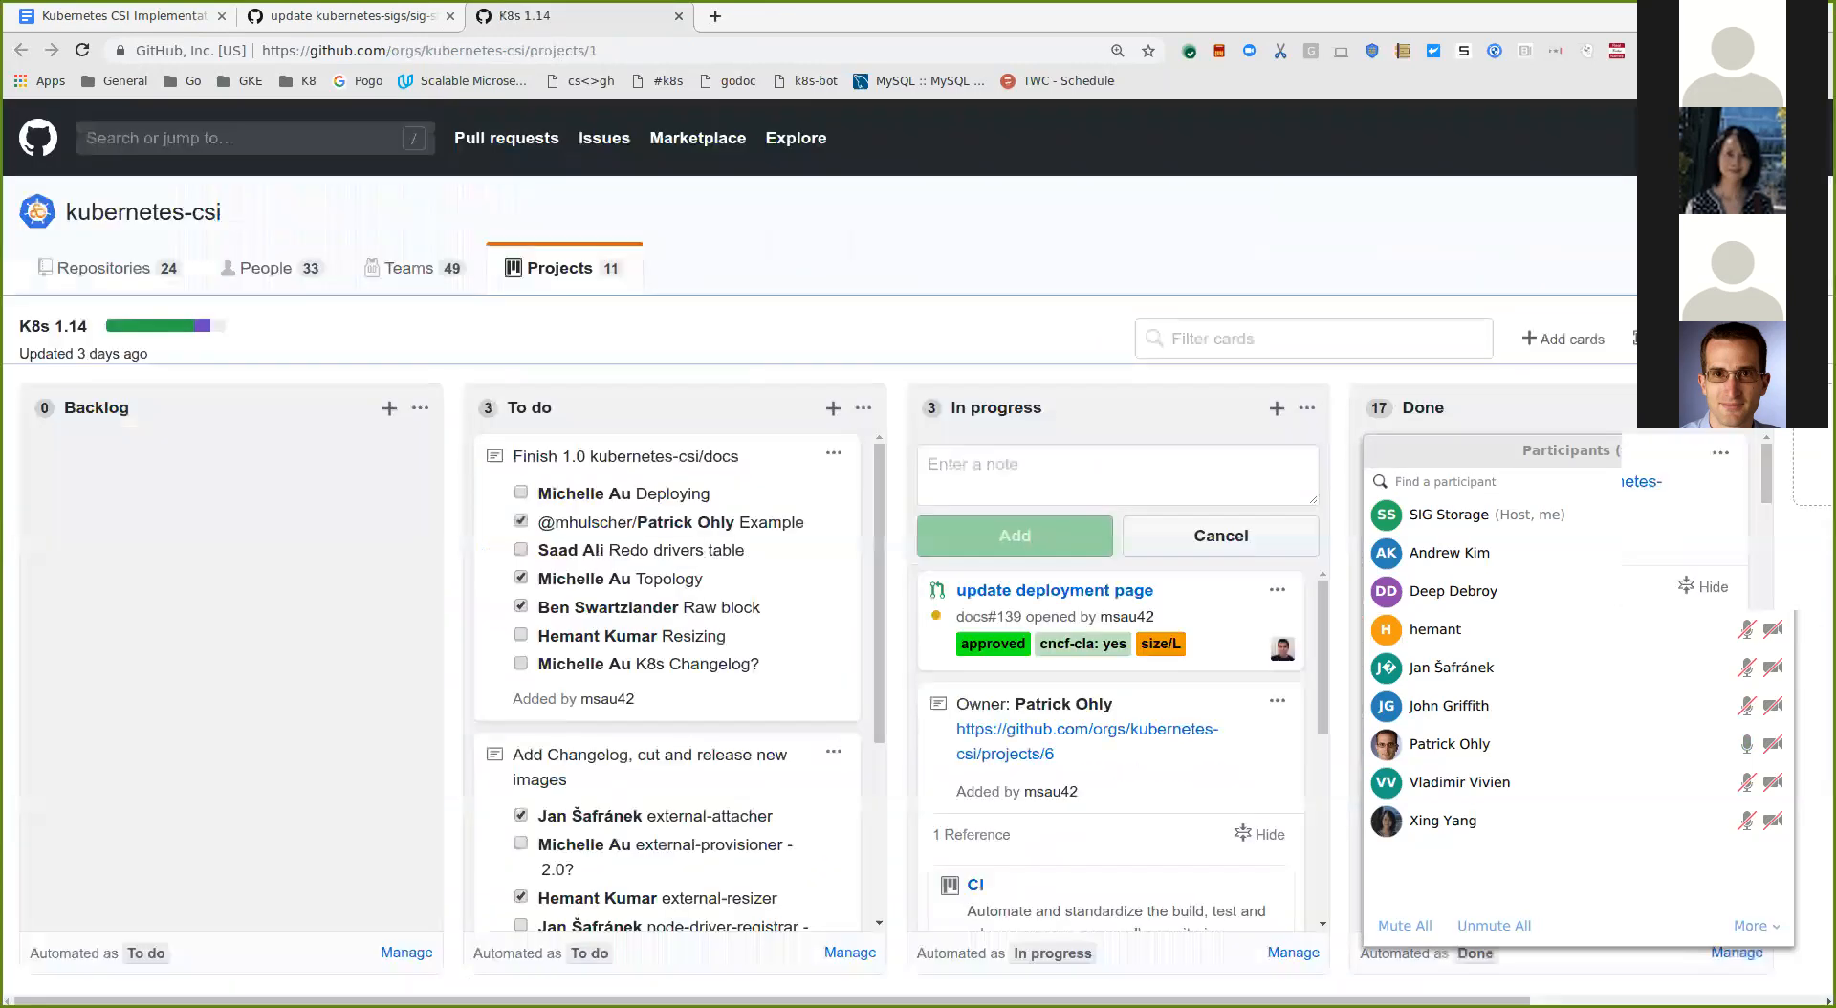
# Step: Switch back to the Google Docs meeting notes showing the April 8 backport question
pyautogui.click(117, 15)
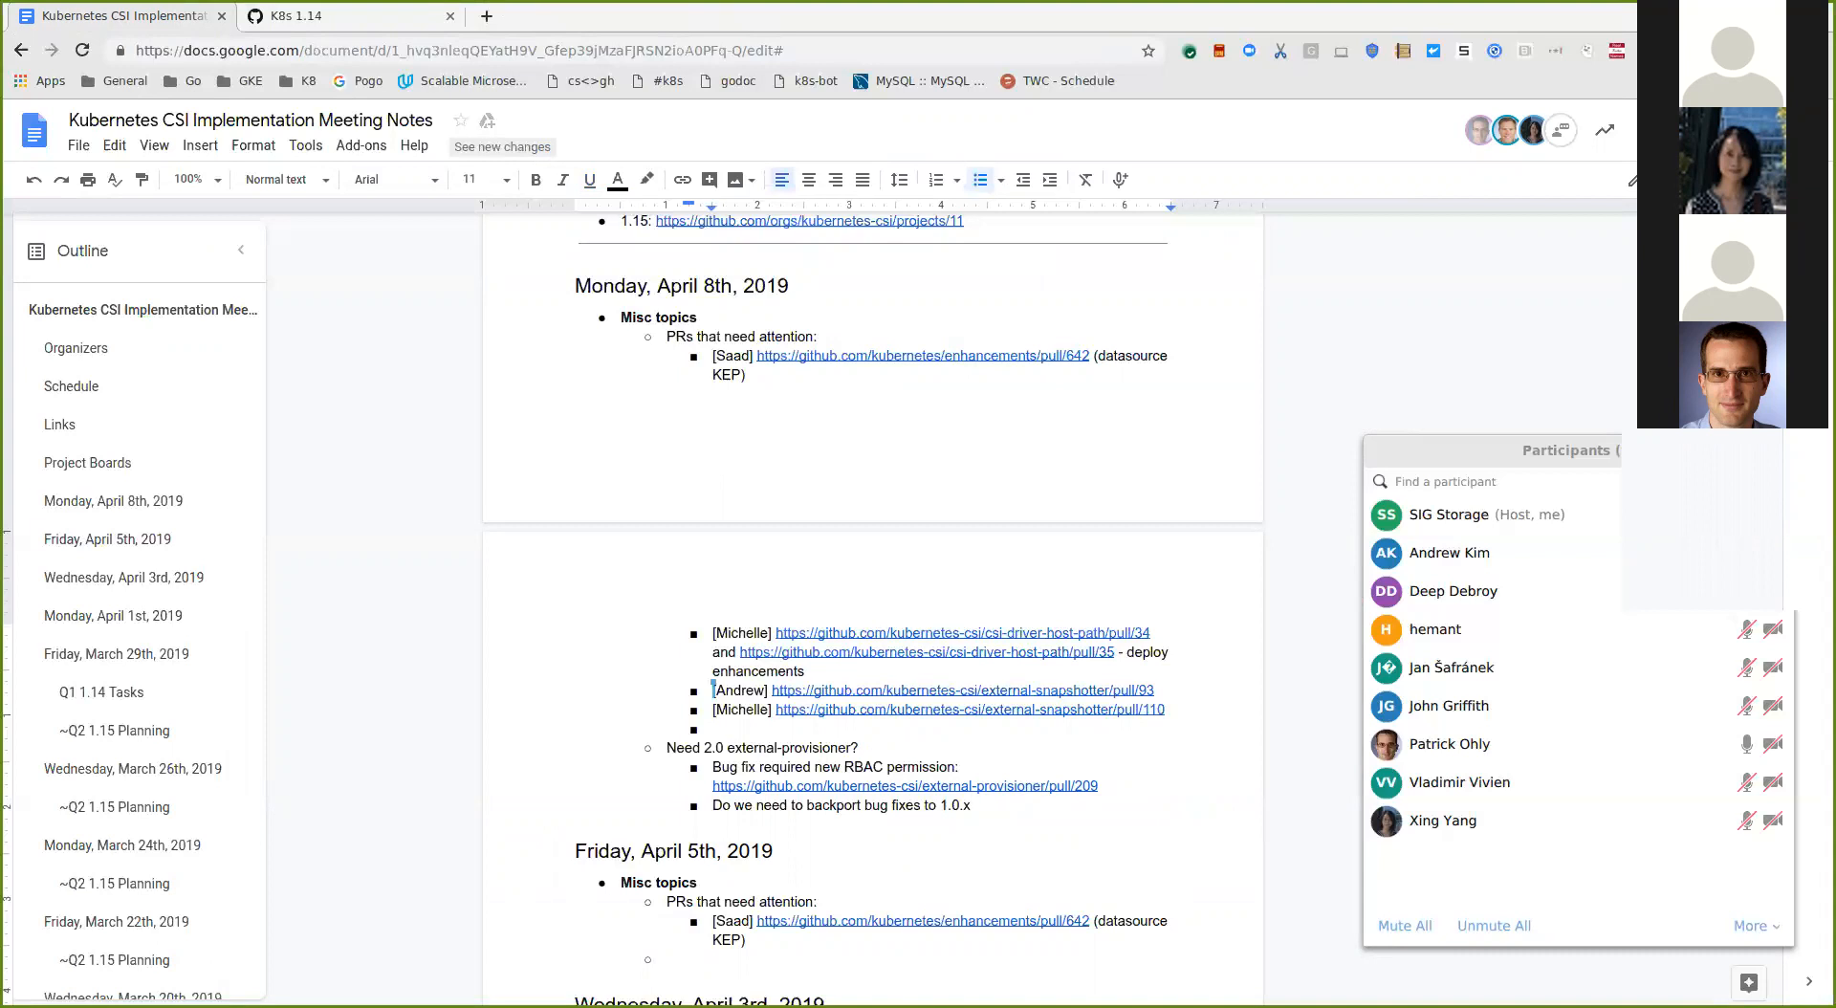
# Step: End the 'Do we need to backport bug fixes to 1.0.x' line with a question mark
pyautogui.click(971, 806)
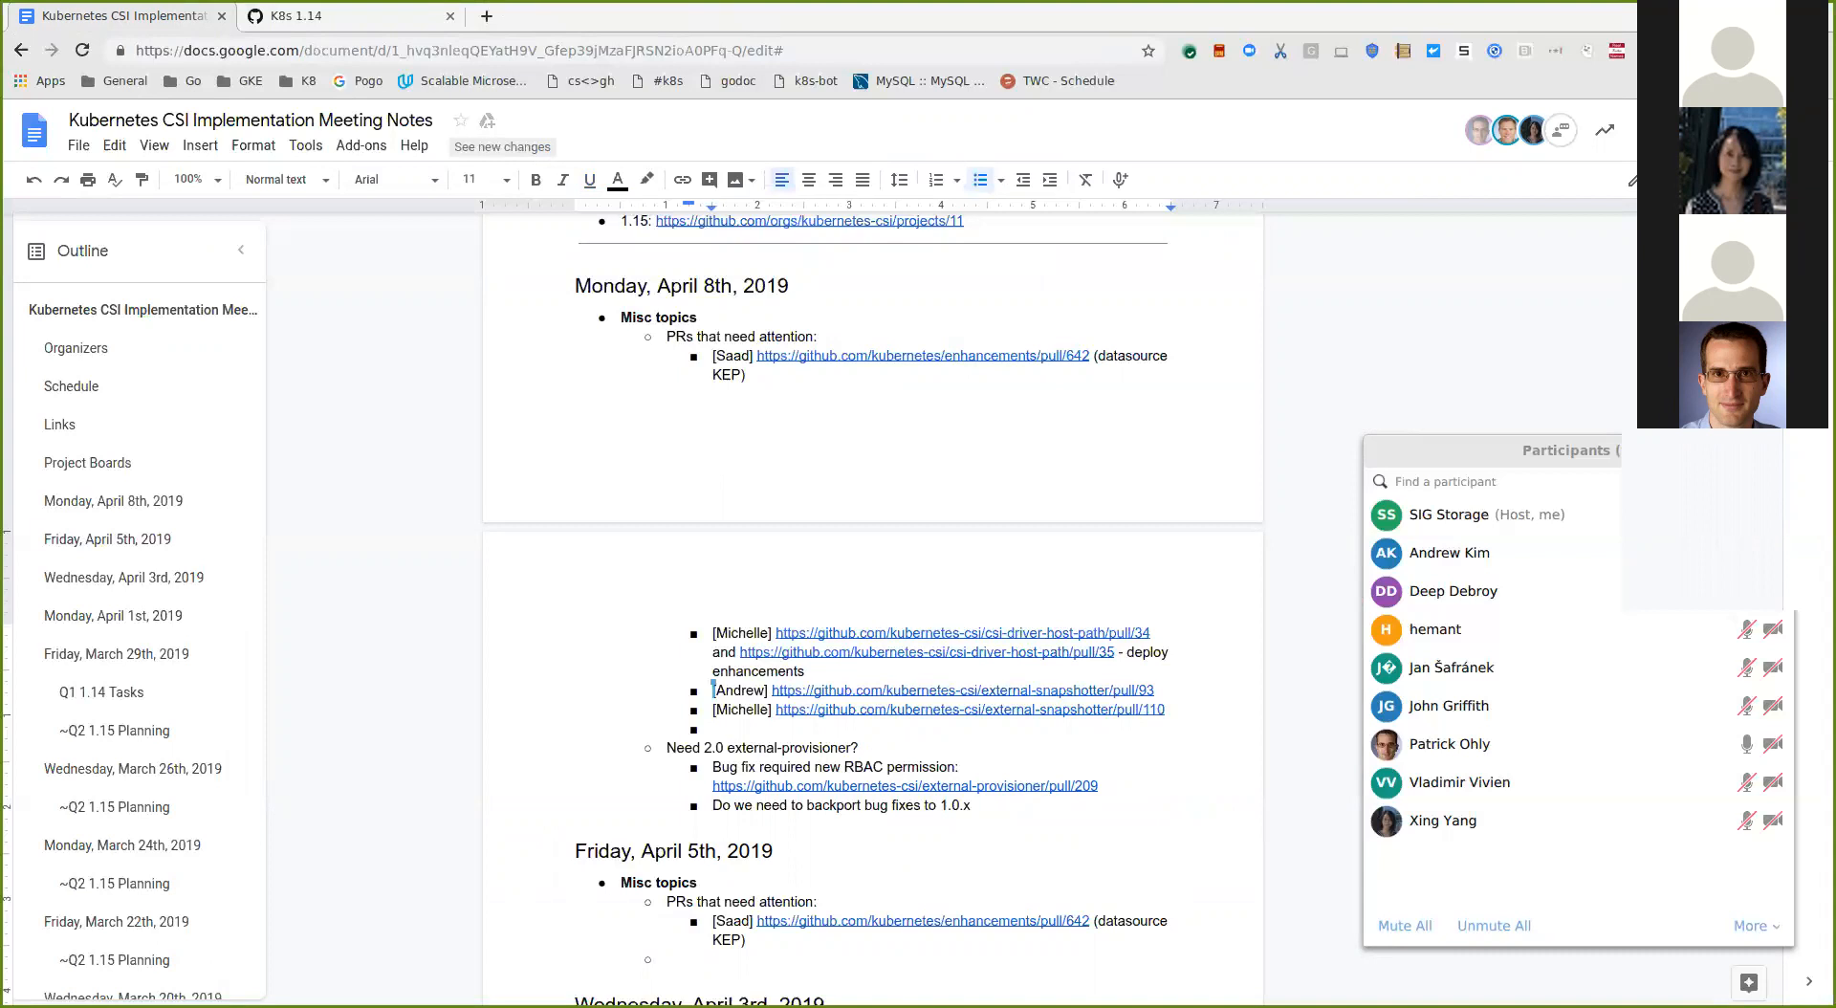
pyautogui.click(971, 805)
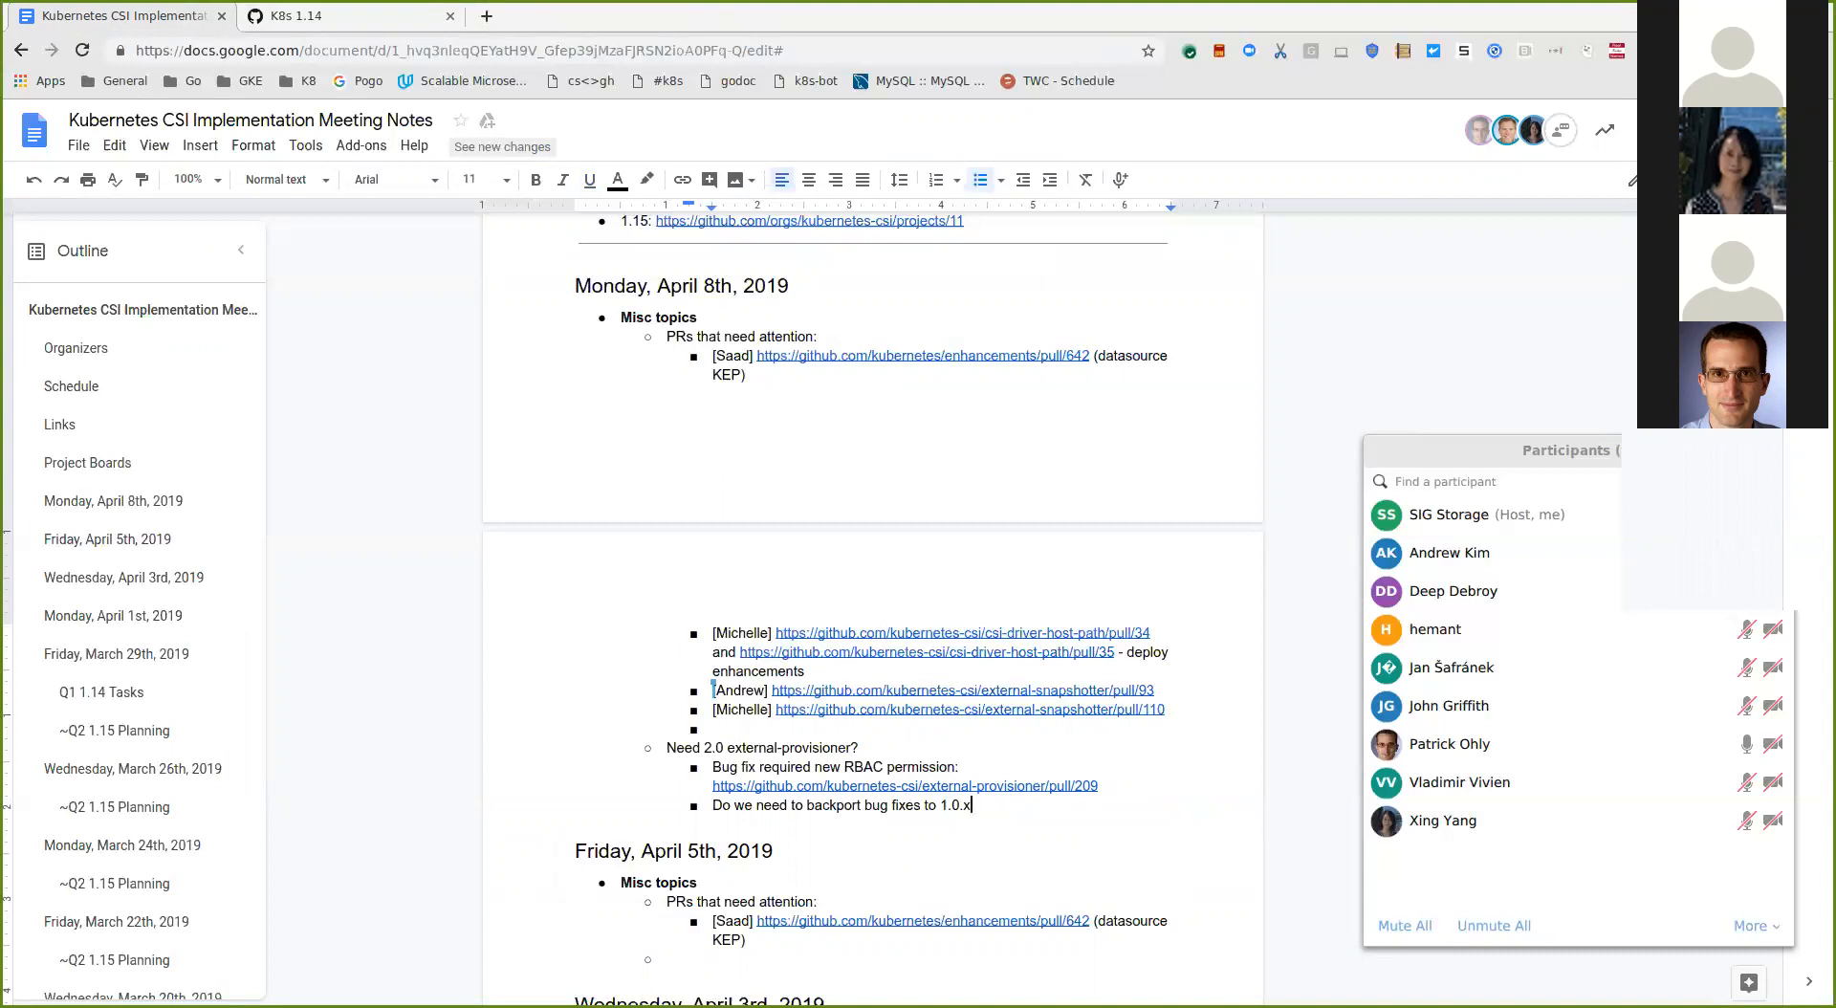
pyautogui.write('?')
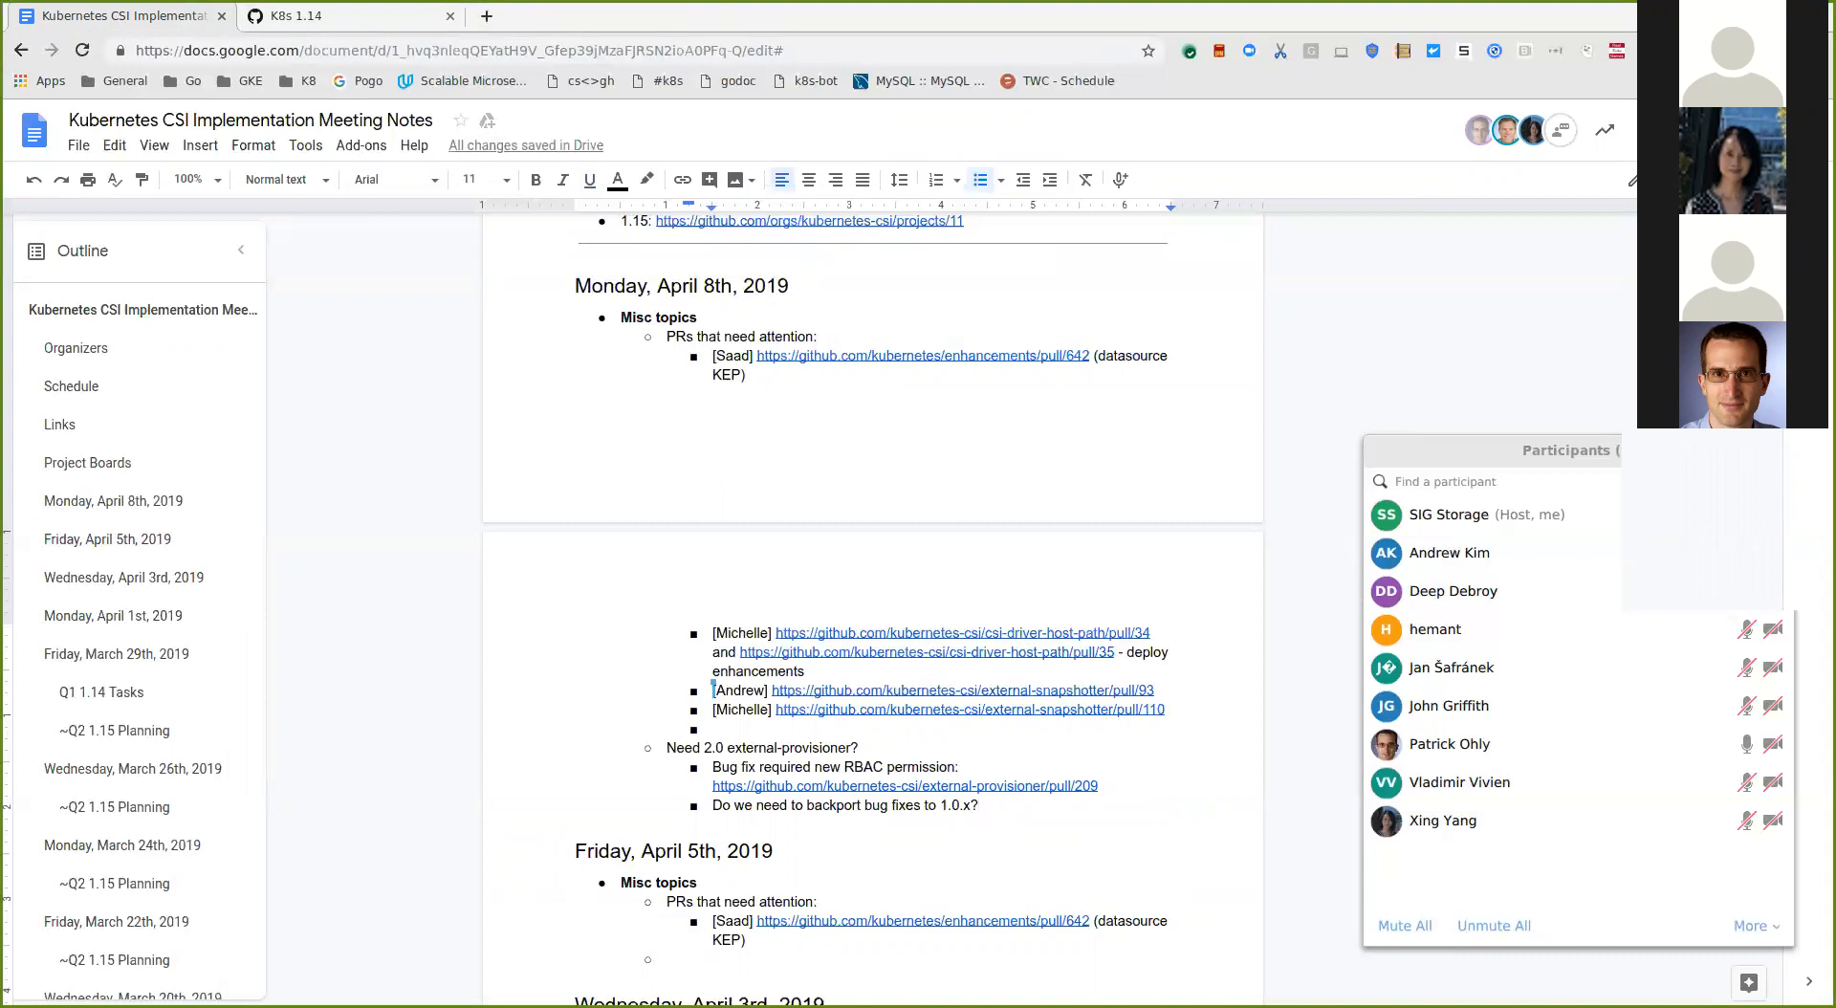
pyautogui.click(979, 803)
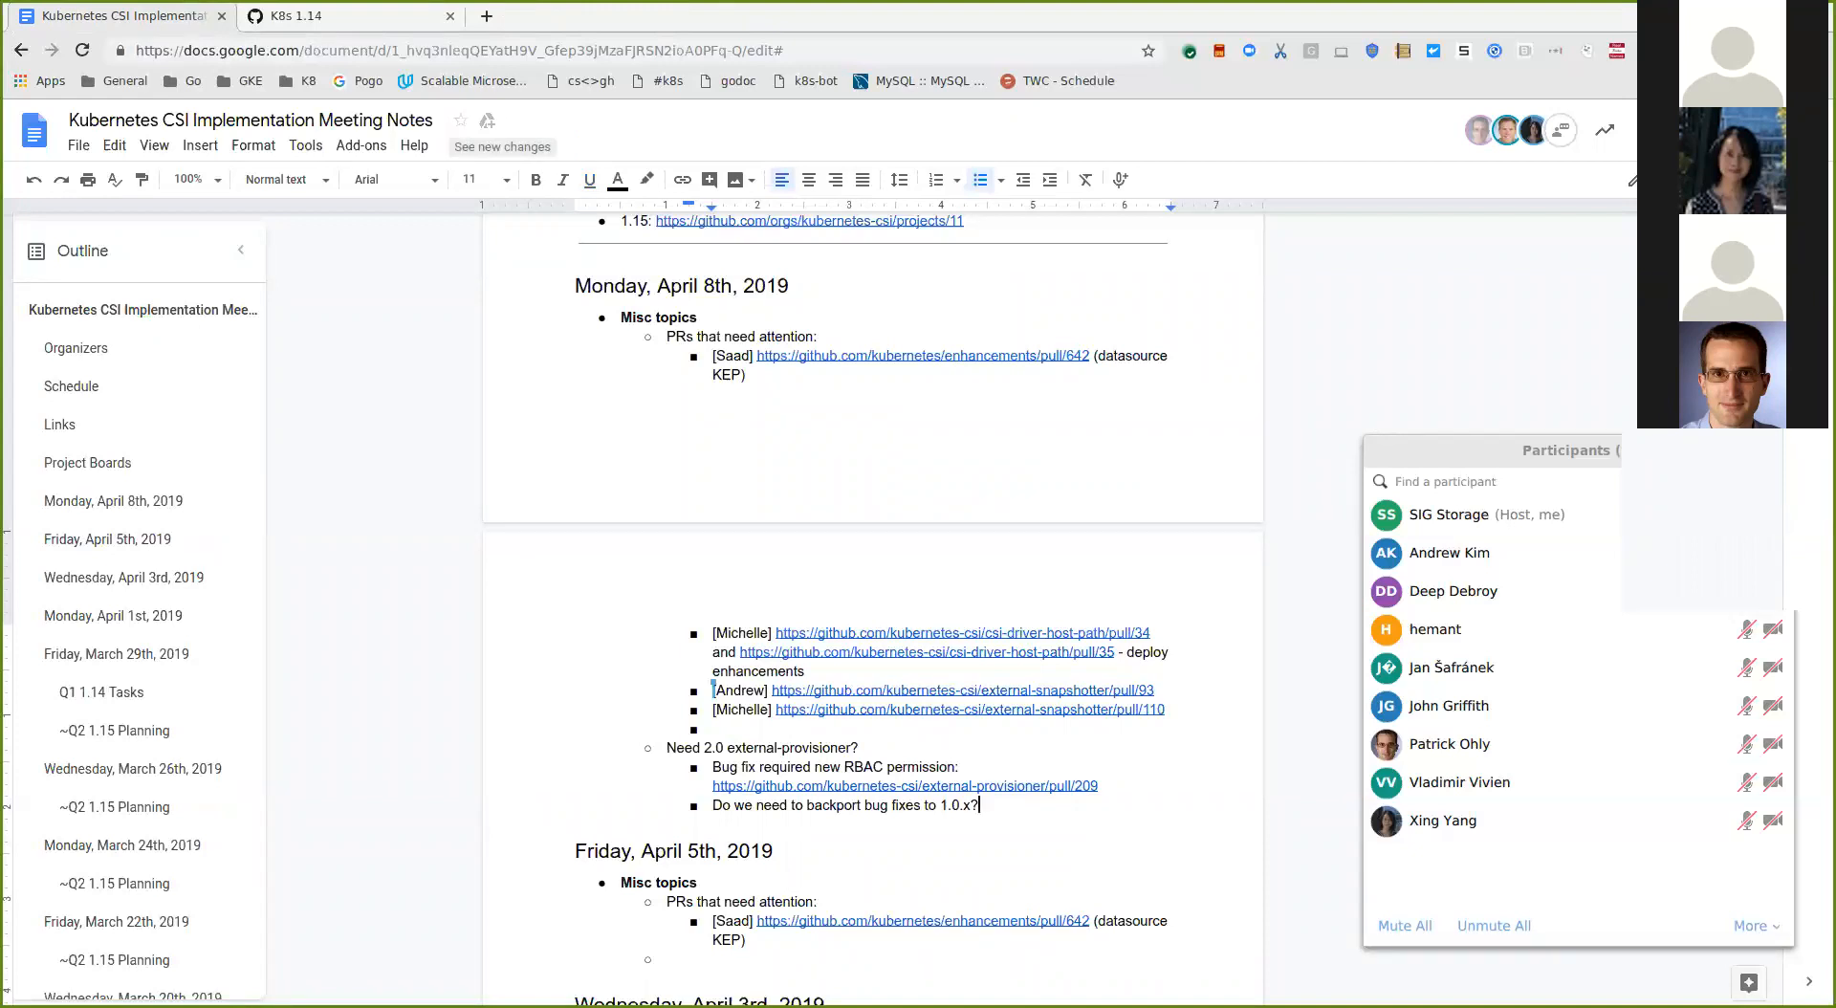
pyautogui.press('enter')
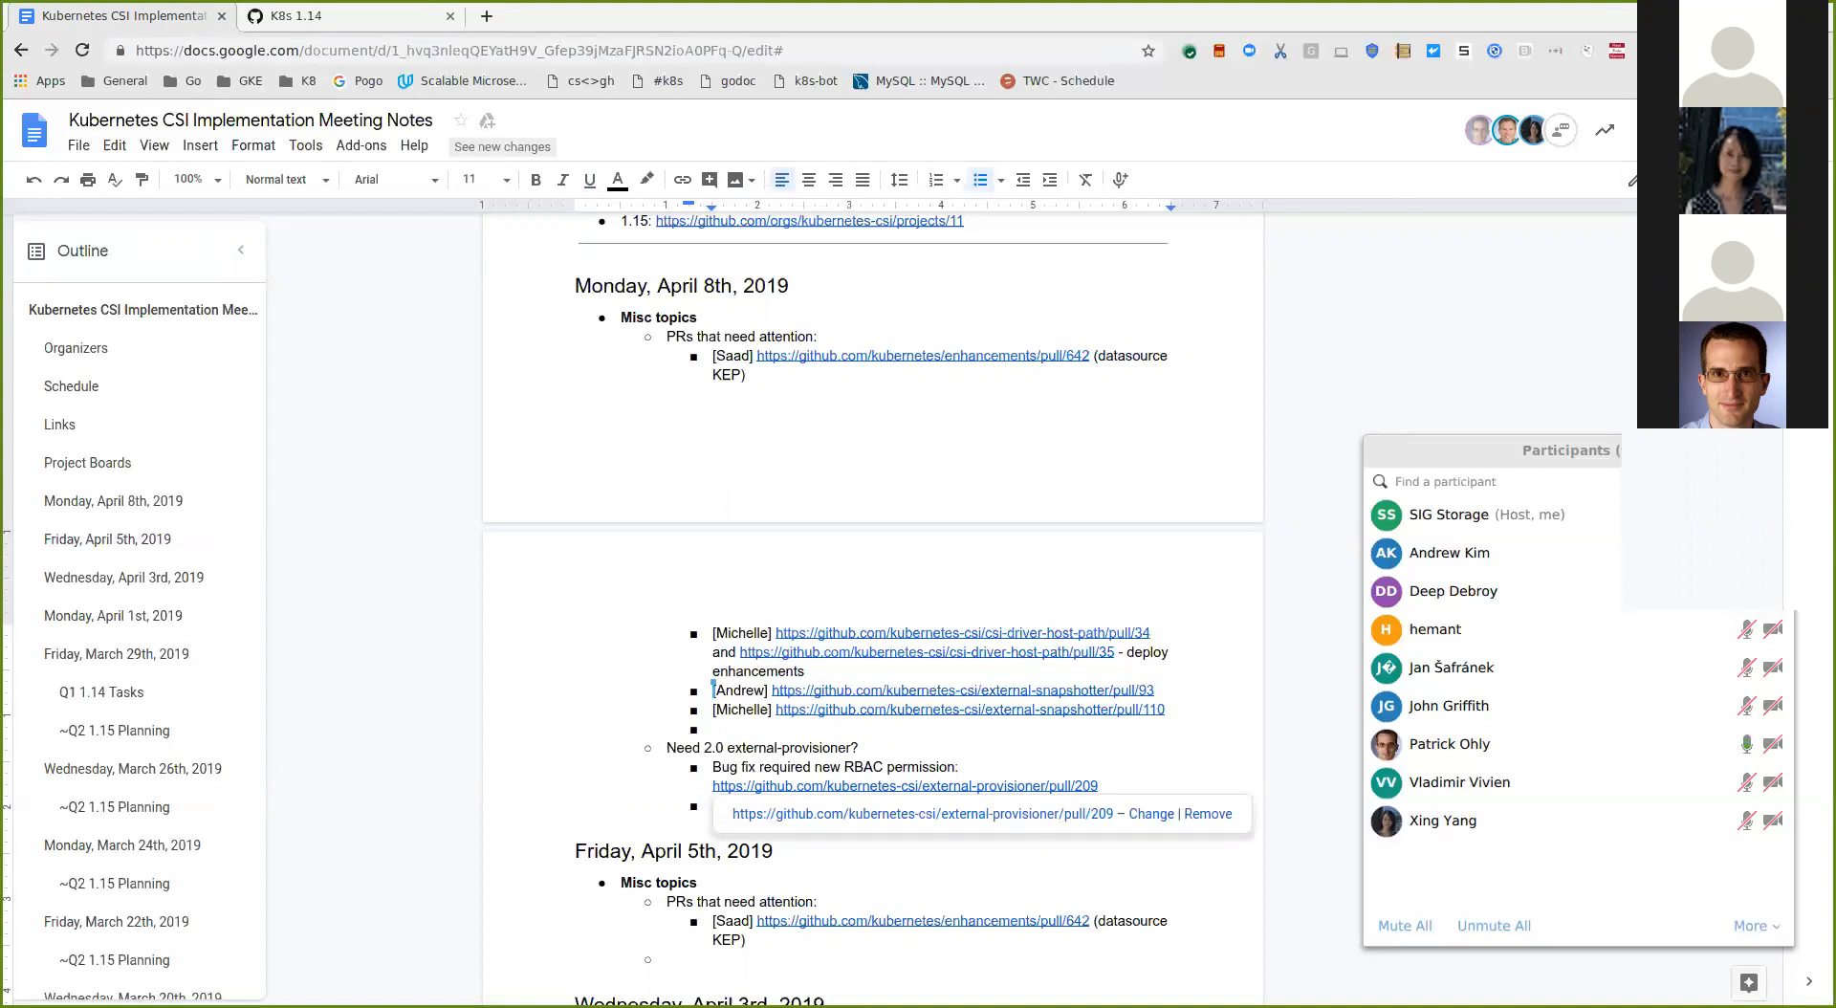
pyautogui.click(960, 767)
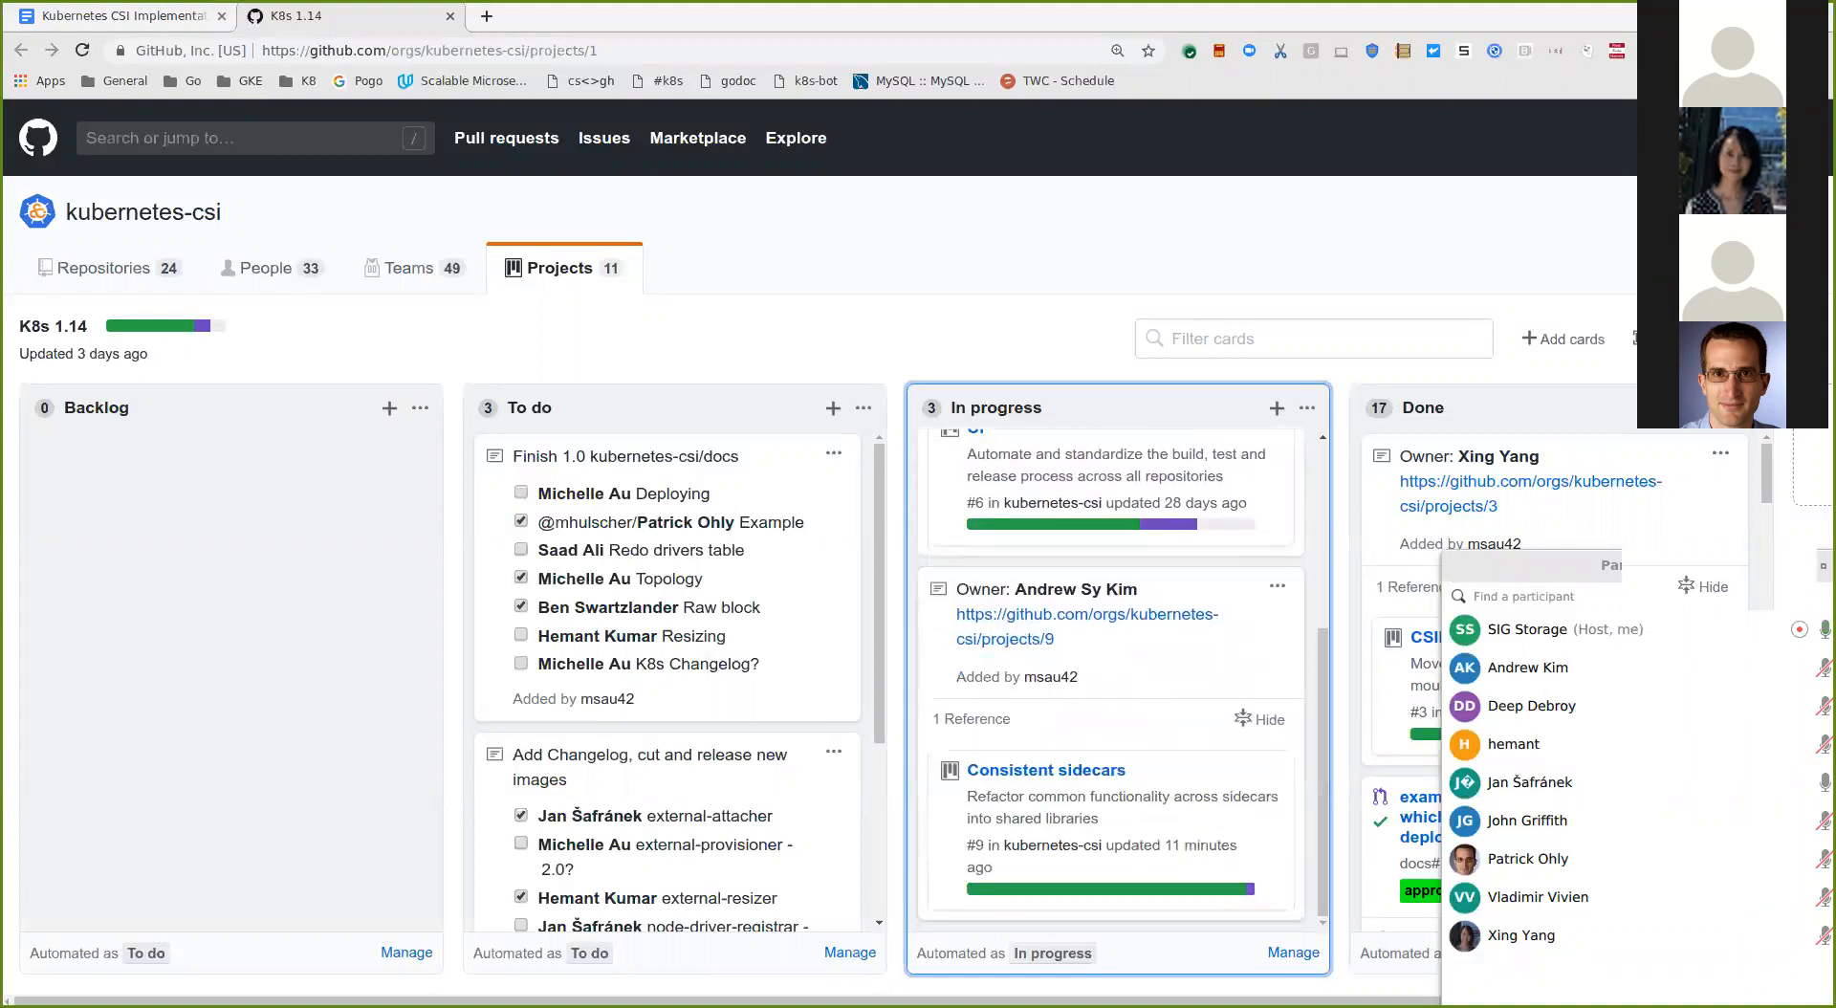
pyautogui.click(1086, 616)
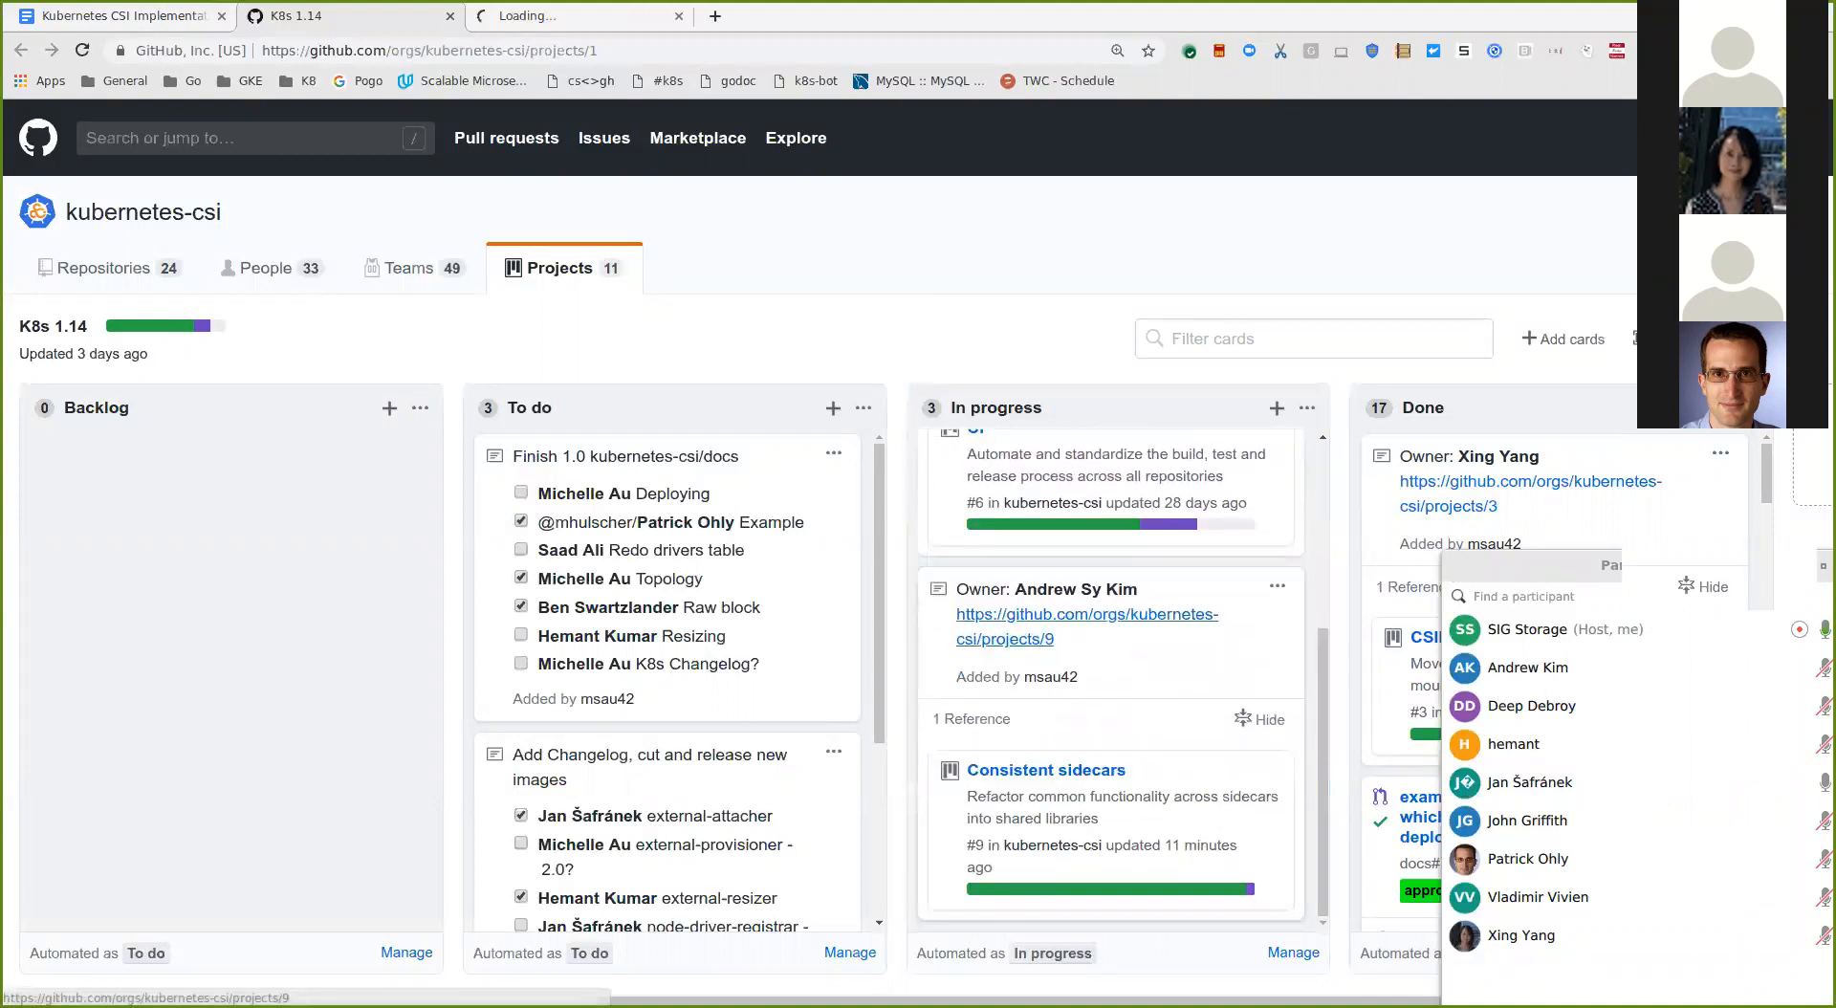
pyautogui.click(1044, 771)
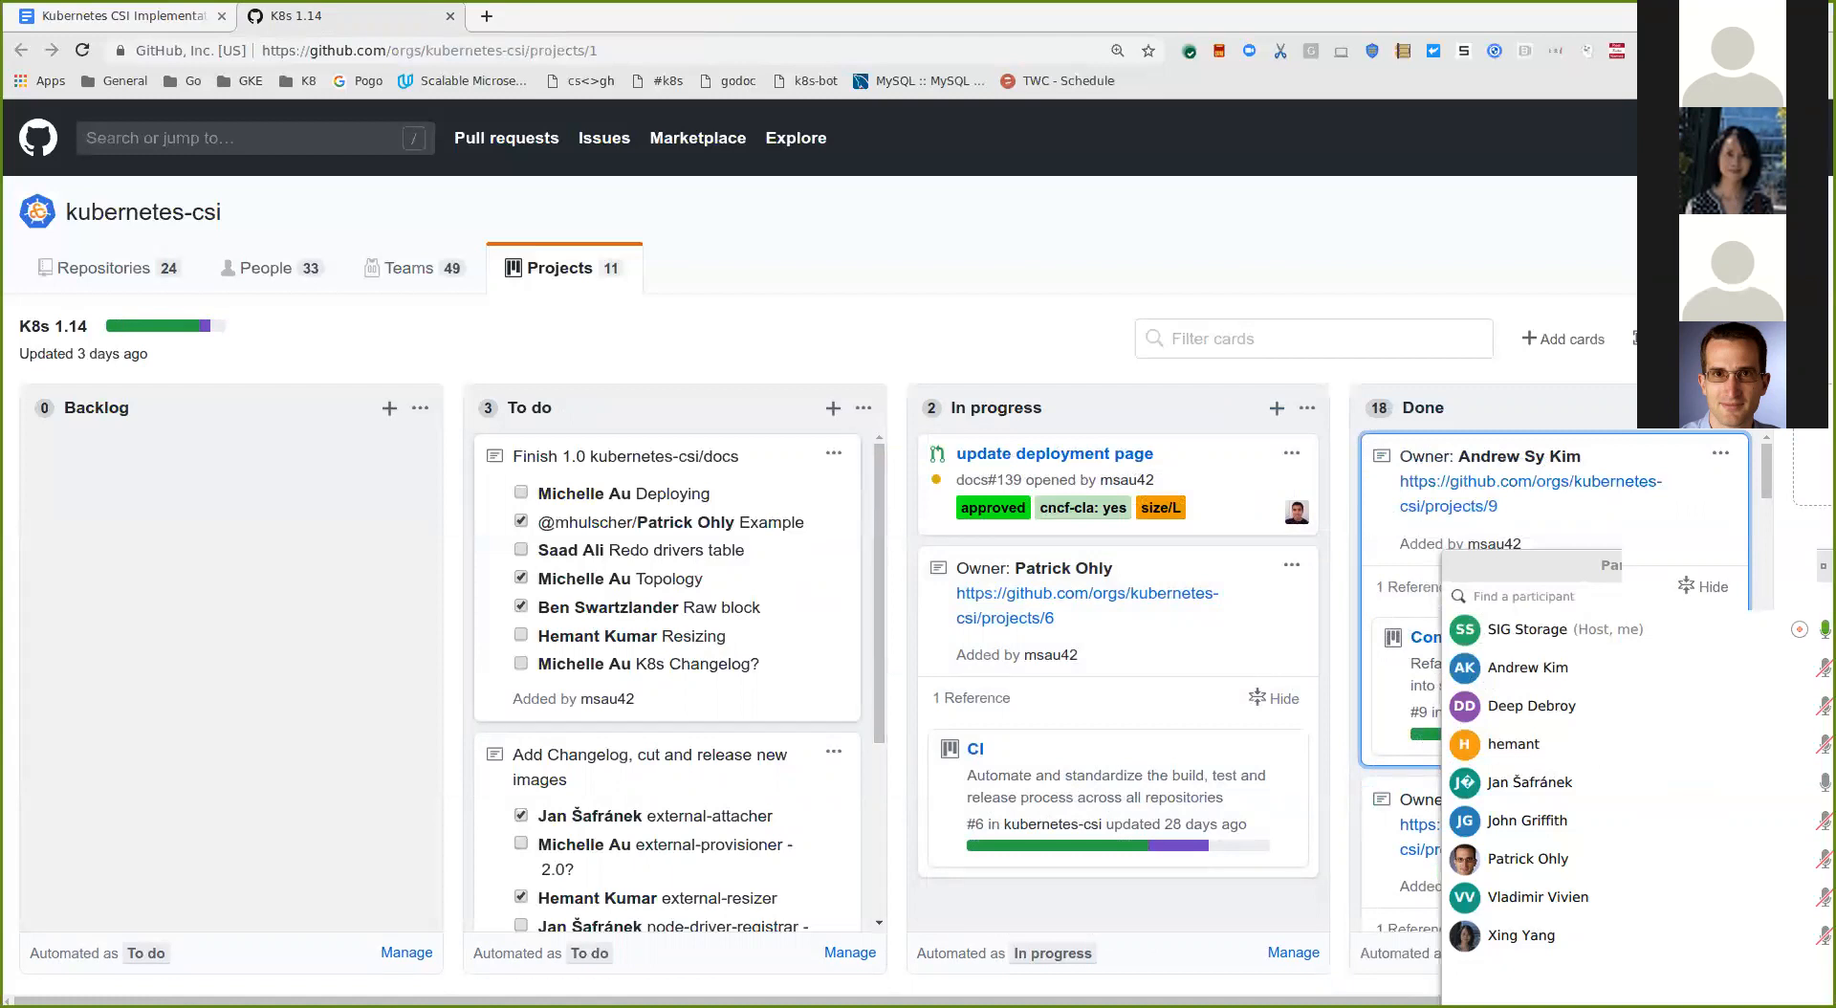
# Step: Scroll through the remaining To do cards and release-images checklist on the 1.14 board
pyautogui.scroll(-3)
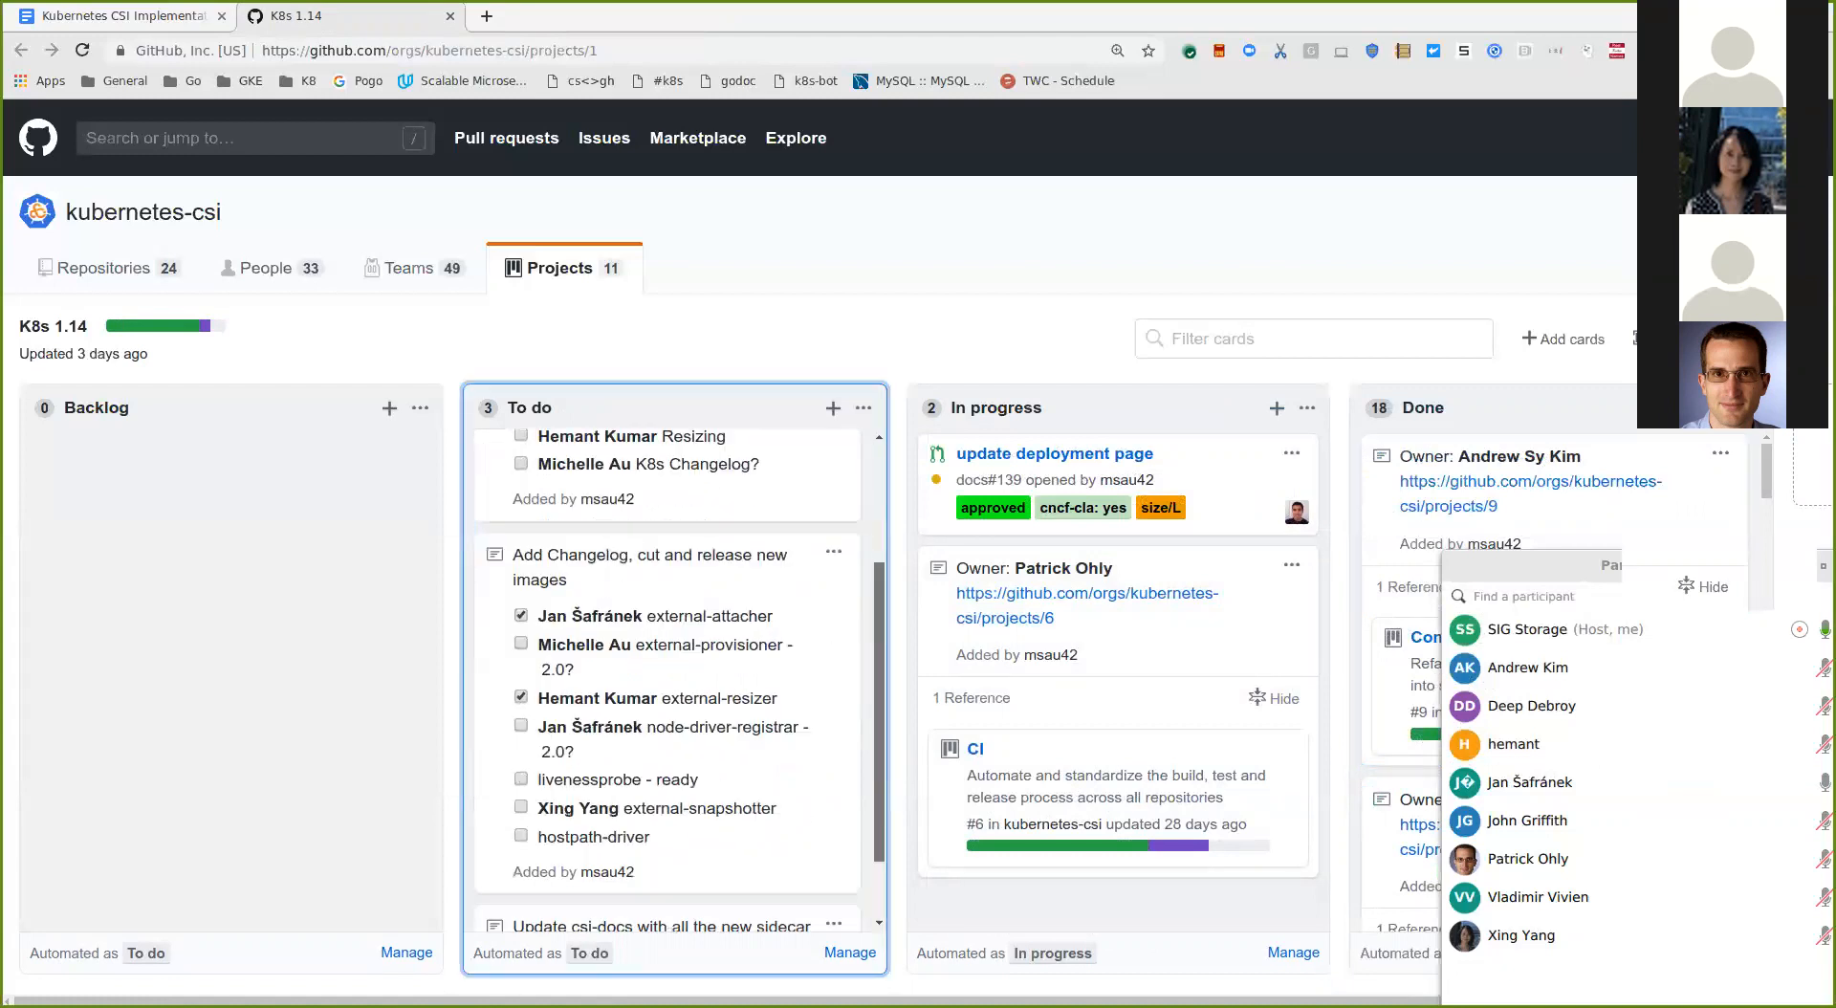
pyautogui.scroll(-3)
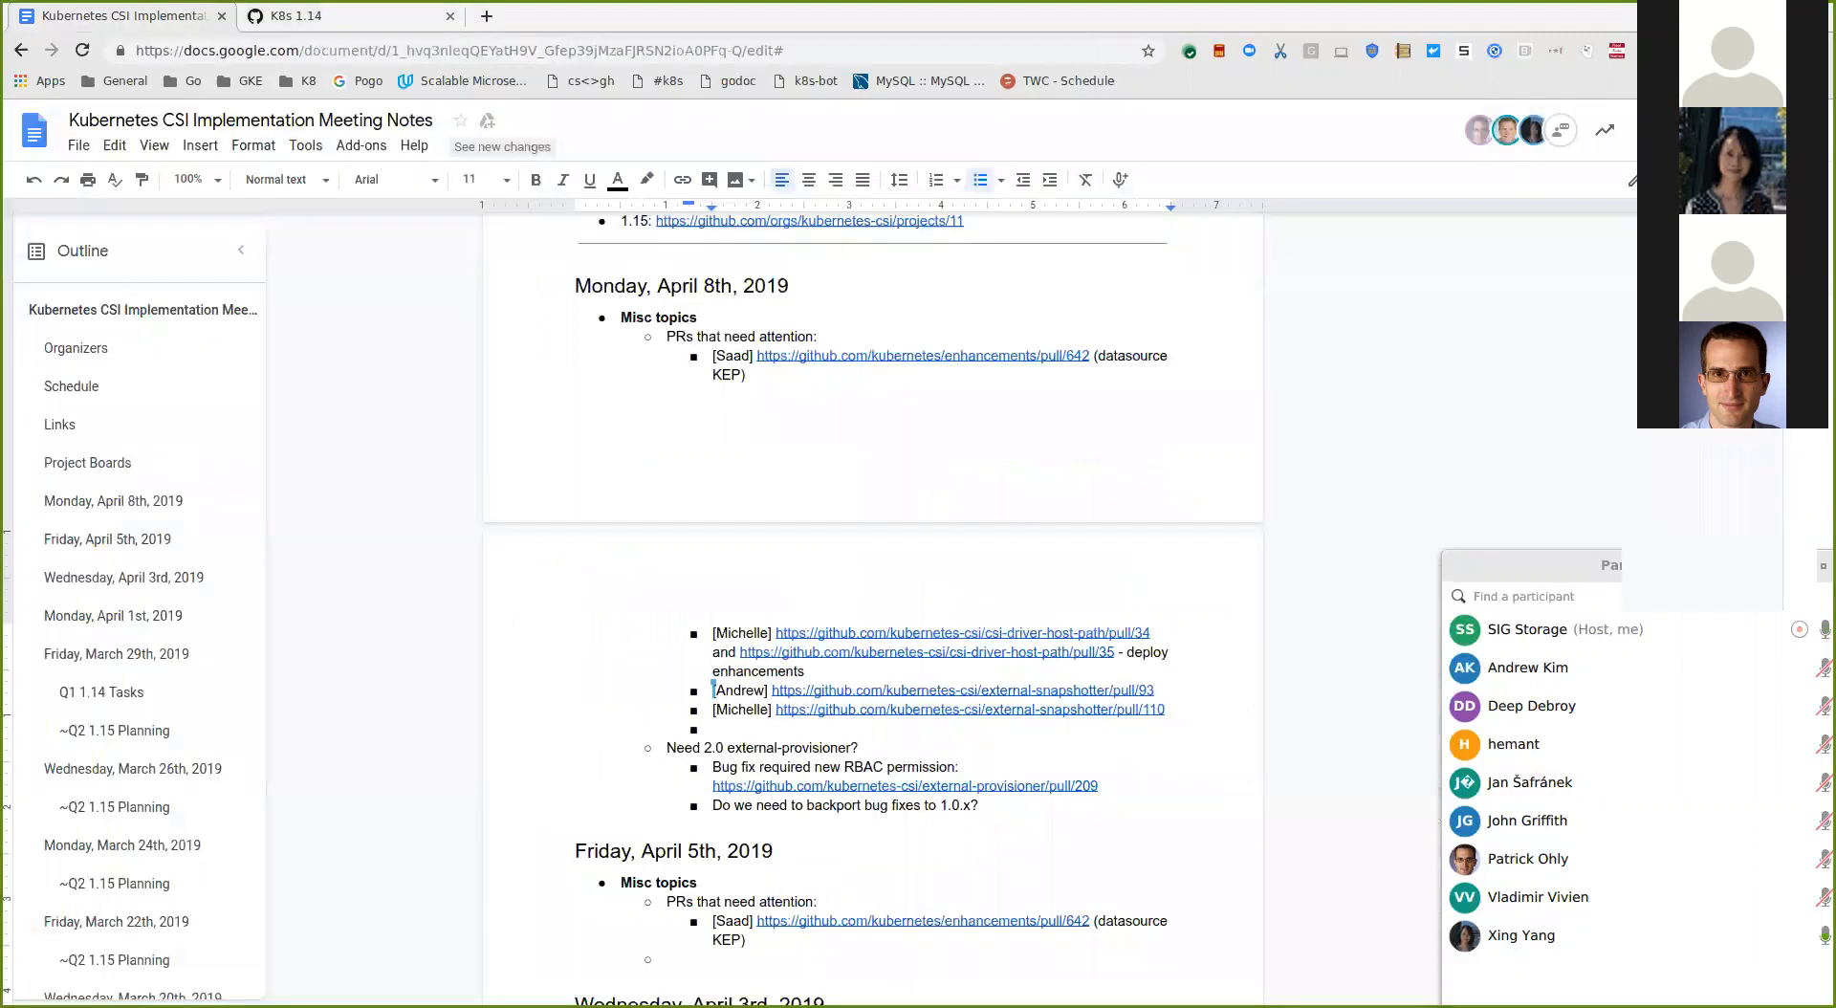
pyautogui.click(298, 15)
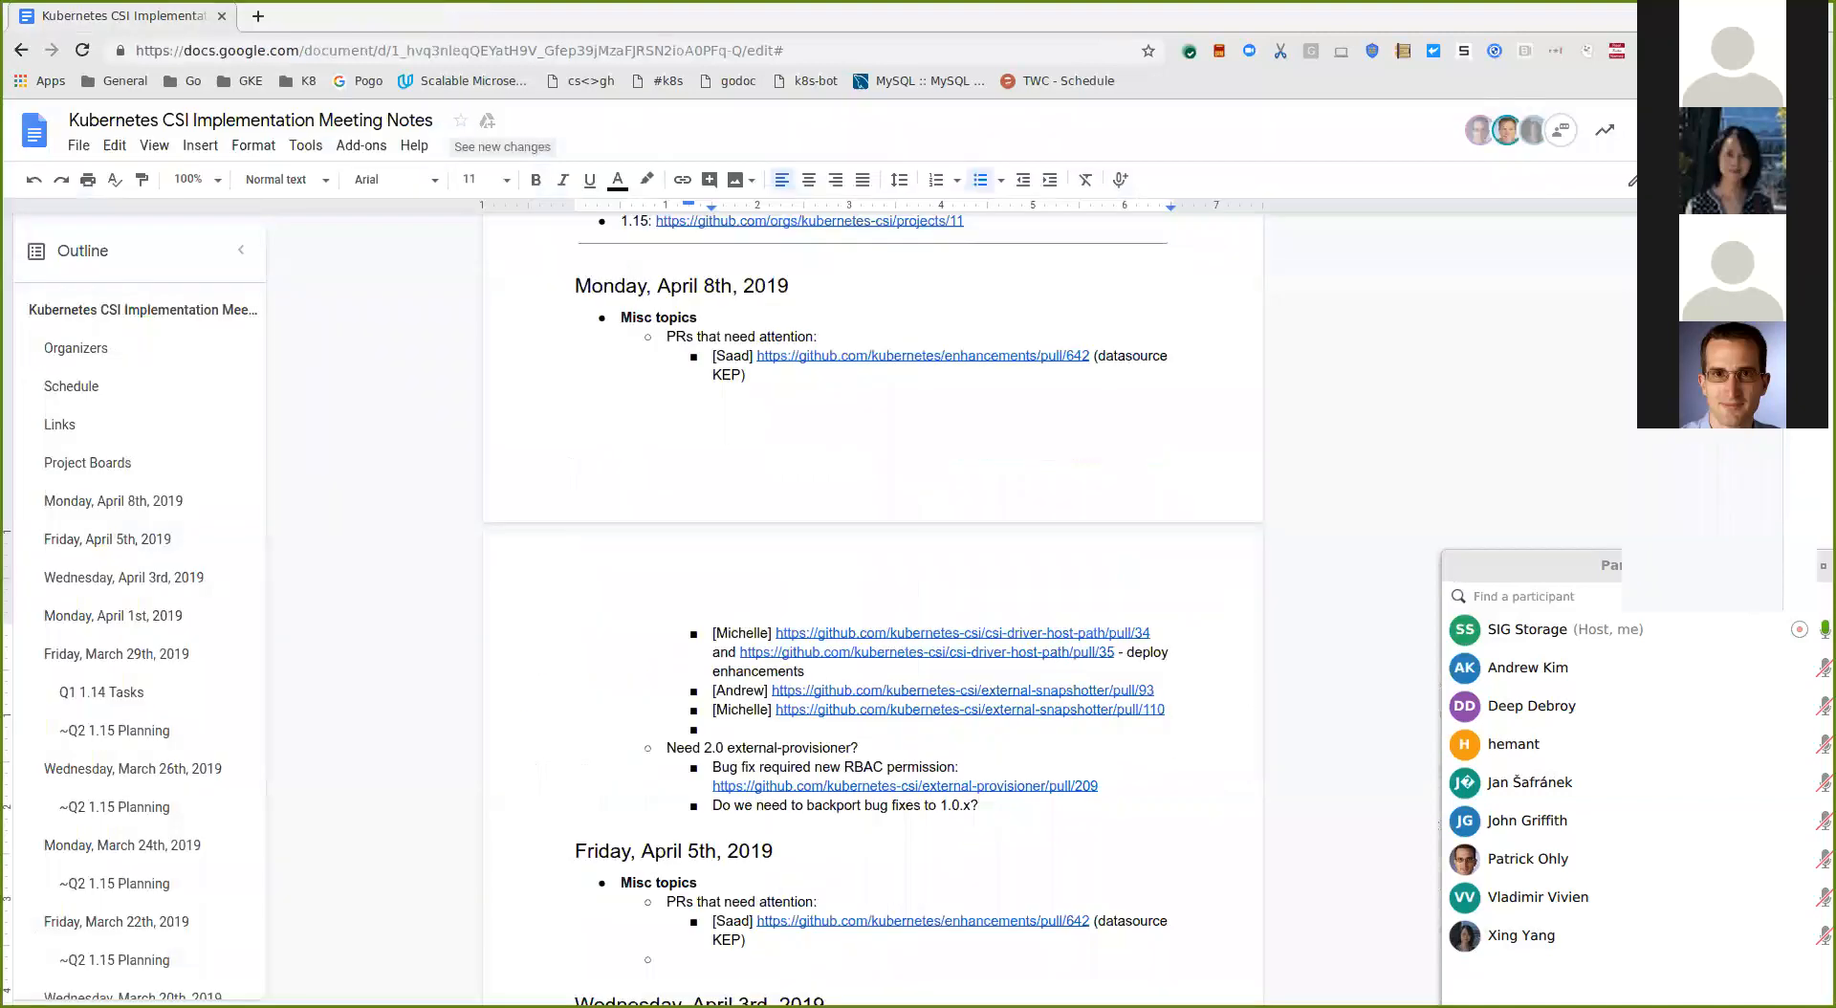
# Step: Select the 1.15 link under Project Boards to show its link popup
pyautogui.click(809, 222)
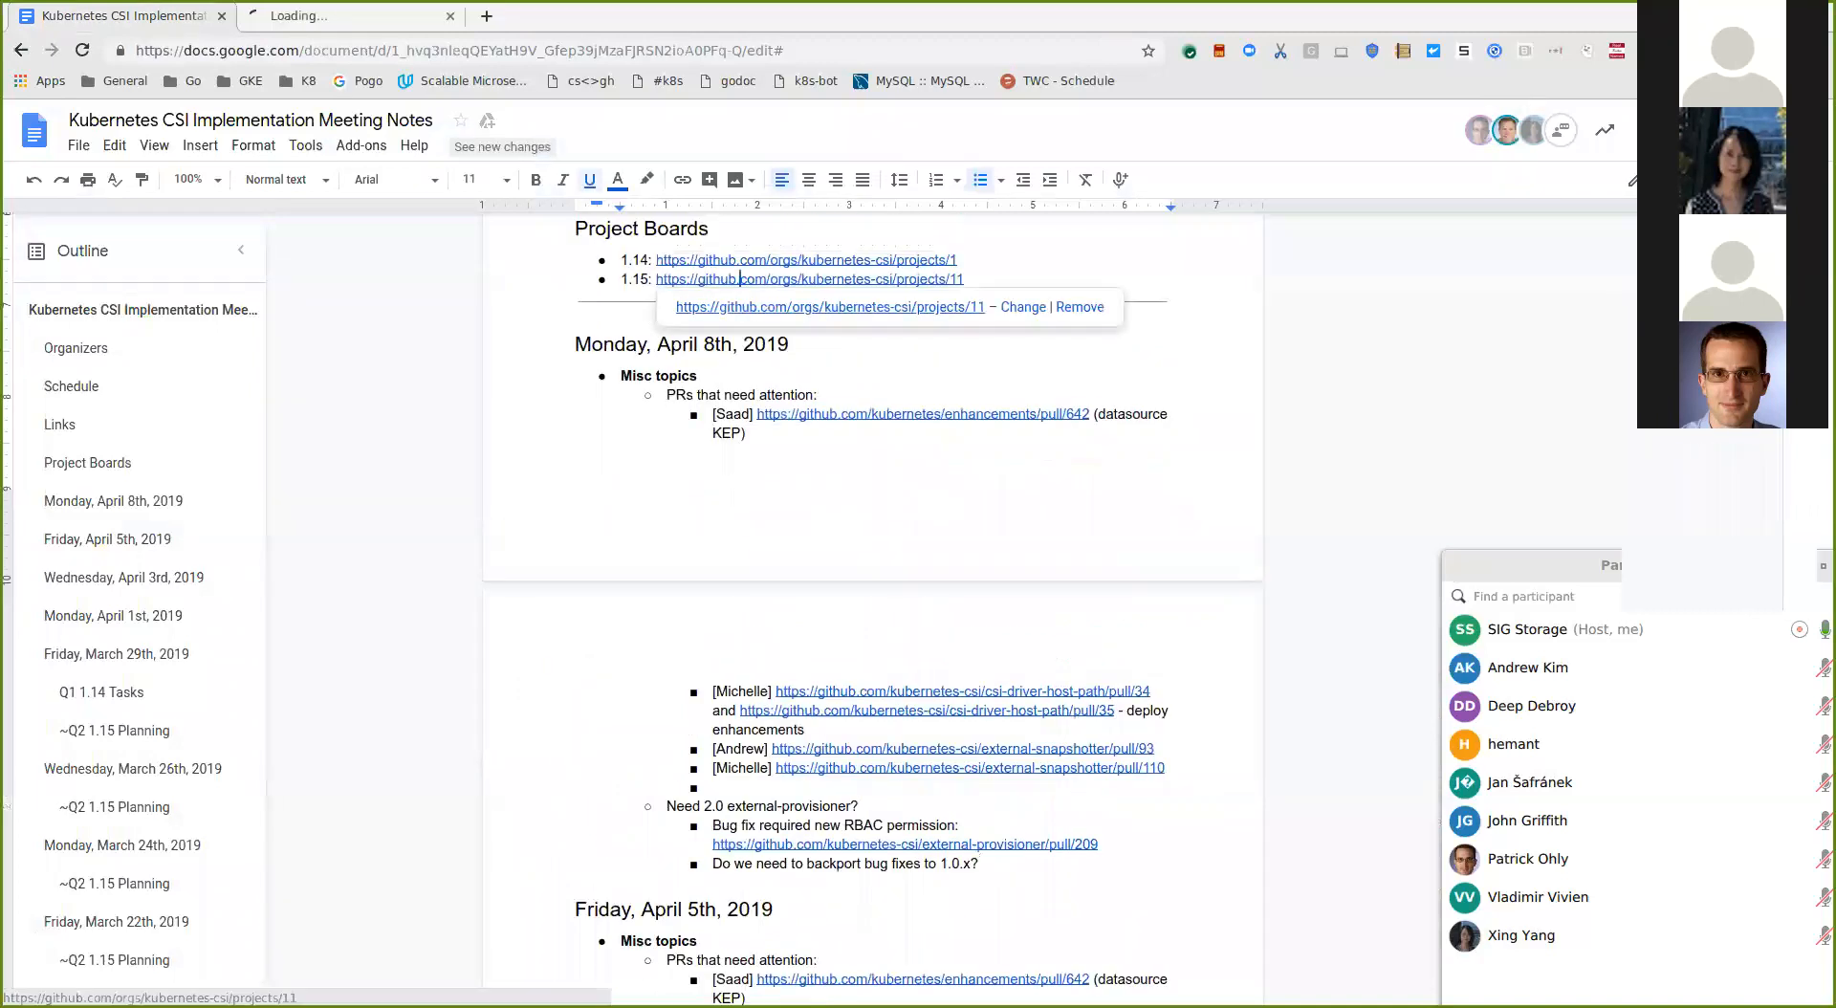
# Step: Open the K8s 1.15 board via projects/11 and scroll In progress to the remove-globals PR card
pyautogui.click(808, 279)
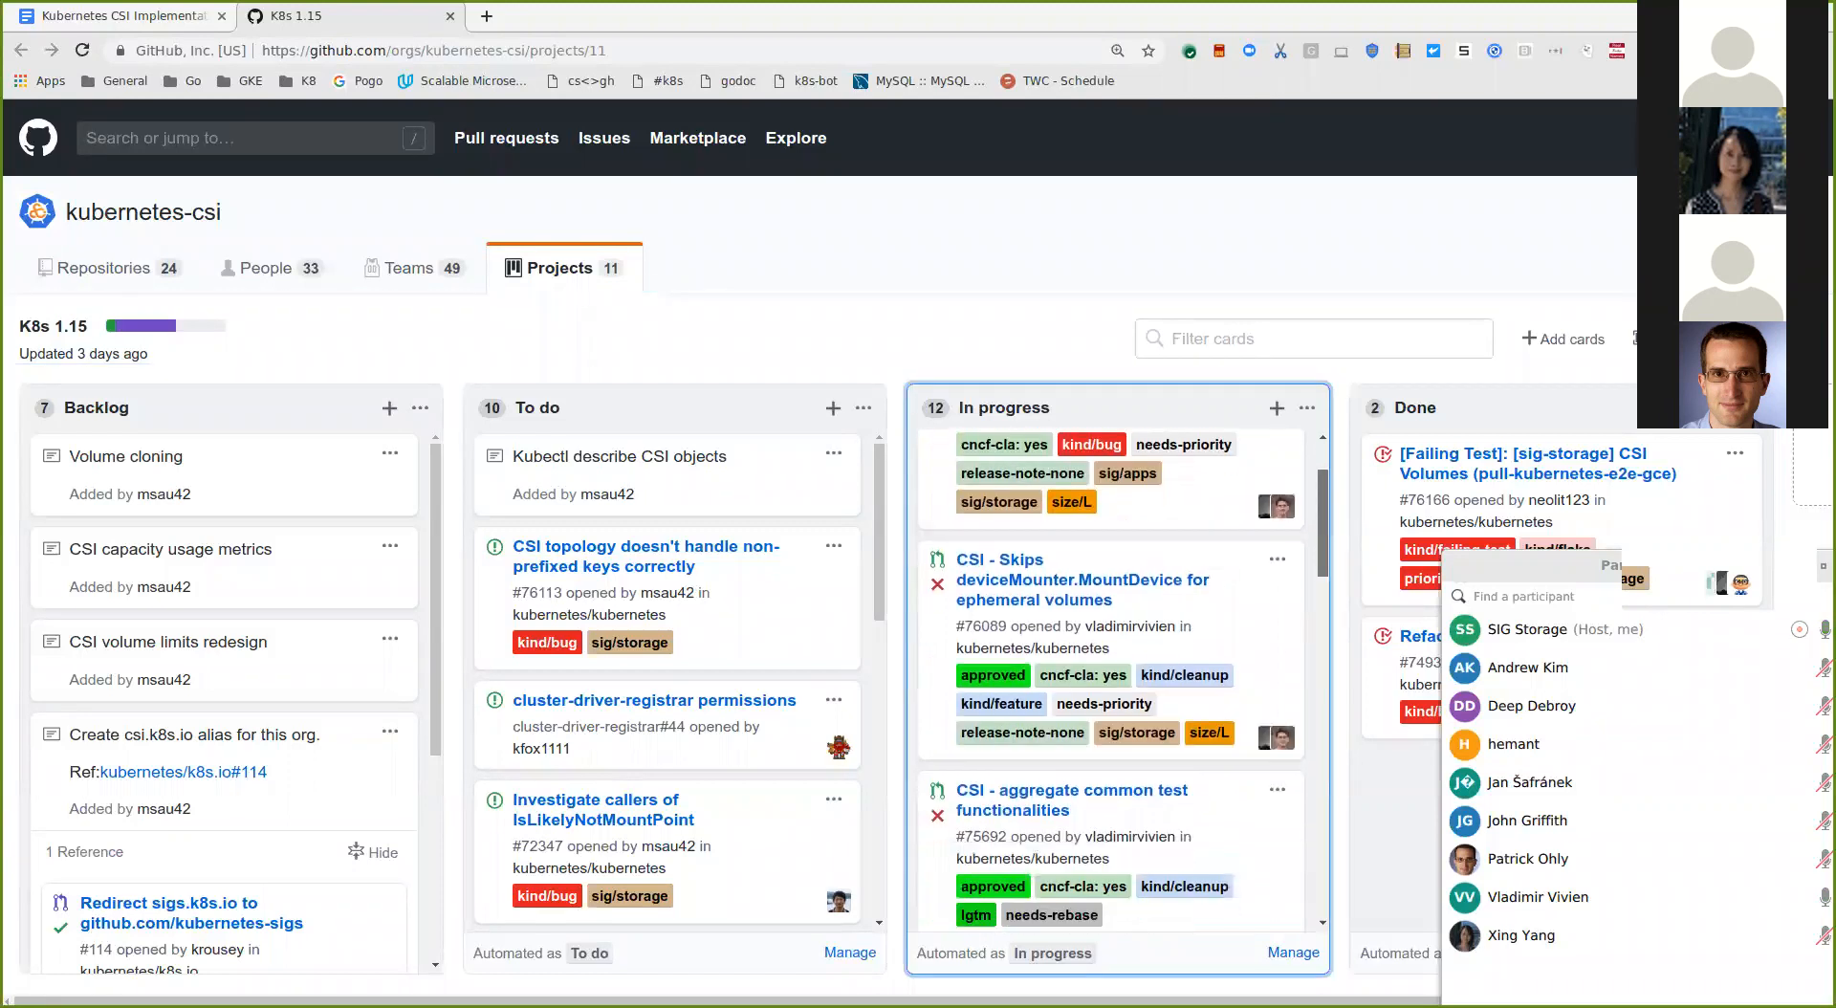
pyautogui.scroll(-3)
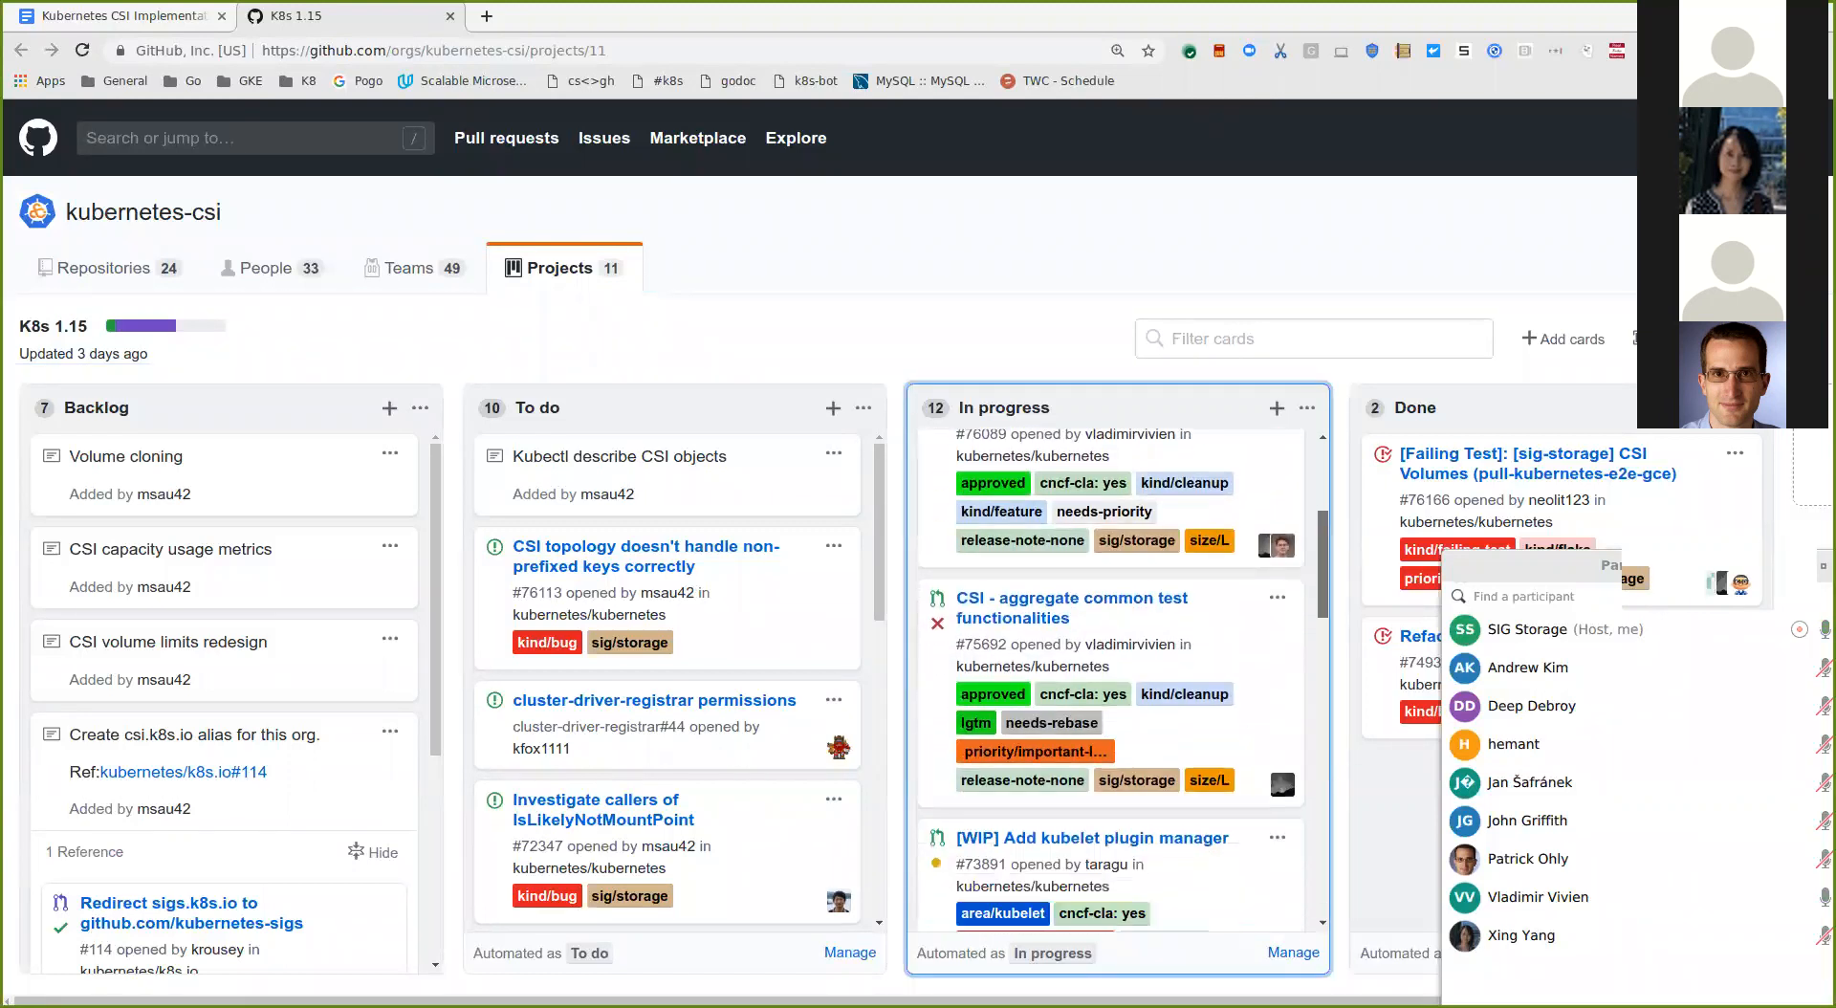
pyautogui.scroll(-3)
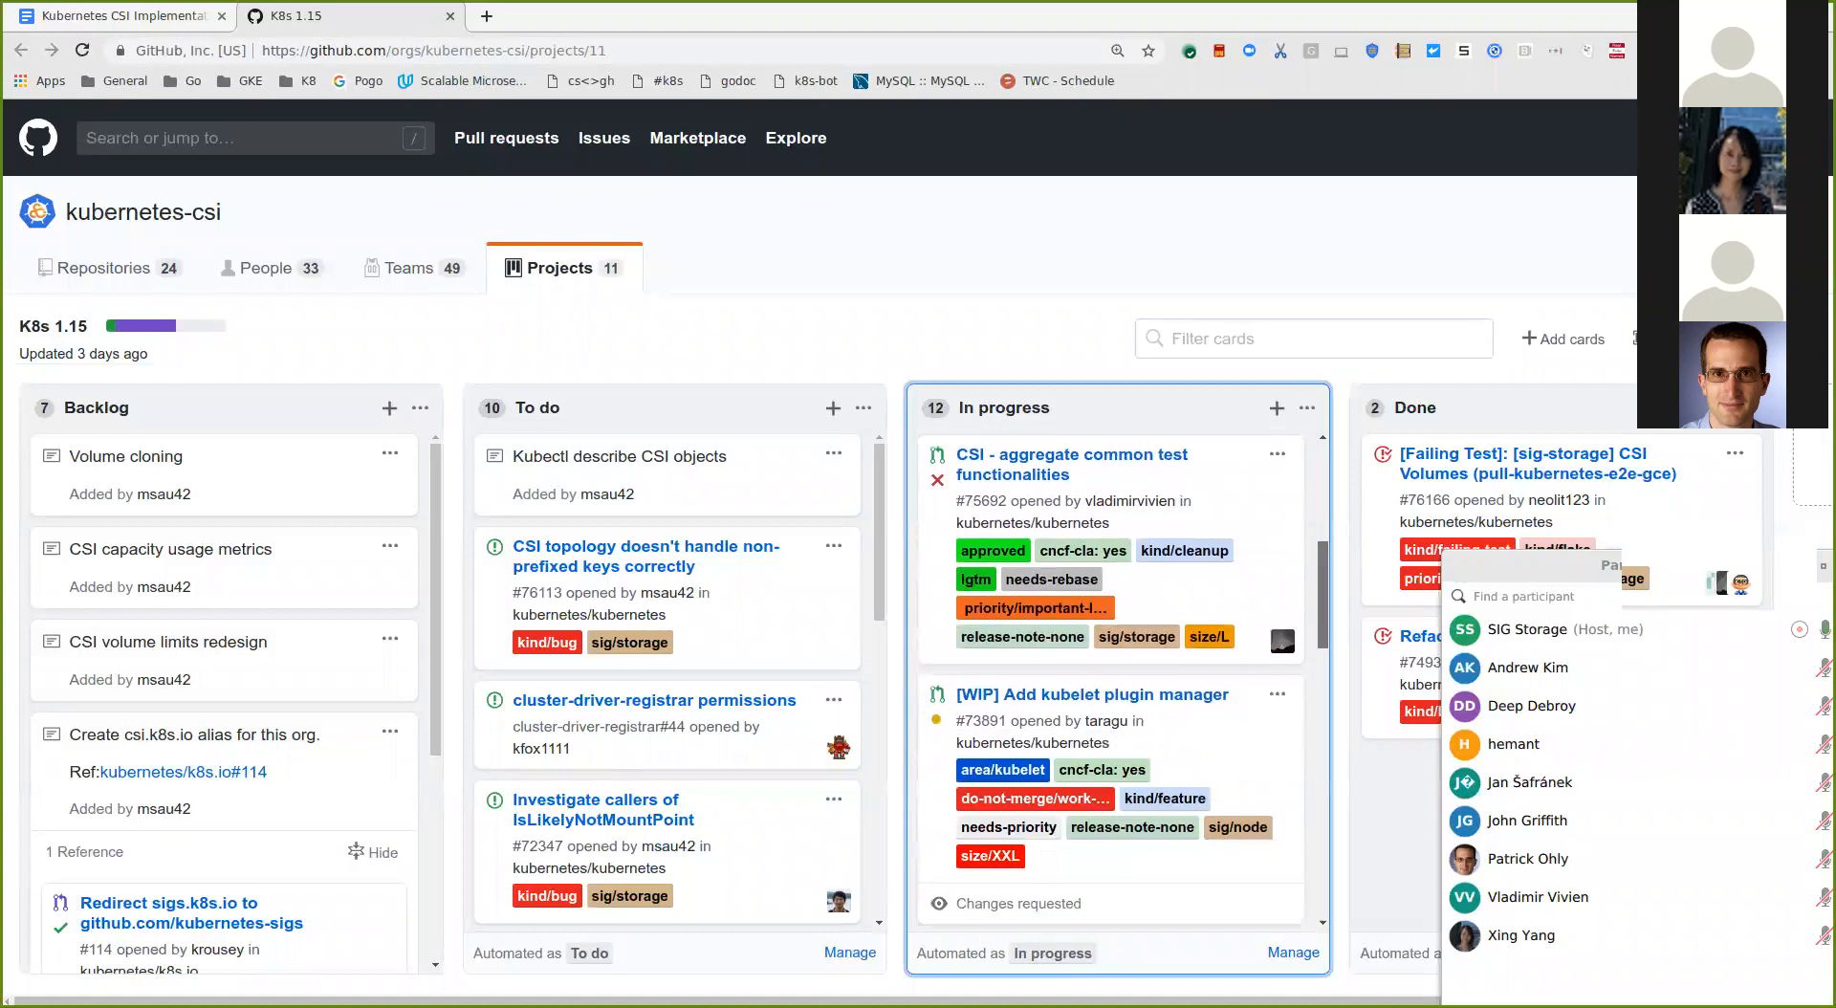
pyautogui.scroll(-3)
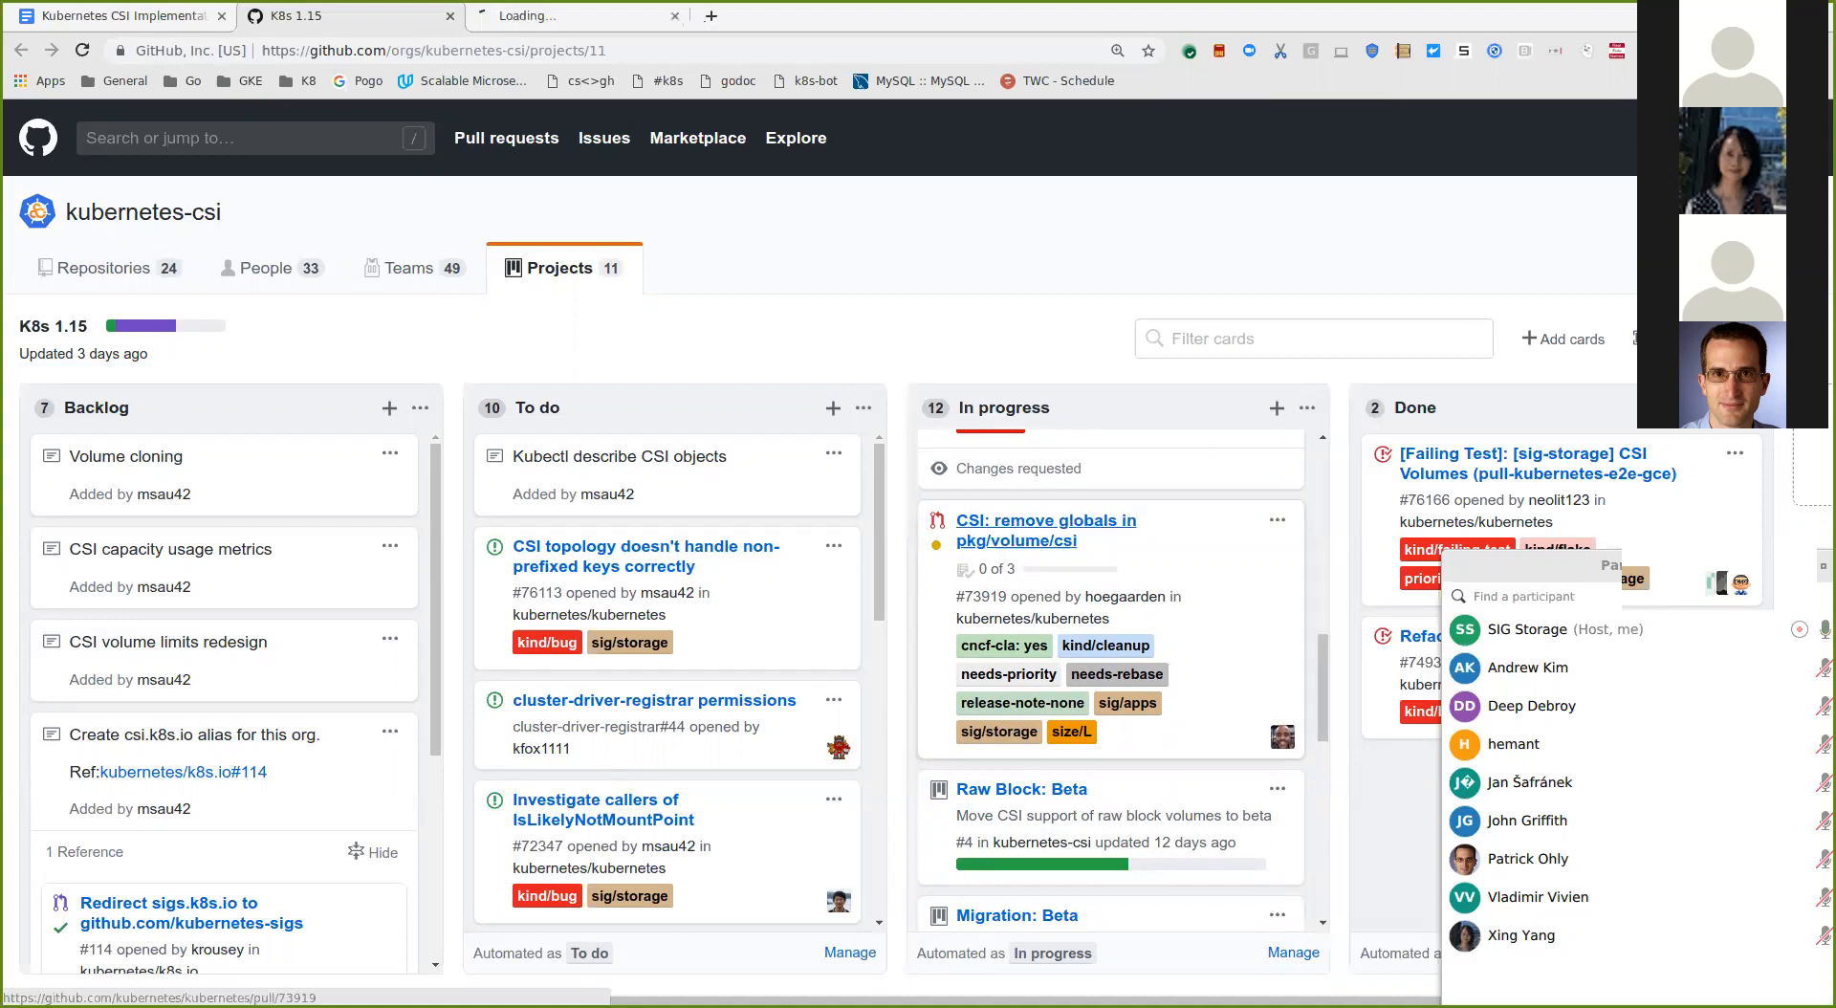
# Step: Open PR #73919 'CSI: remove globals in pkg/volume/csi' and scroll to confirm it is closed
pyautogui.click(1044, 529)
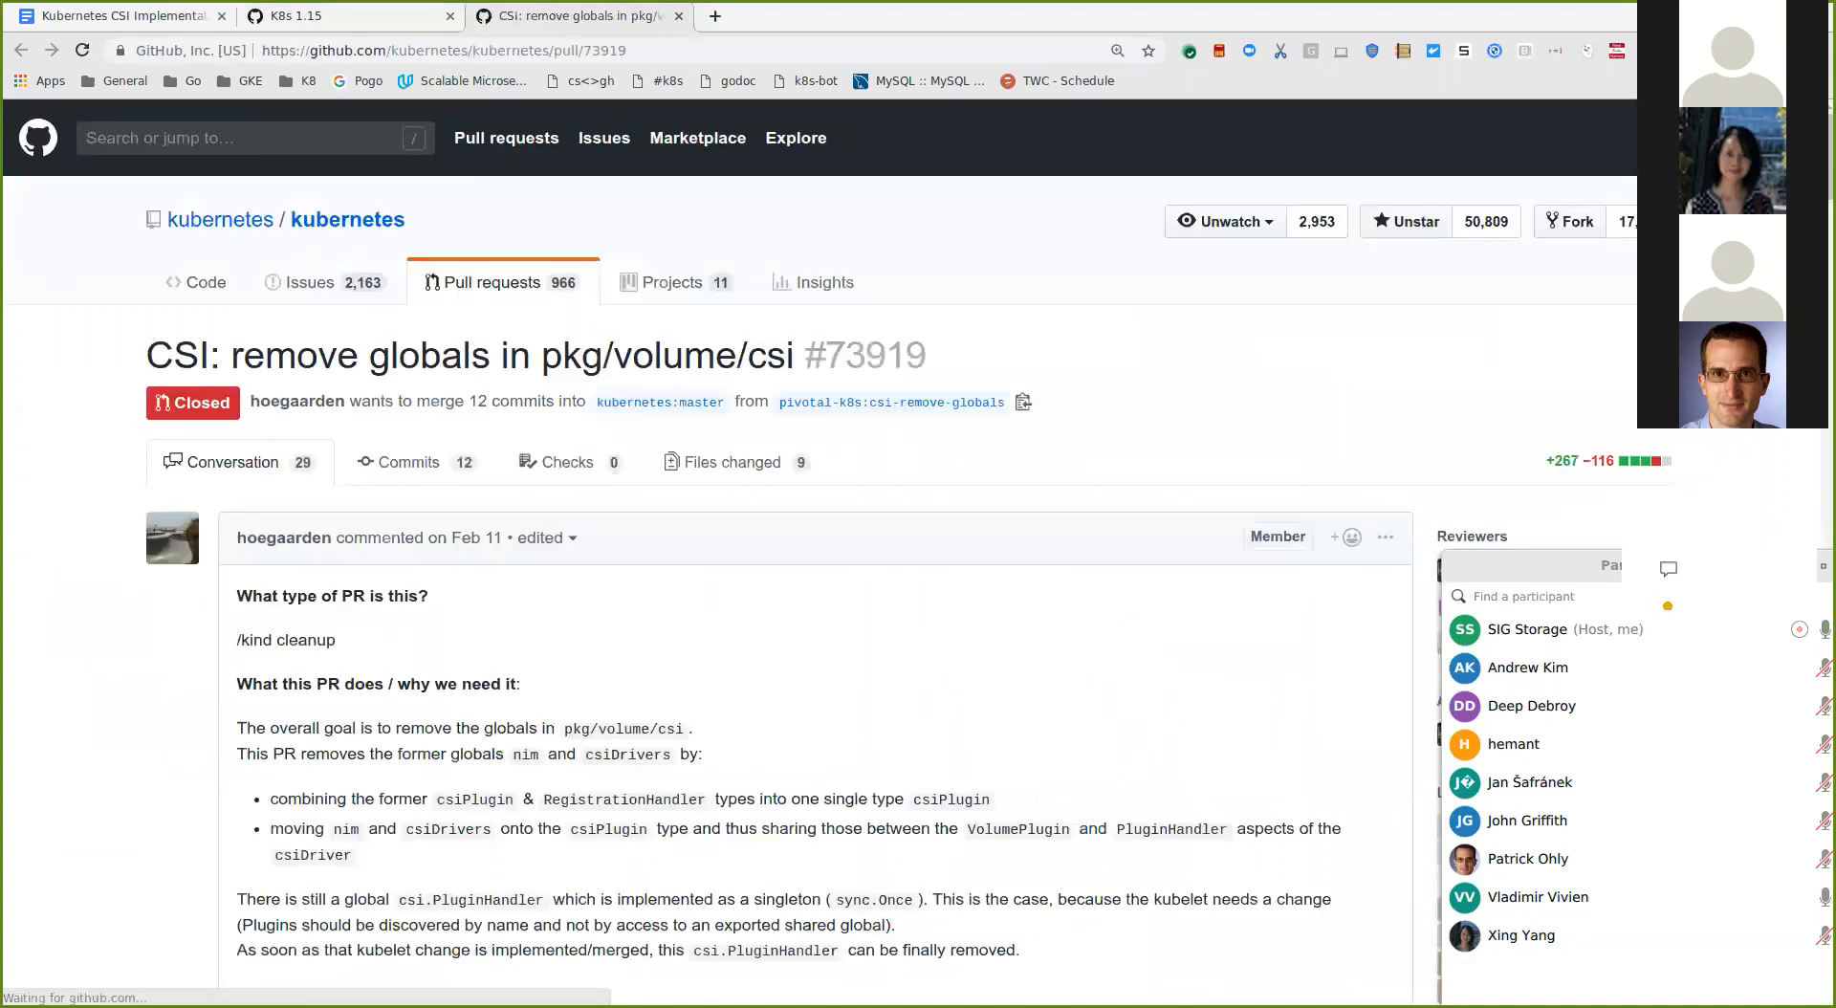
pyautogui.scroll(-3)
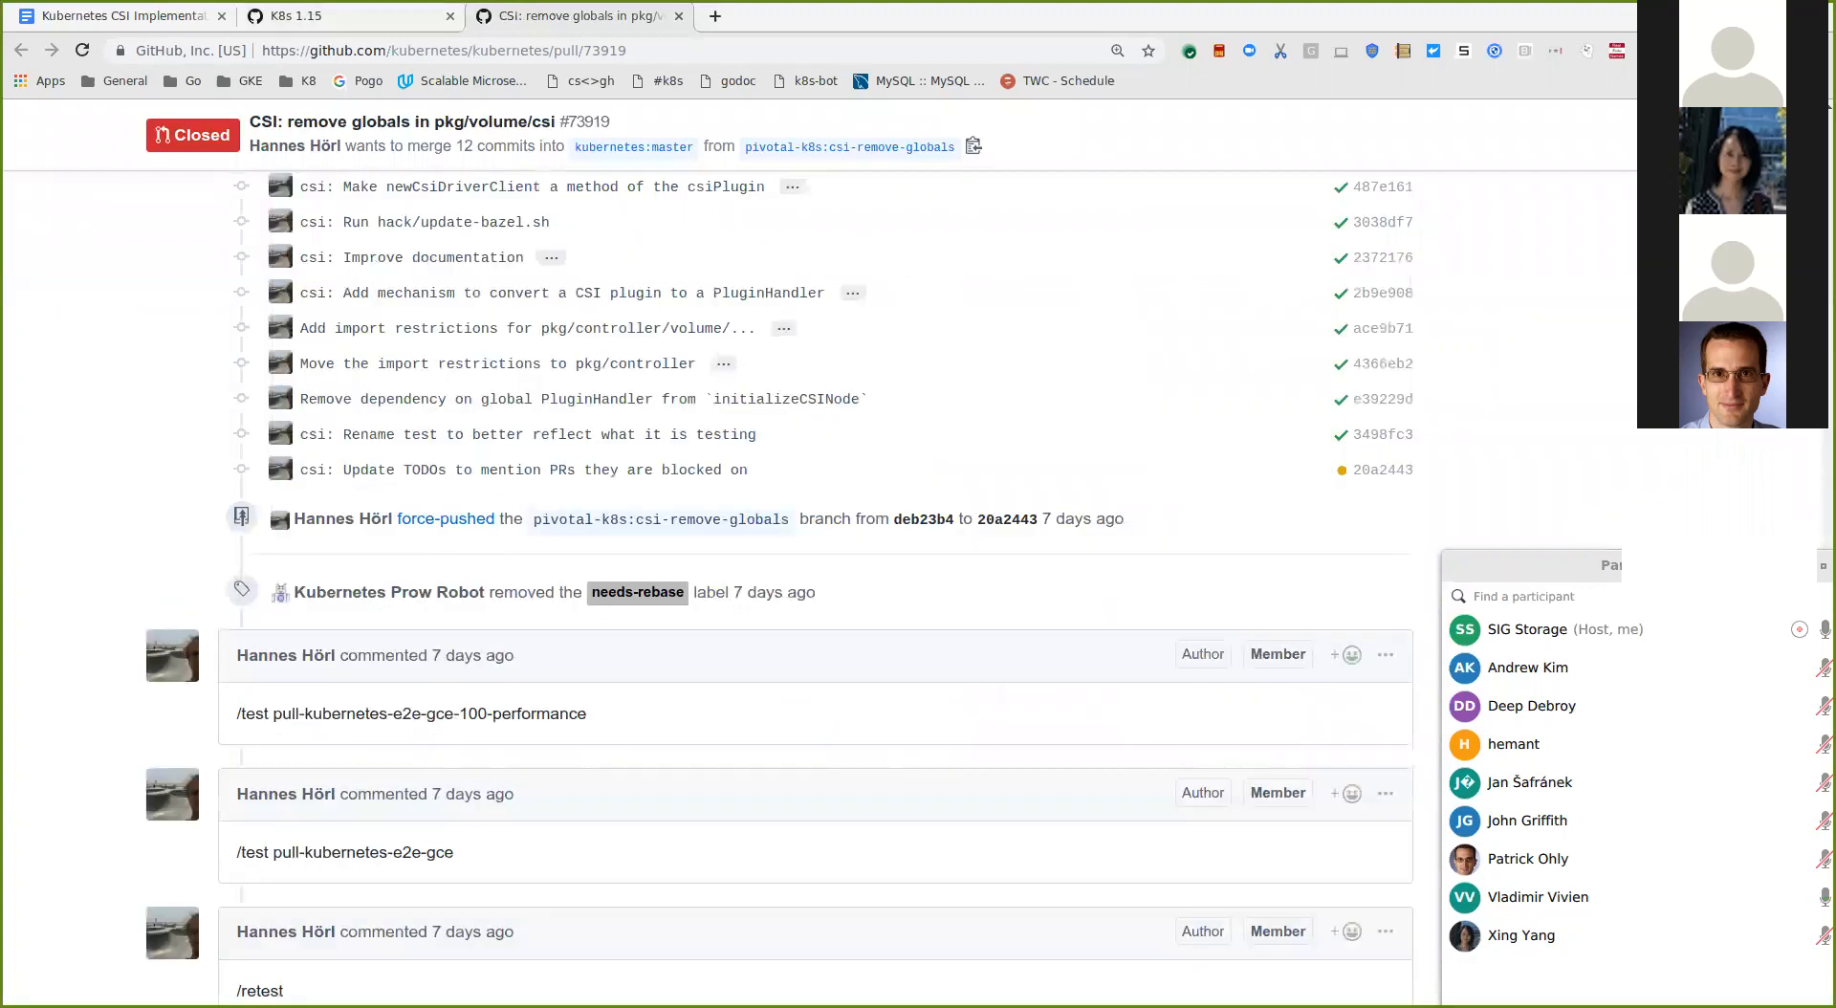
pyautogui.scroll(-3)
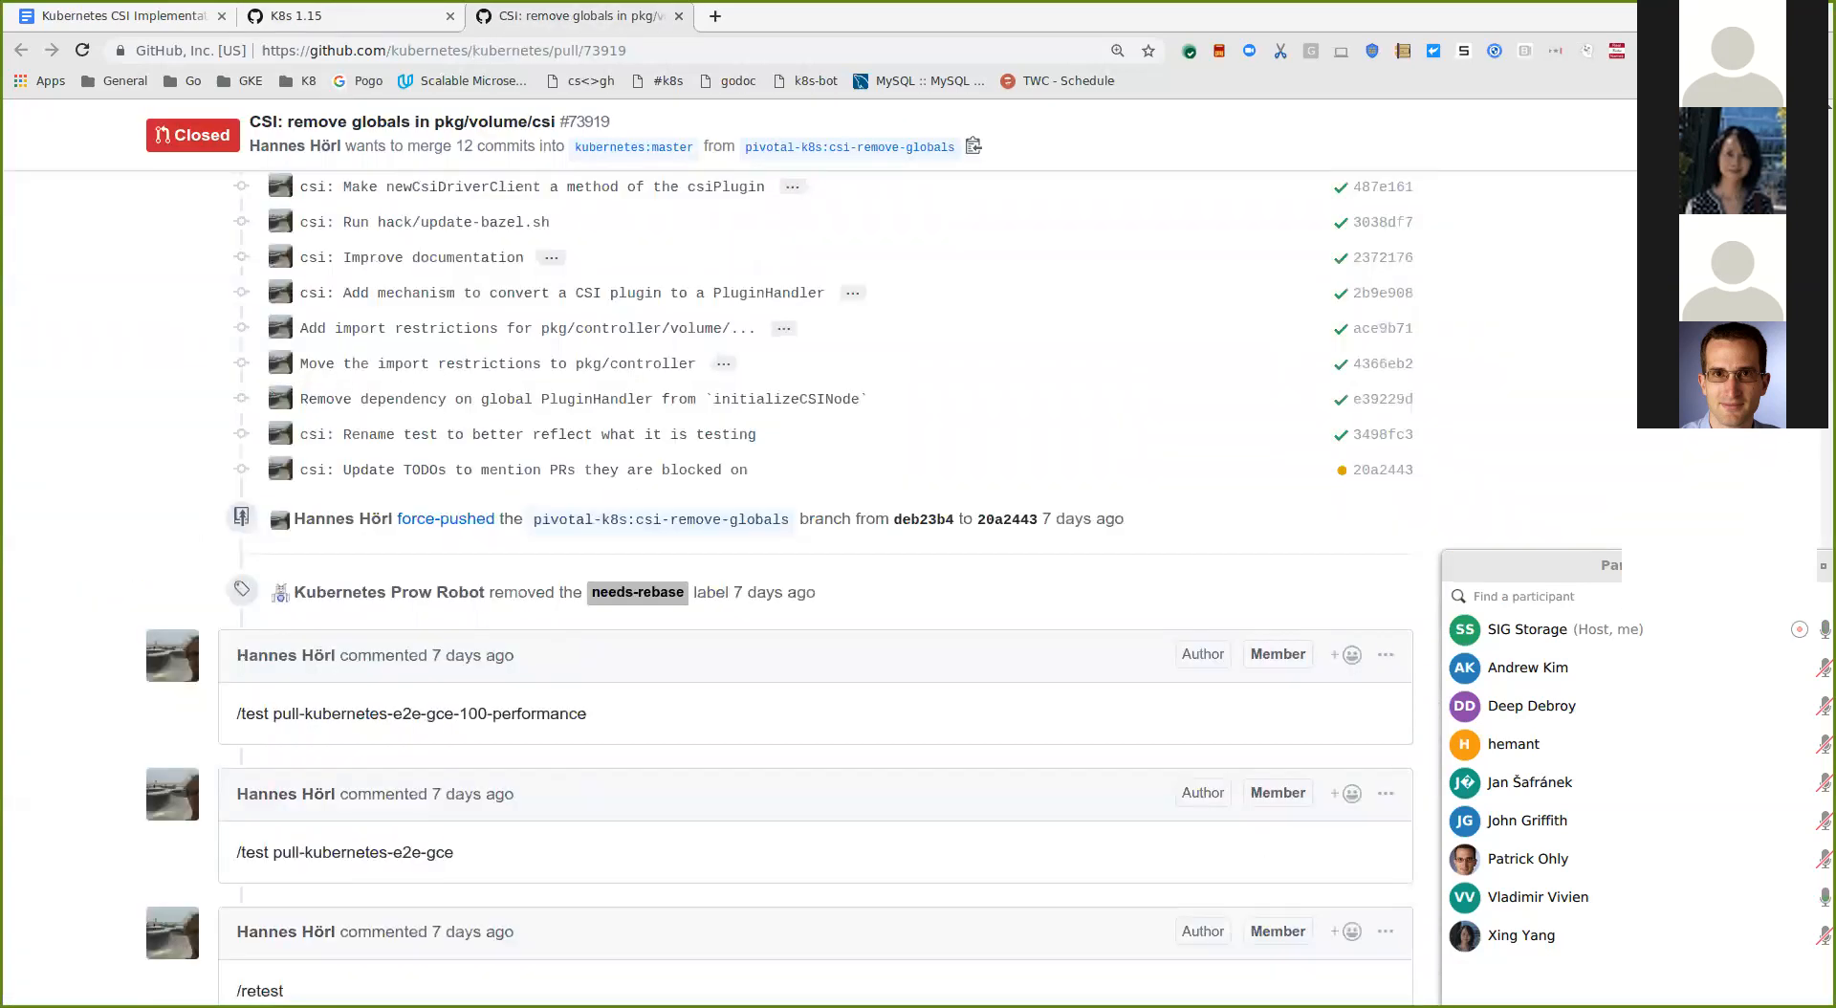
pyautogui.scroll(-3)
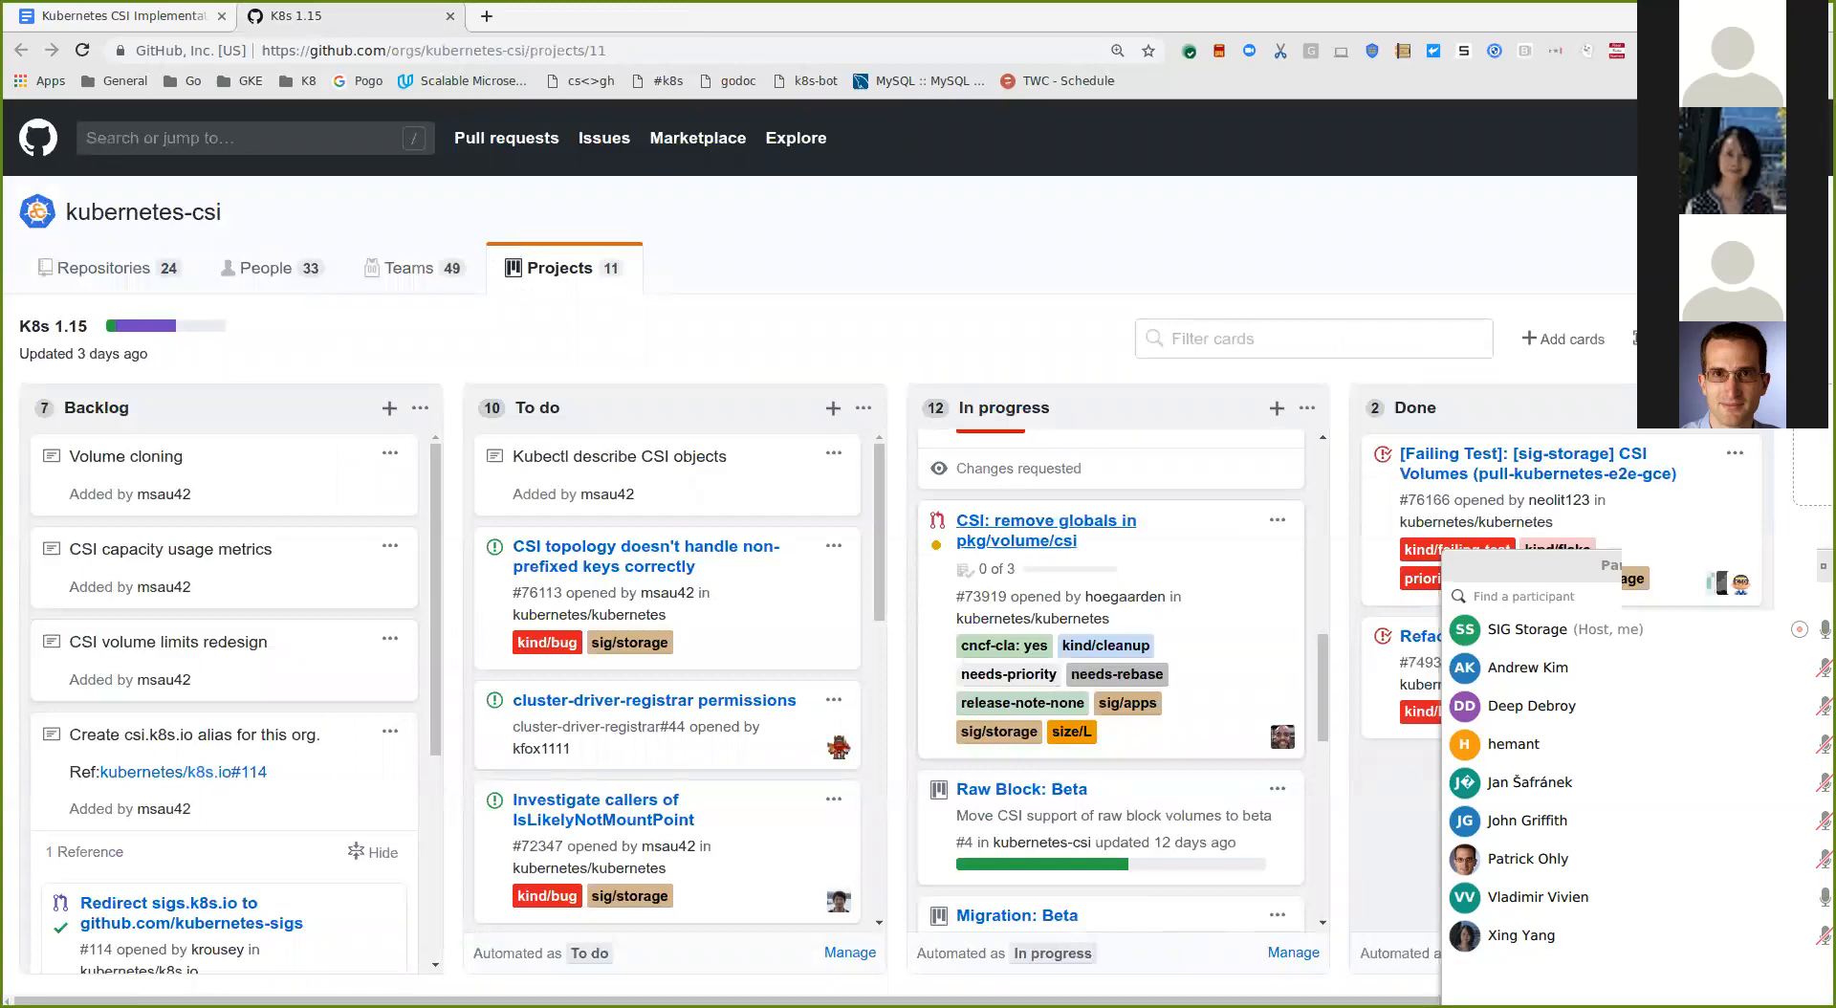
# Step: Archive the remove-globals card from the 1.15 In progress column via its card menu
pyautogui.click(1278, 520)
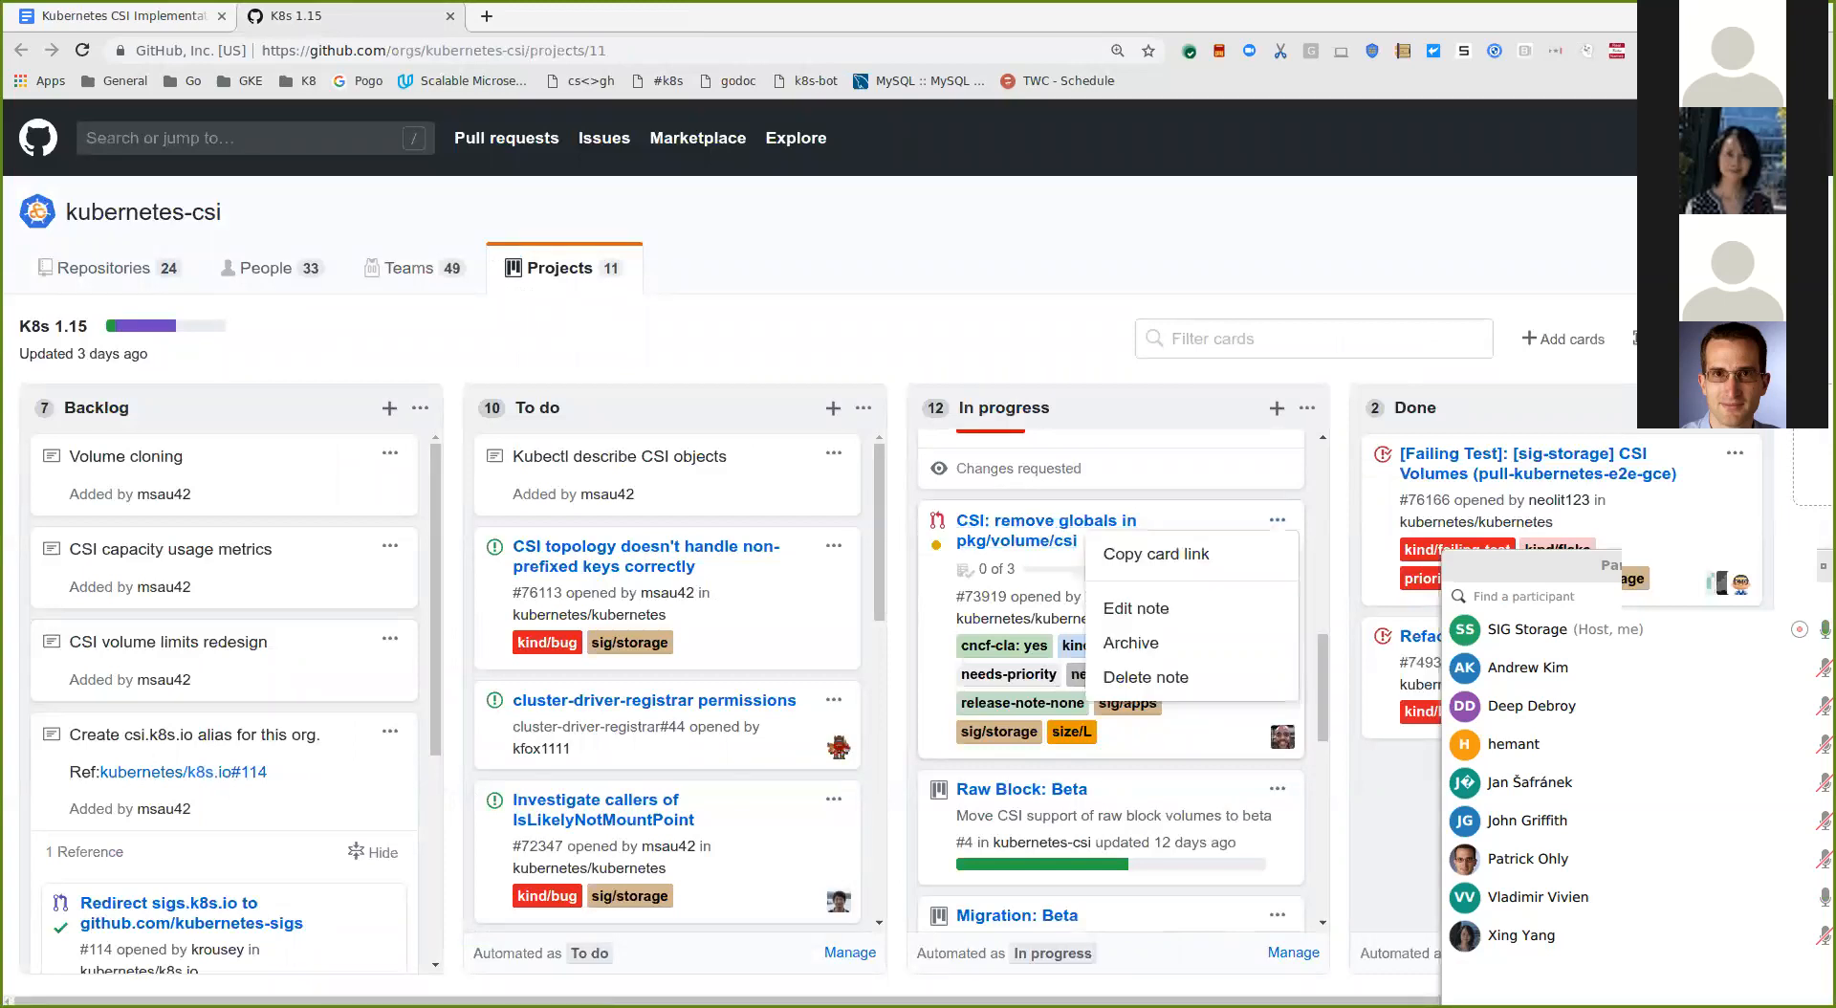
pyautogui.moveTo(1130, 643)
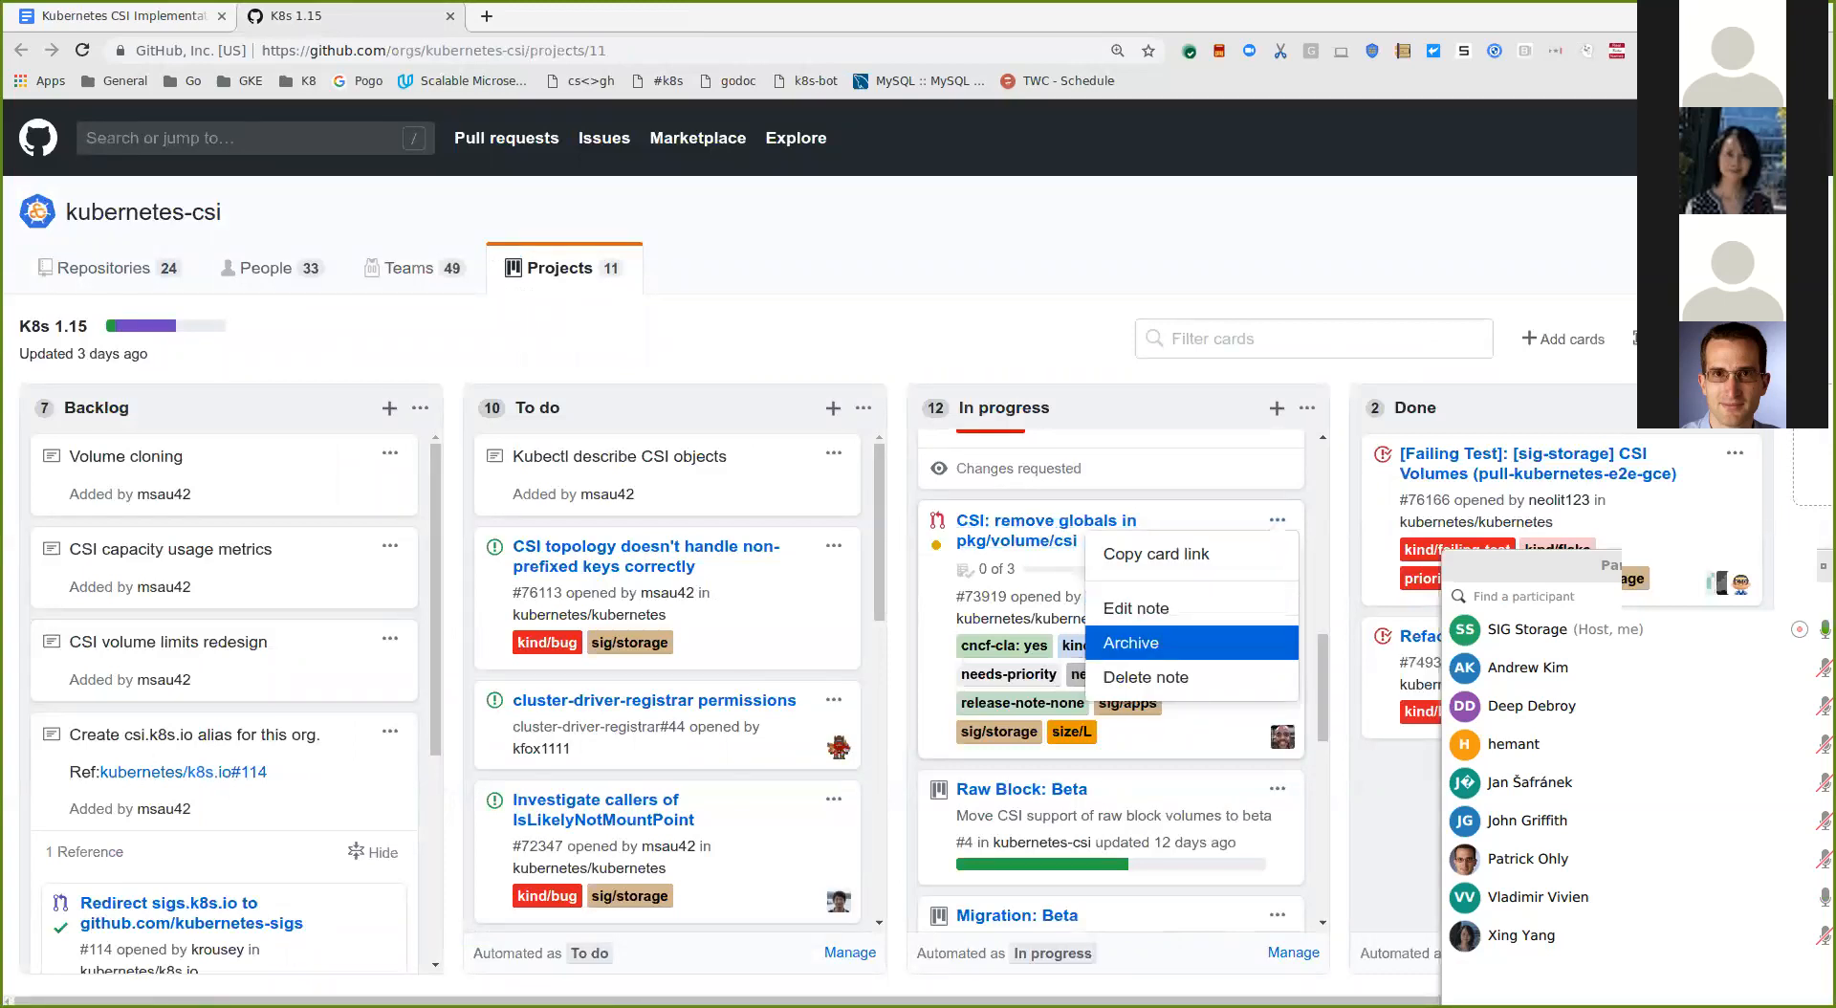
pyautogui.click(1130, 642)
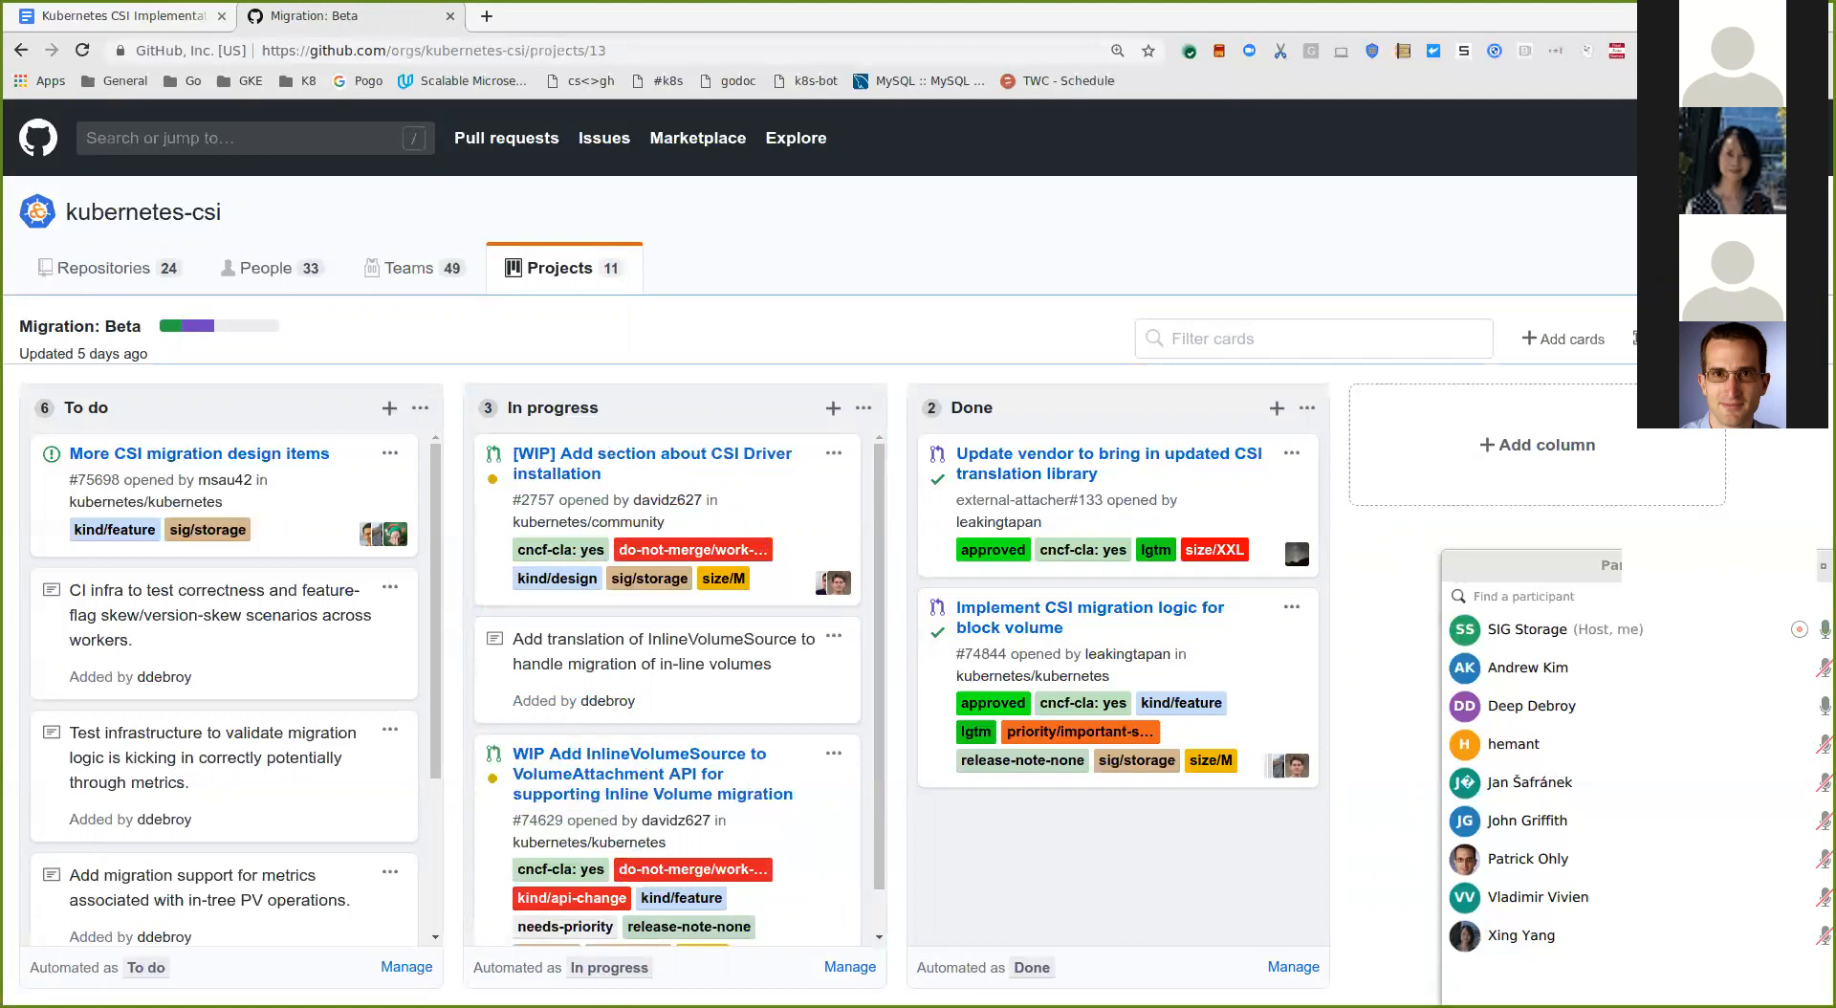
# Step: Return to the K8s 1.15 board and scroll In progress, now holding 11 cards
pyautogui.click(117, 17)
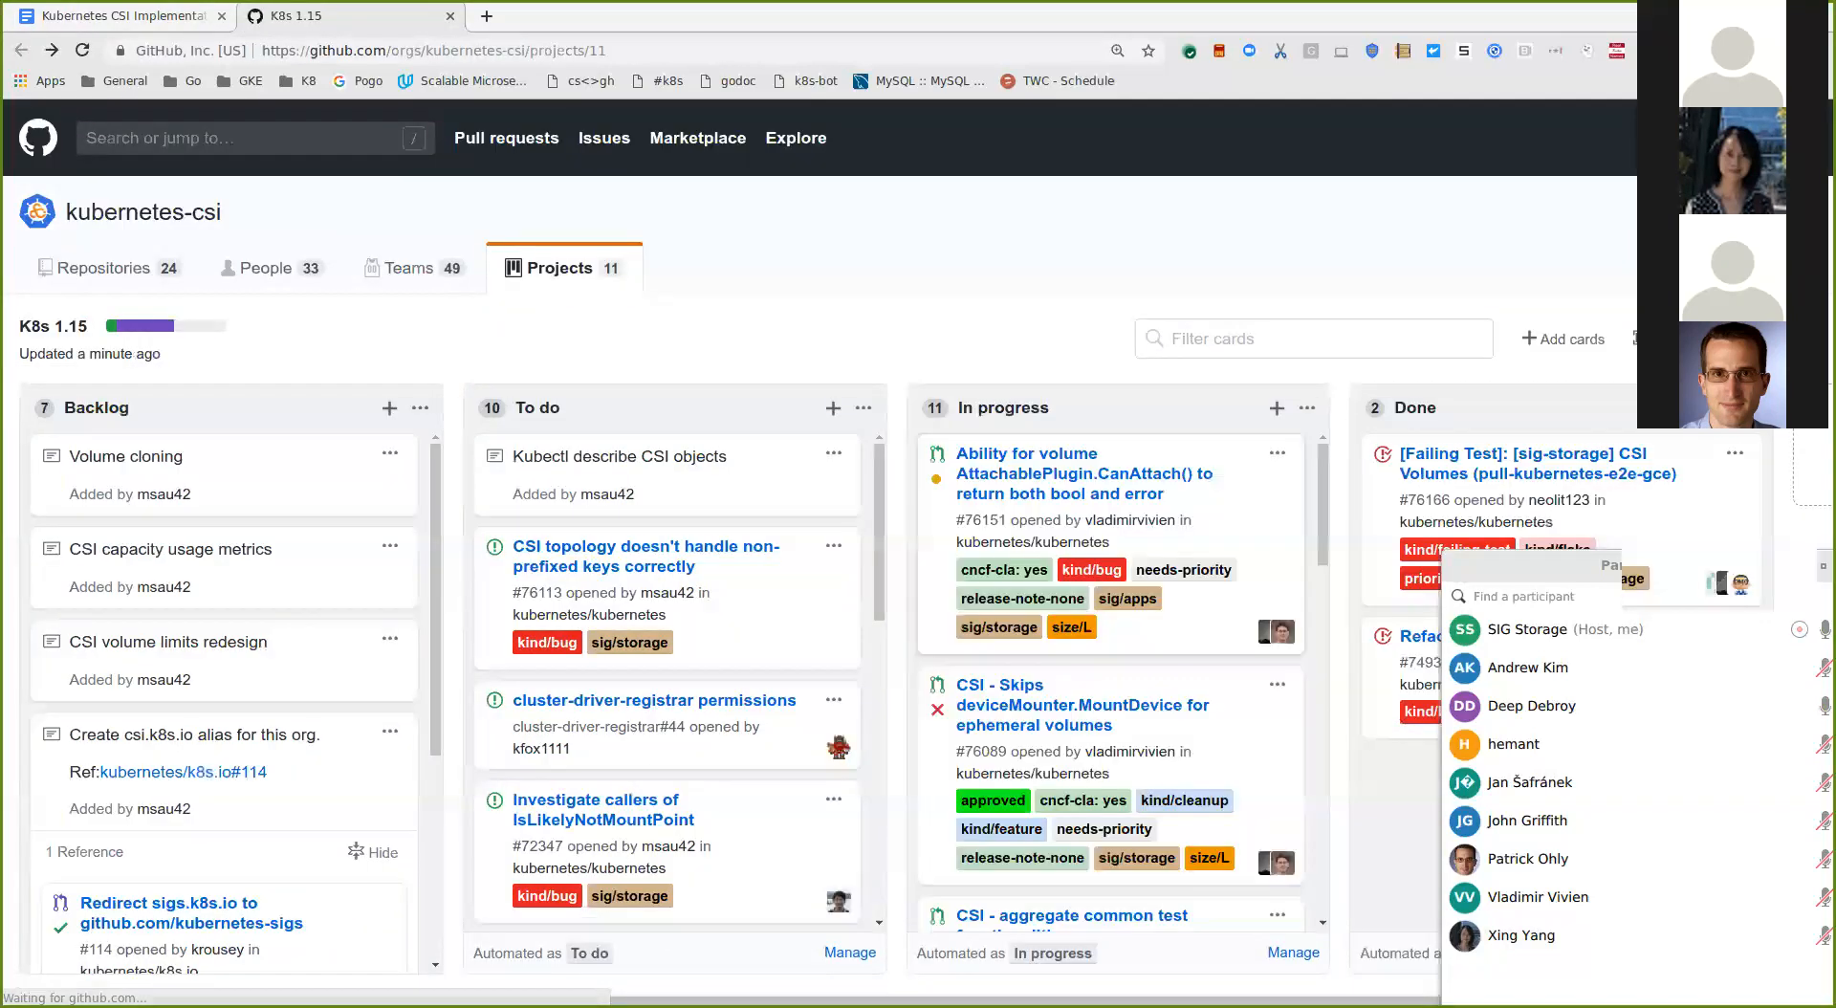
pyautogui.scroll(-3)
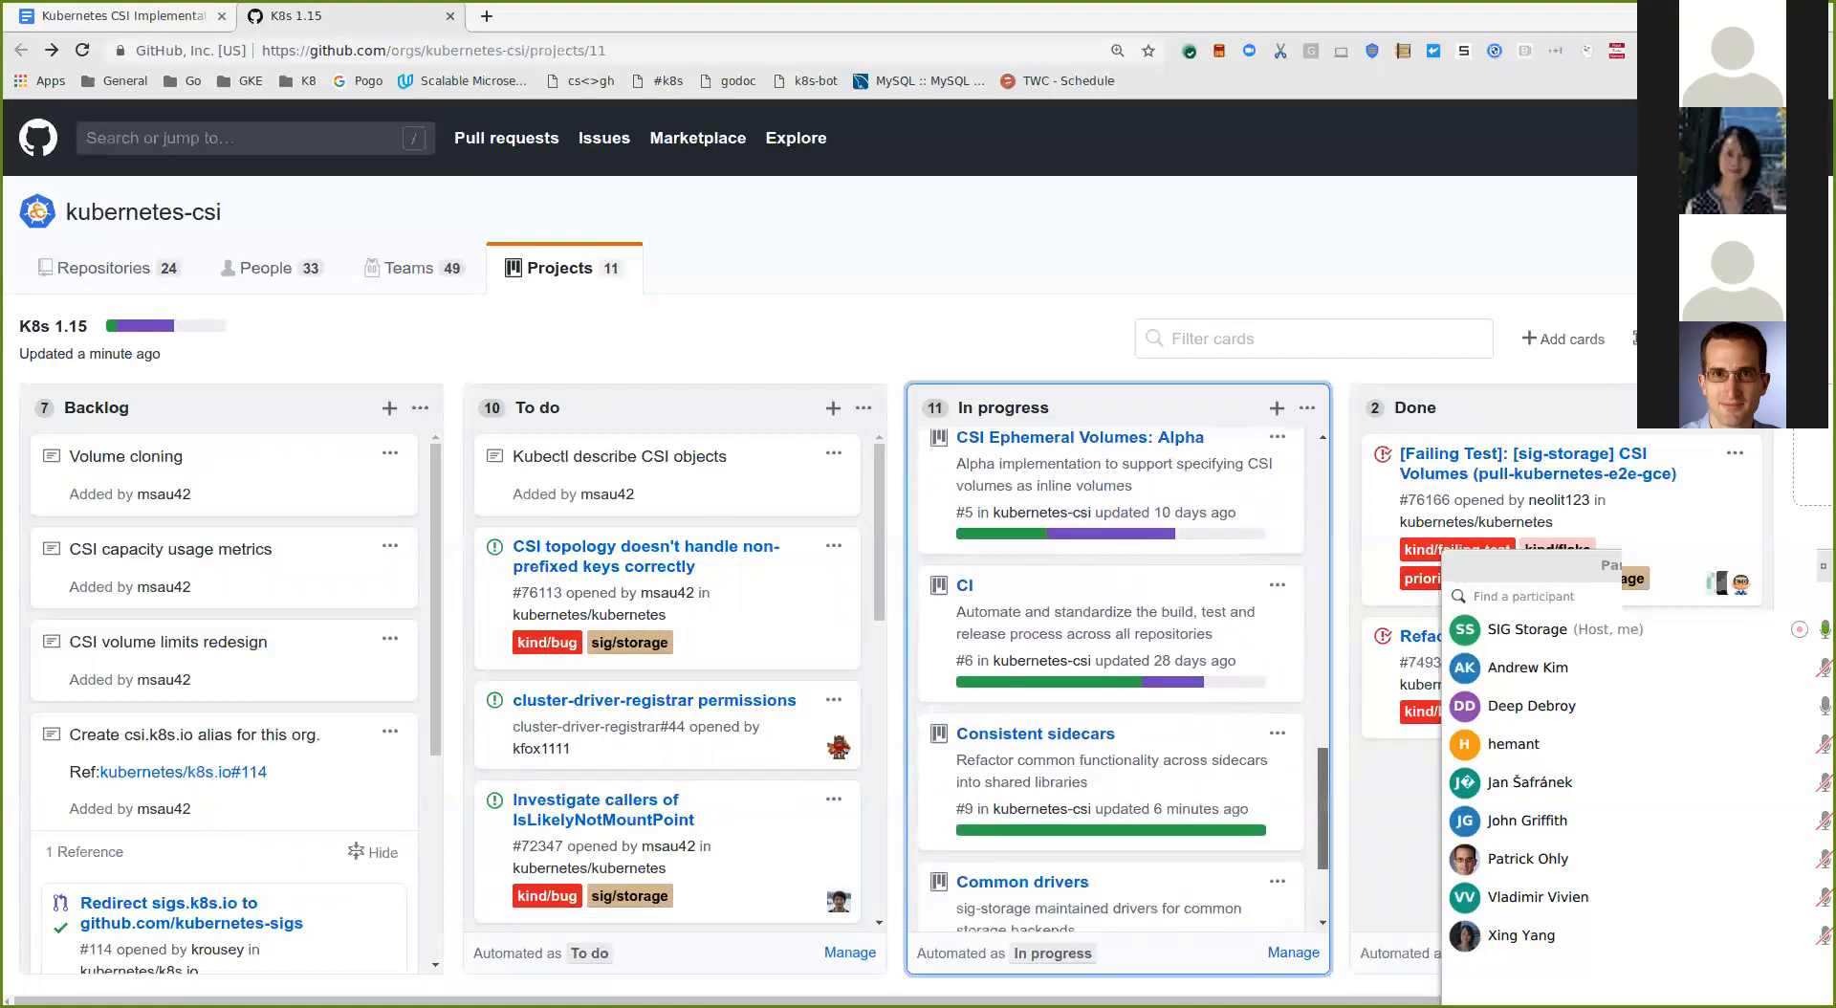
# Step: Scroll the In progress column down to the Common drivers and Extend allowed DataSources cards
pyautogui.scroll(-3)
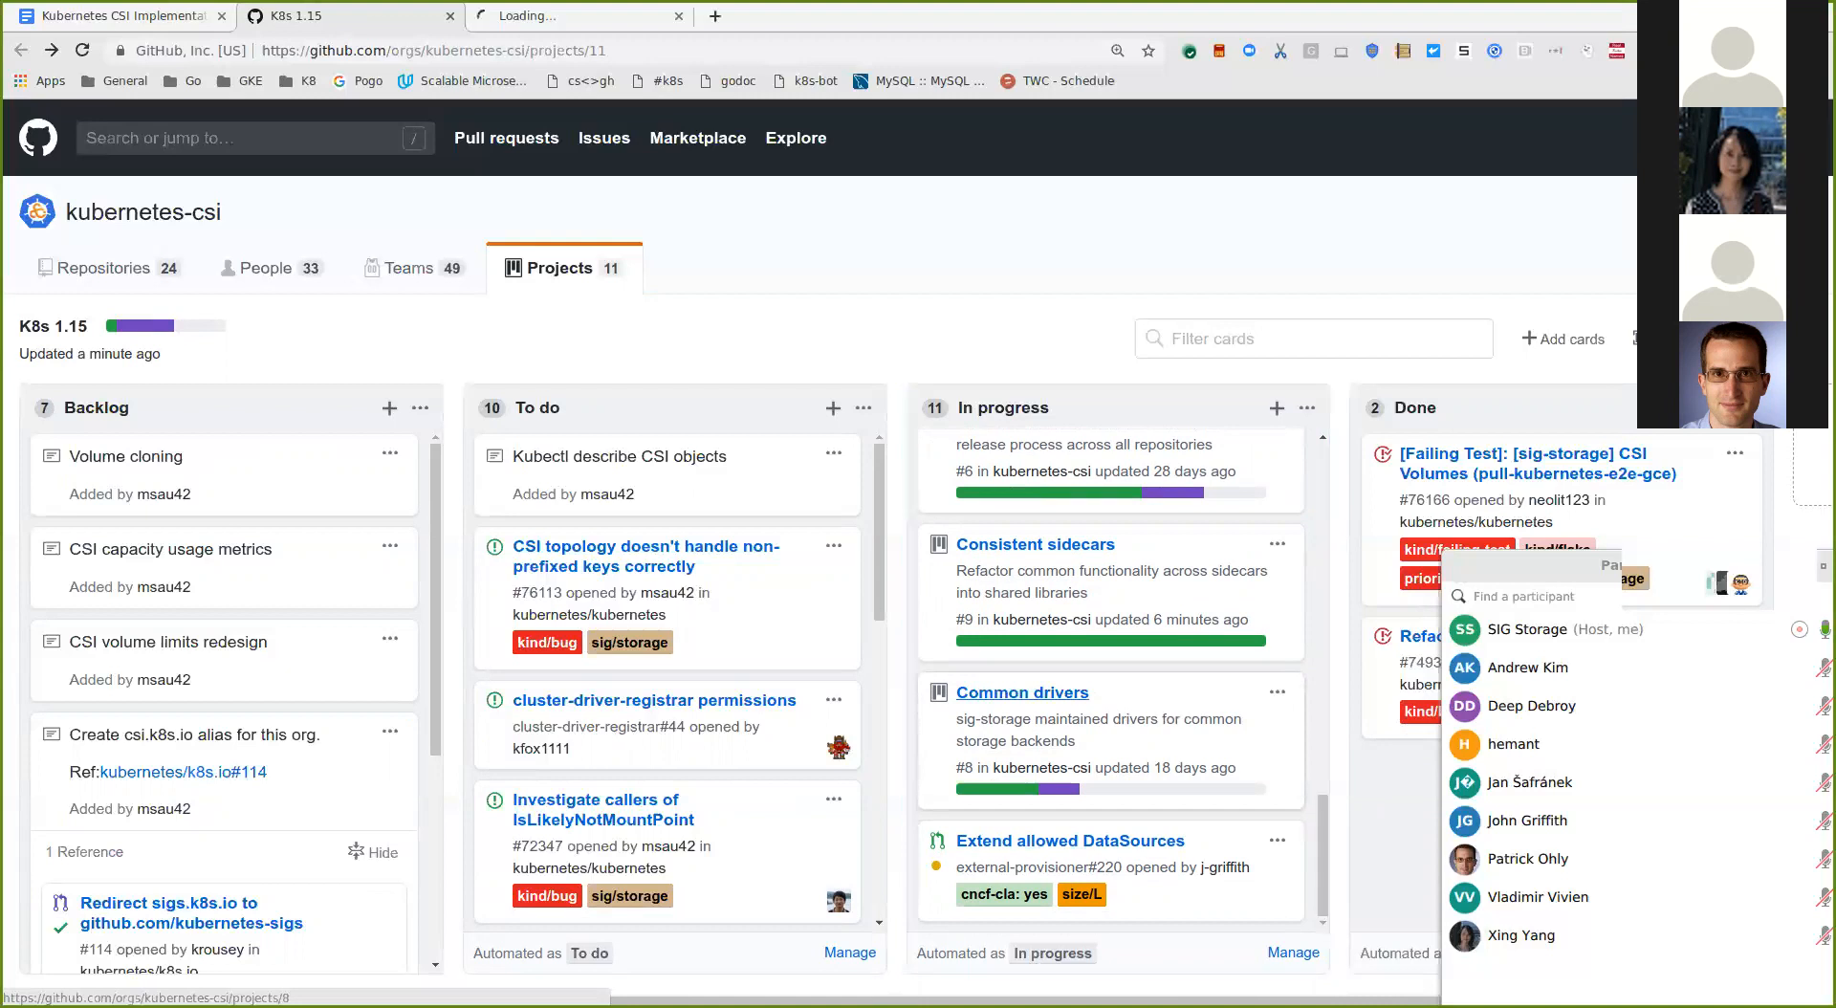
# Step: Close the extra Loading tab and review the K8s 1.15 In progress cards, including the kubelet plugin manager PR
pyautogui.click(1019, 693)
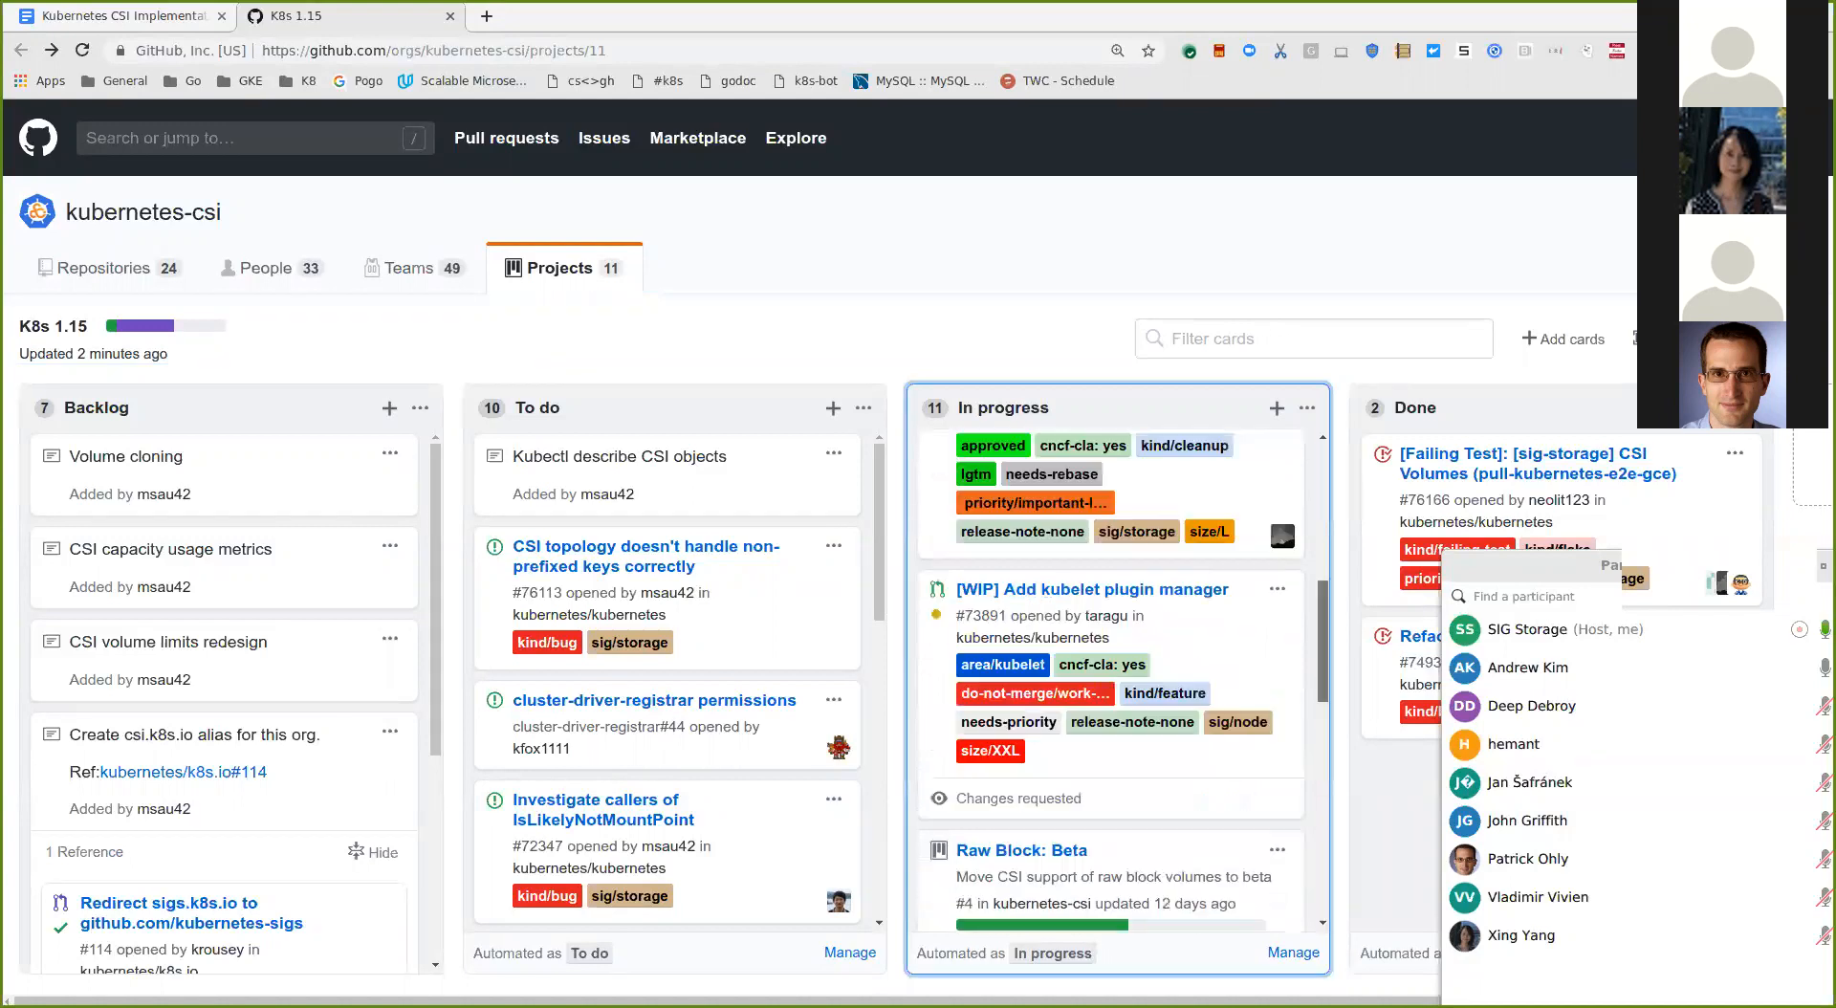
pyautogui.scroll(-3)
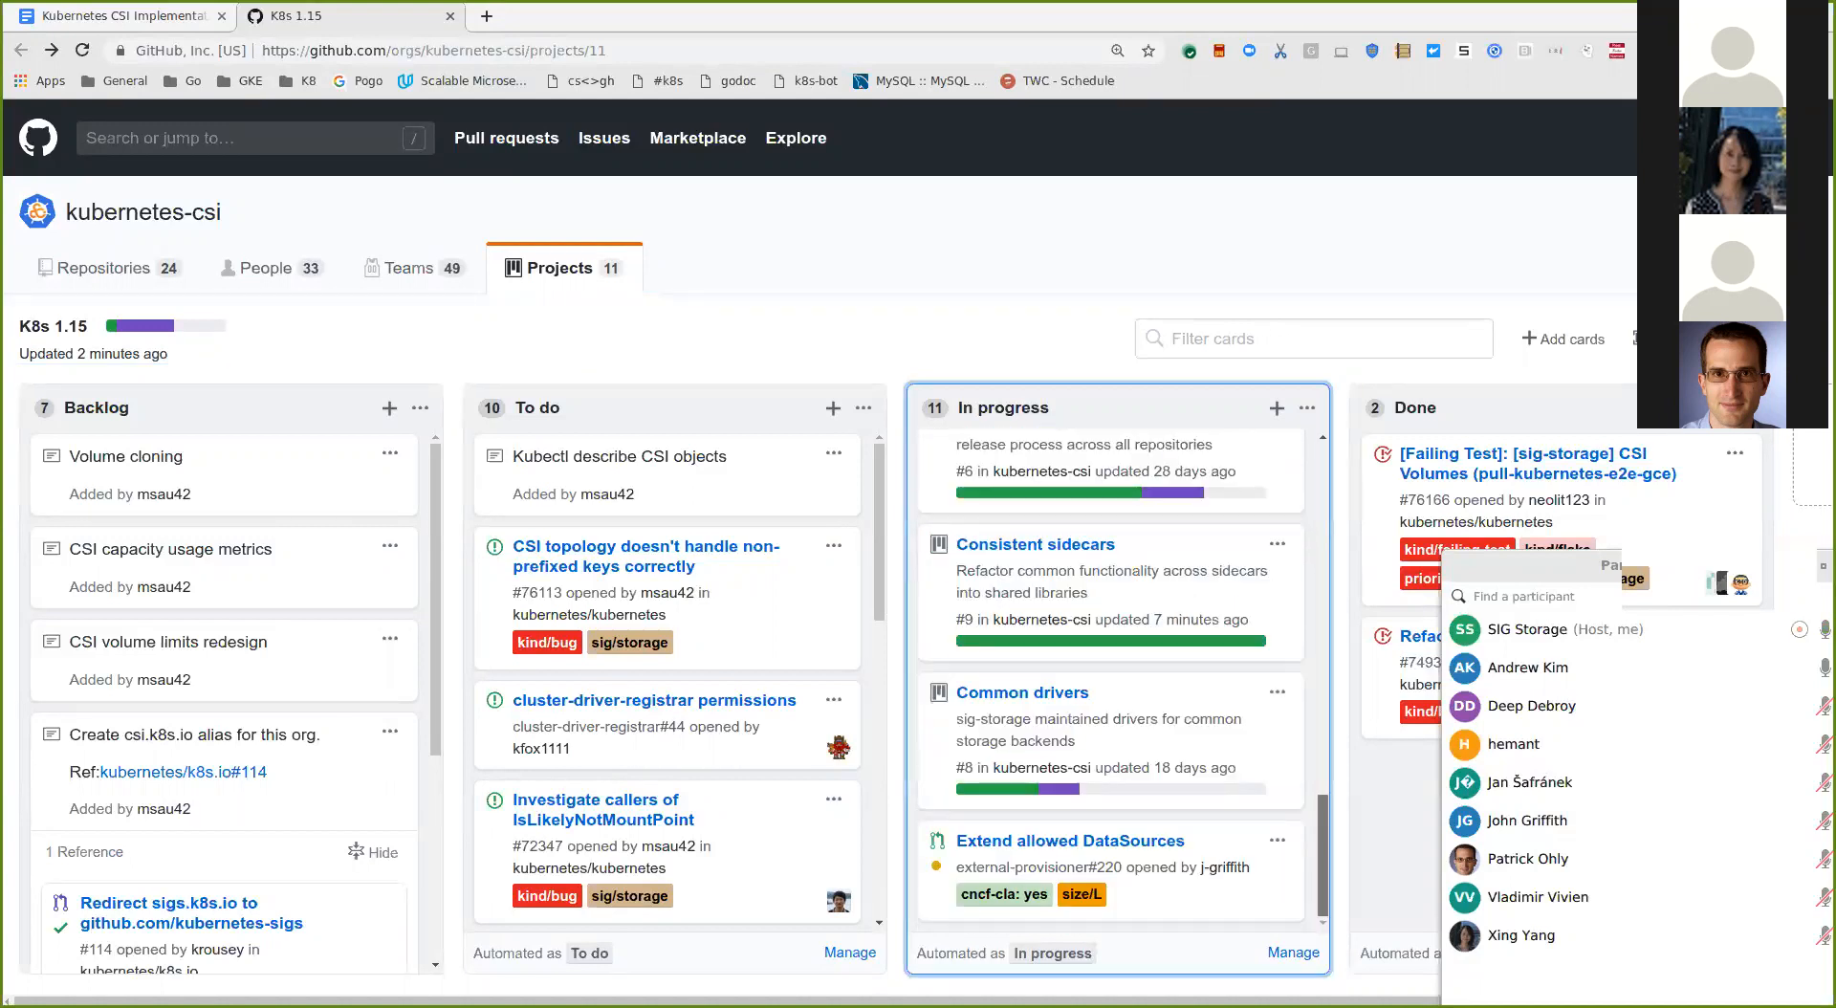